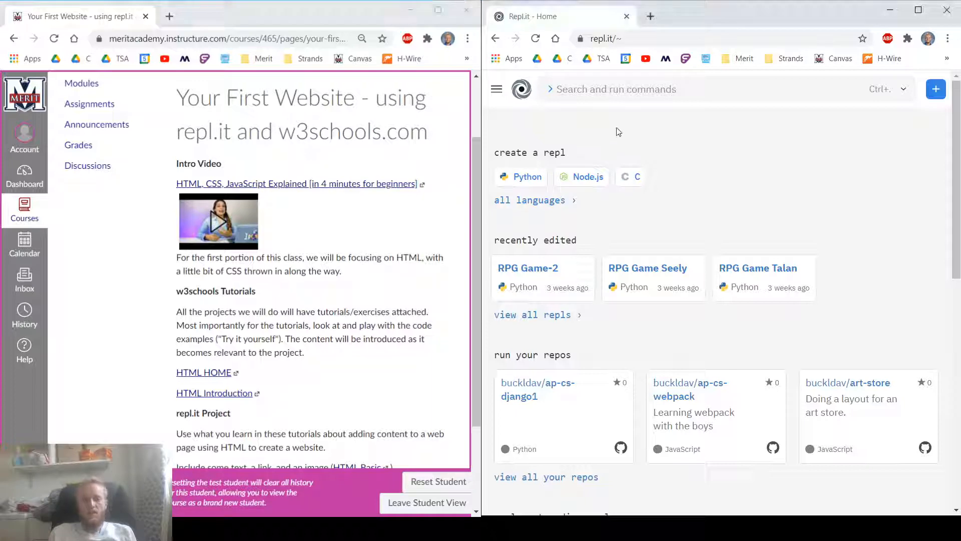
Scroll the Canvas assignment down to the repl.it Project instructions and the HTML Basic link.
{"action": "left_click", "coordinate": [607, 38]}
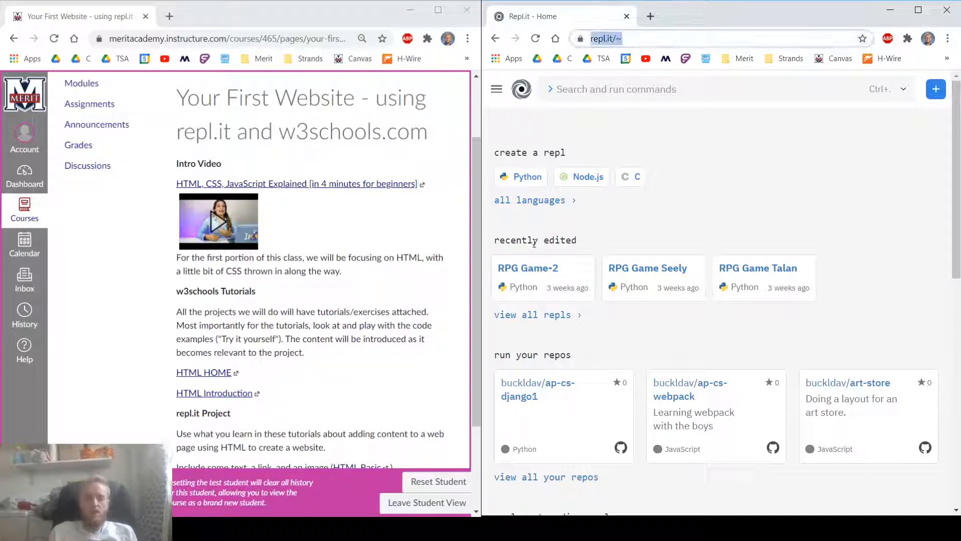
{"action": "scroll", "scroll_direction": "down", "scroll_amount": 3}
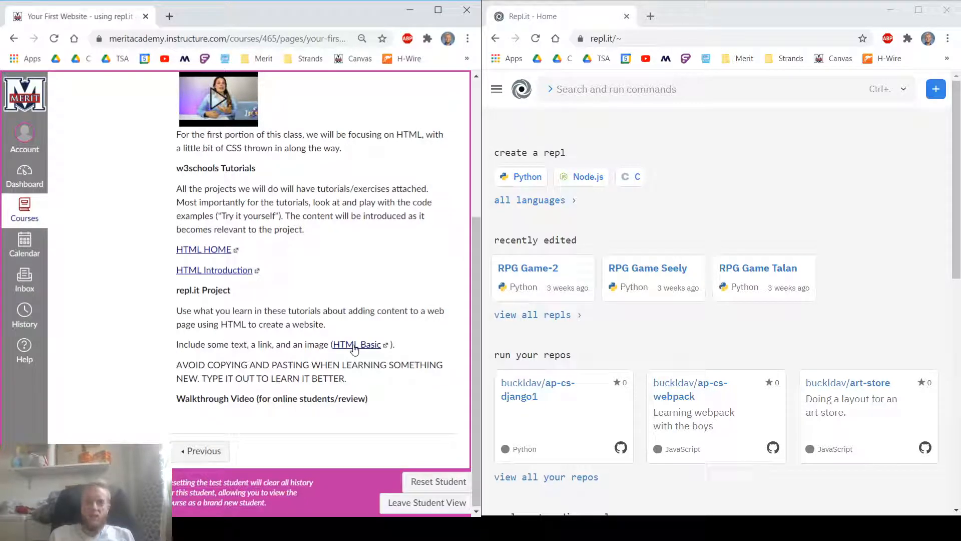
{"action": "double_click", "coordinate": [232, 169]}
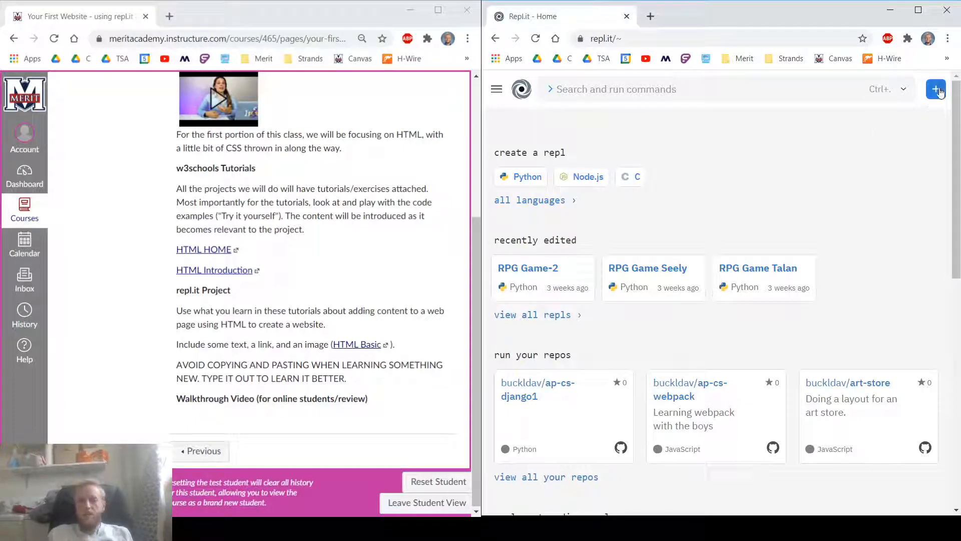
Create a new repl with the HTML, CSS, JS language, named UnsteadyPlushScales.
{"action": "left_click", "coordinate": [937, 89]}
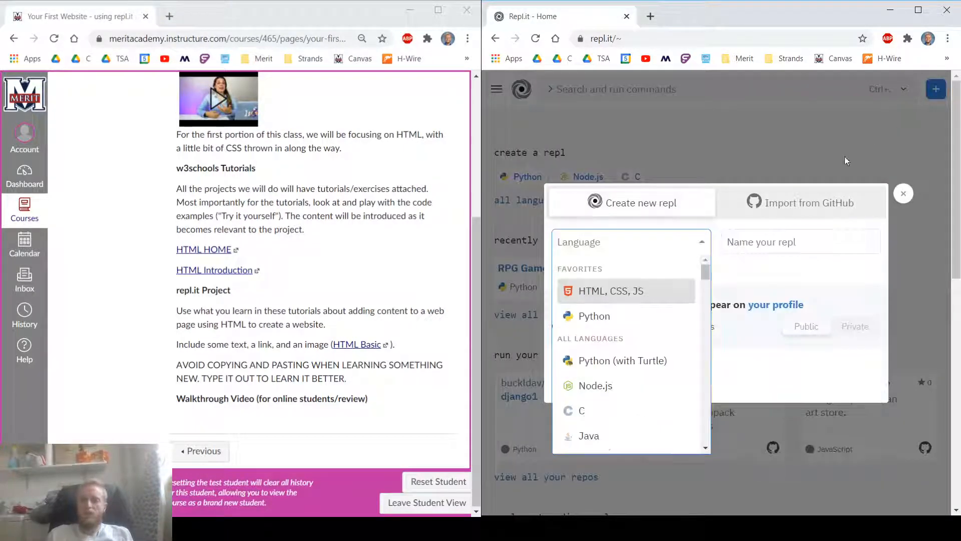
{"action": "mouse_move", "coordinate": [624, 293]}
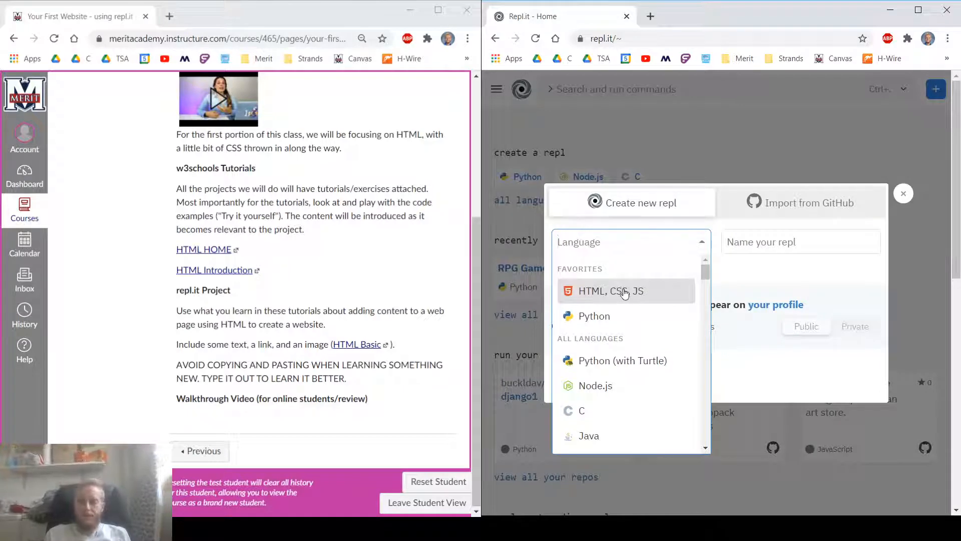
{"action": "mouse_move", "coordinate": [667, 298]}
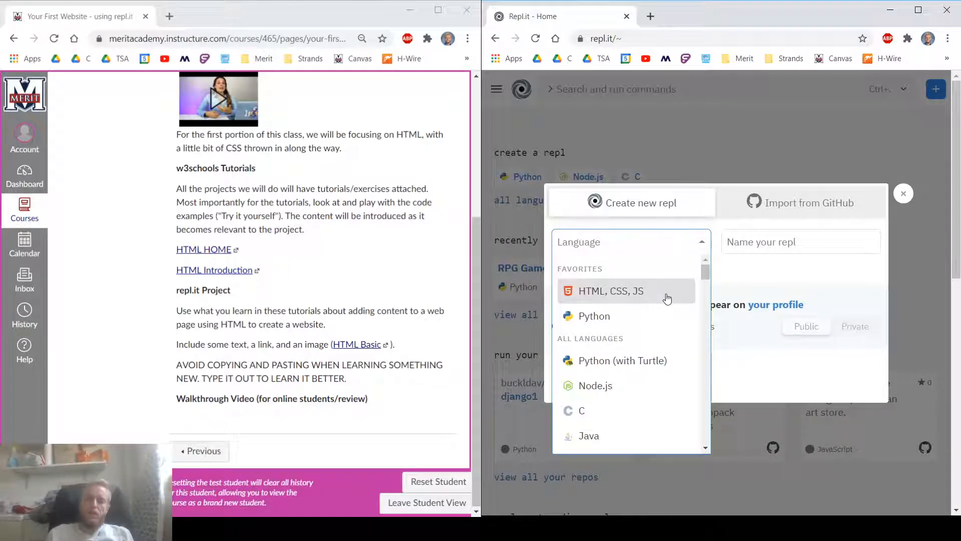
{"action": "left_click", "coordinate": [611, 290]}
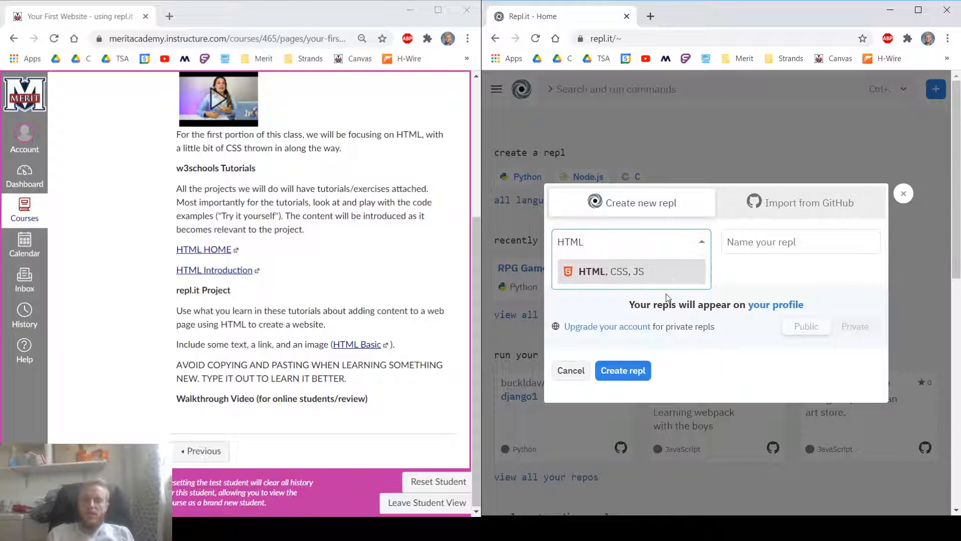
{"action": "left_click", "coordinate": [611, 271]}
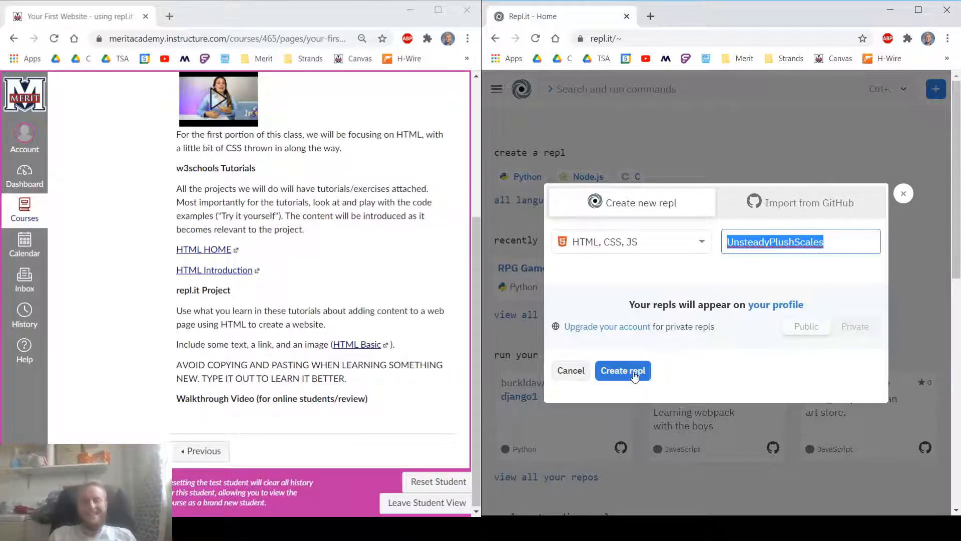
{"action": "left_click", "coordinate": [622, 371]}
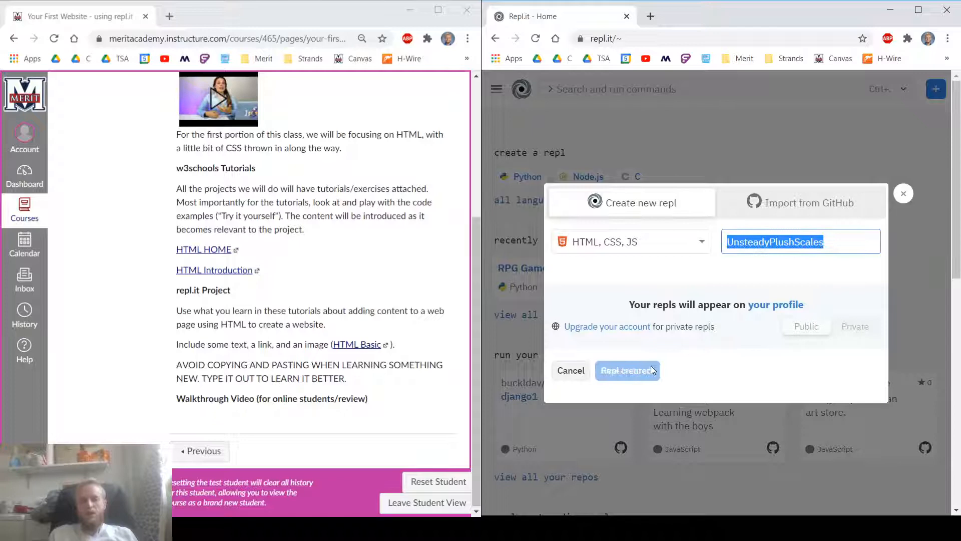
{"action": "left_click", "coordinate": [625, 370]}
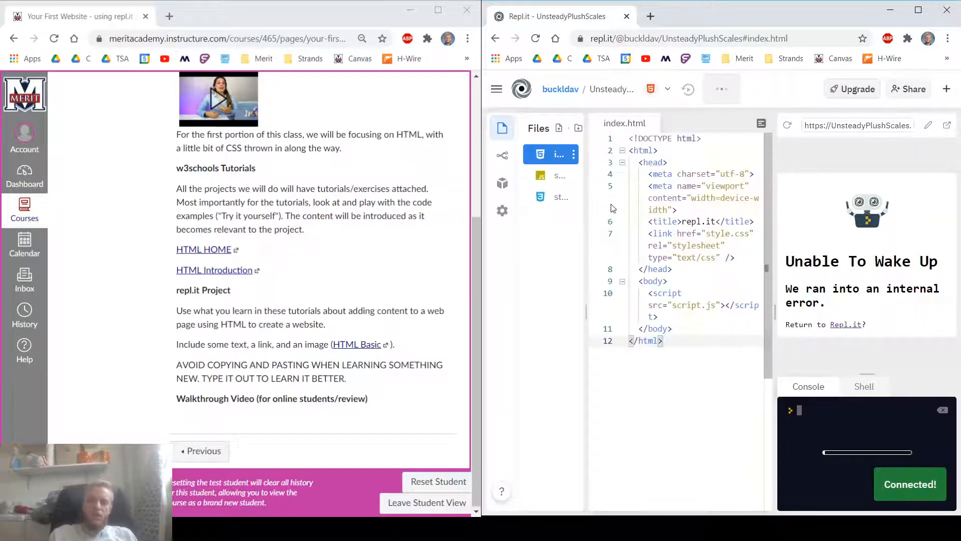
{"action": "mouse_move", "coordinate": [502, 210]}
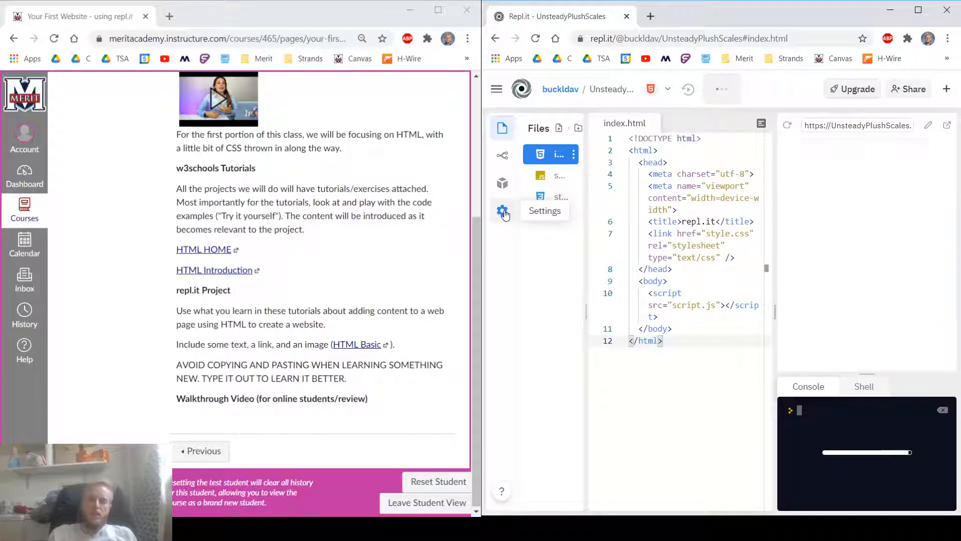
In Settings, set Layout to stacked and Font size to Large, then return to Files.
{"action": "left_click", "coordinate": [502, 210]}
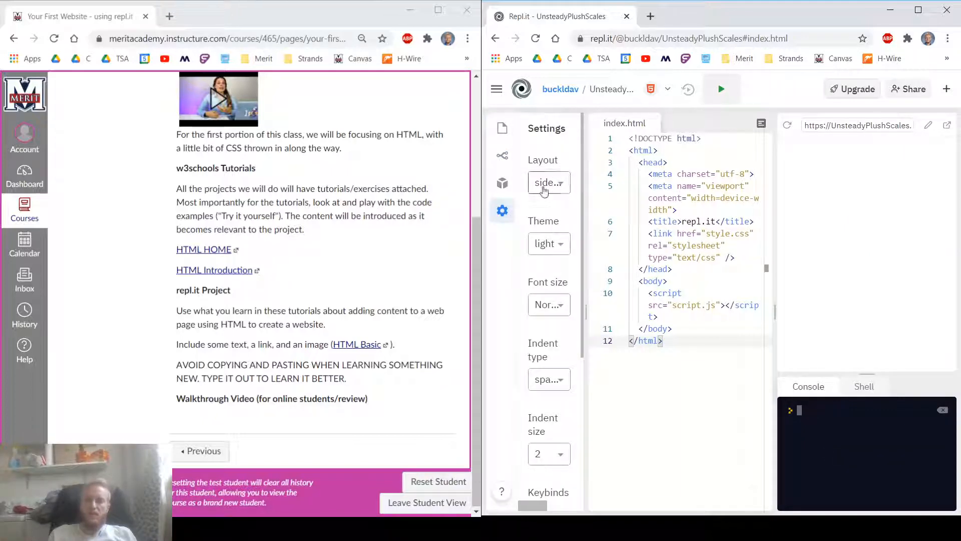
{"action": "left_click", "coordinate": [547, 183]}
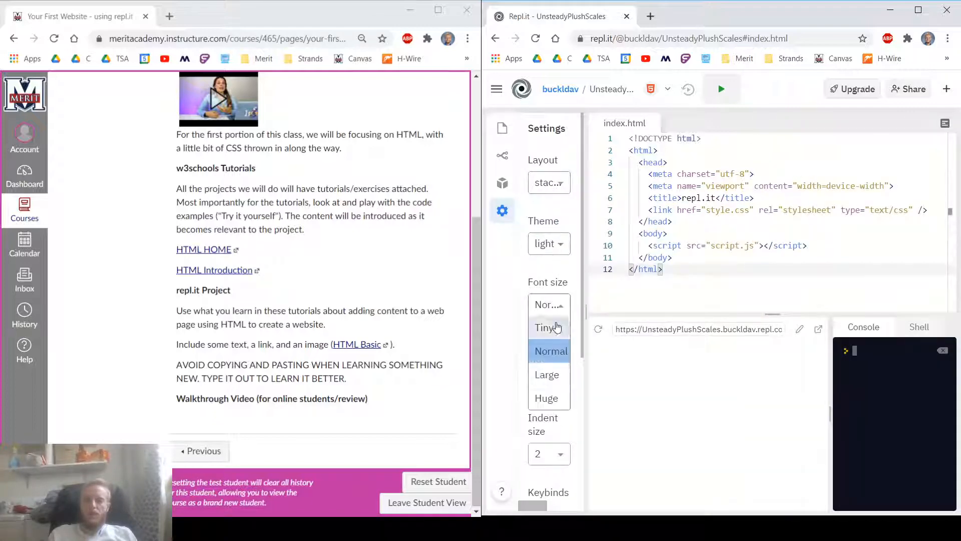
{"action": "left_click", "coordinate": [546, 374]}
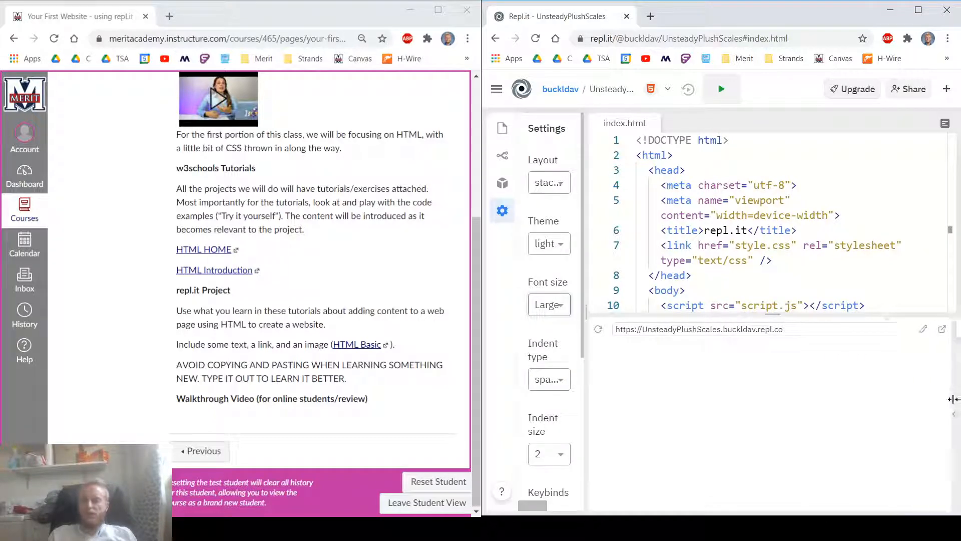
{"action": "scroll", "scroll_direction": "down", "scroll_amount": 3}
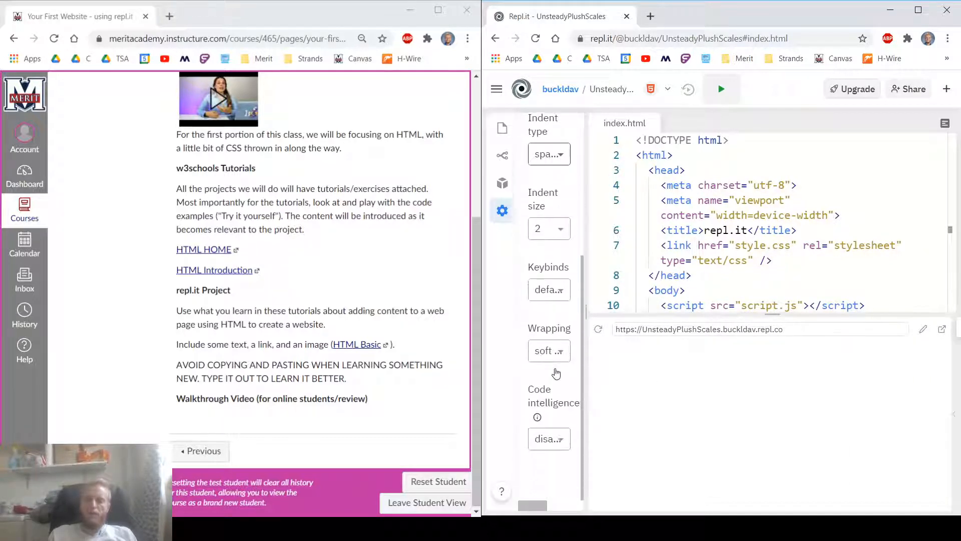
{"action": "scroll", "scroll_direction": "up", "scroll_amount": 3}
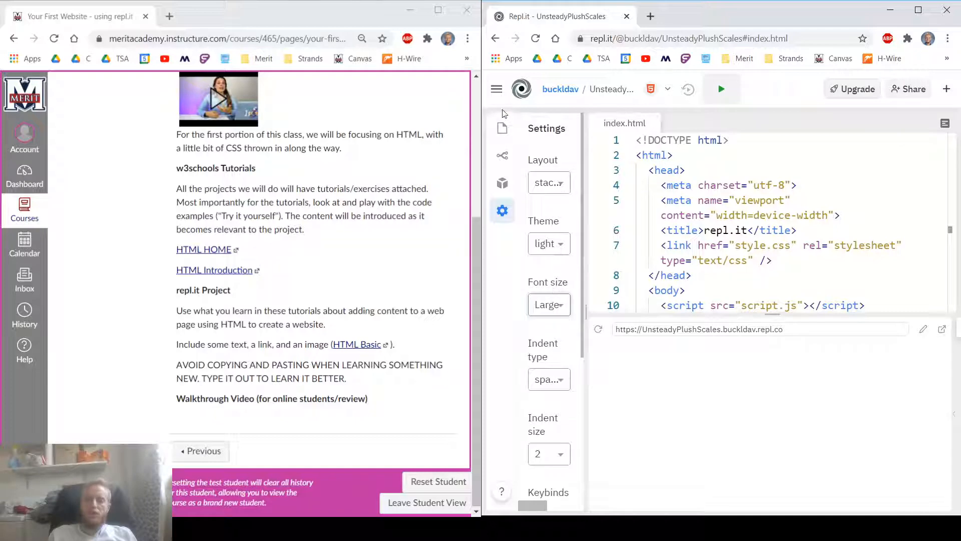
{"action": "left_click", "coordinate": [502, 128]}
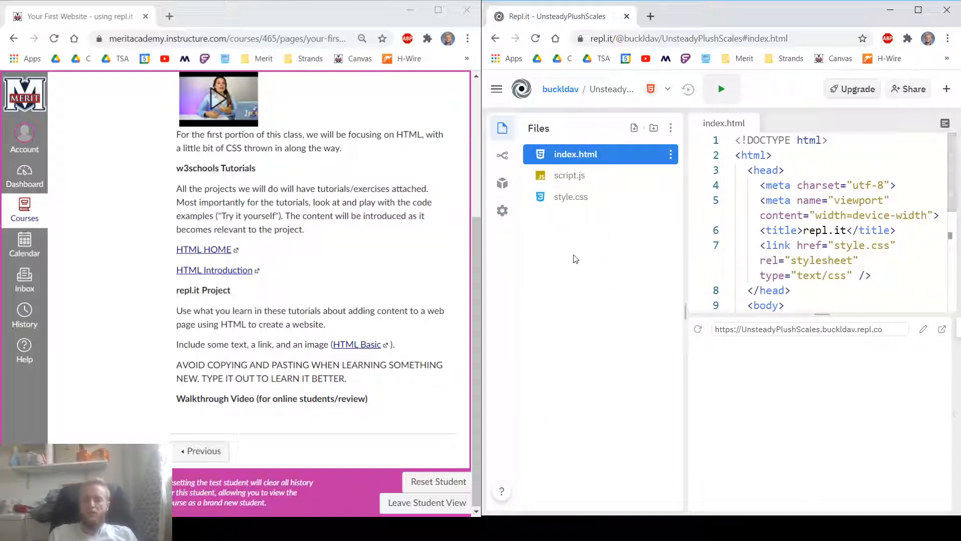
{"action": "mouse_move", "coordinate": [583, 178]}
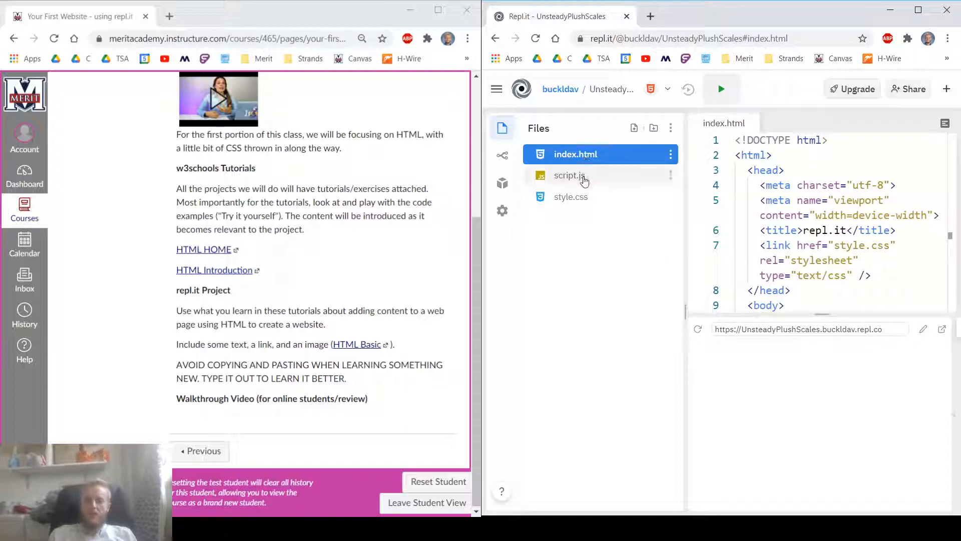
{"action": "mouse_move", "coordinate": [603, 197]}
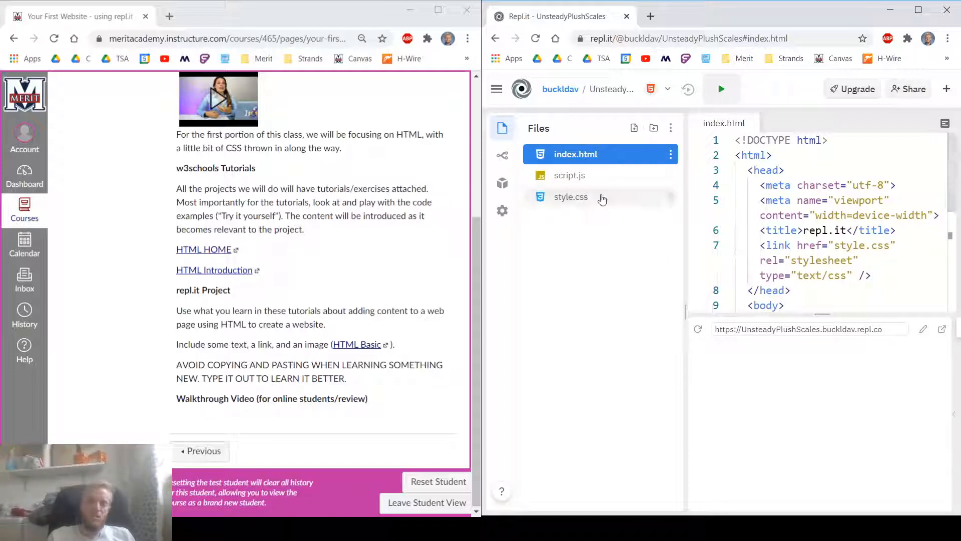
{"action": "mouse_move", "coordinate": [598, 154]}
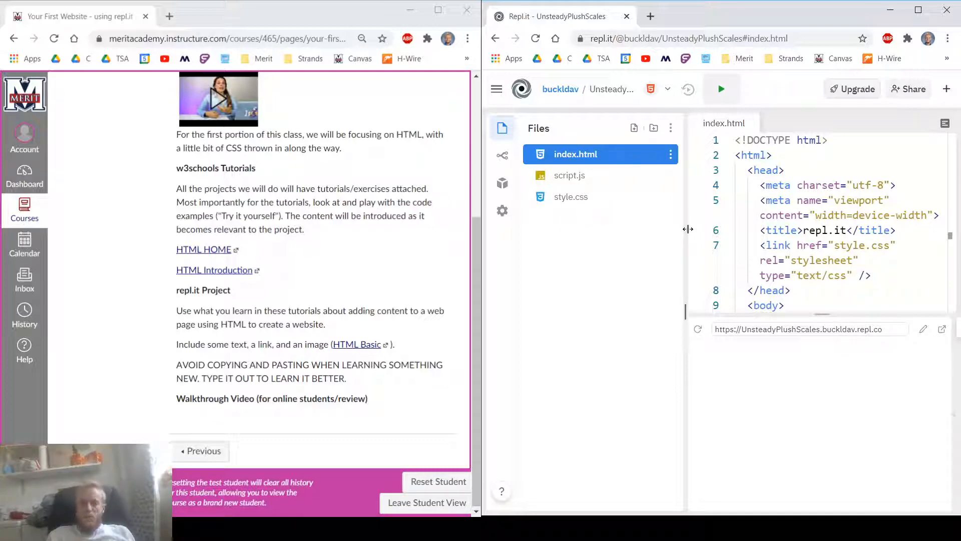
View the empty style.css, then go back to index.html.
{"action": "left_click", "coordinate": [570, 197]}
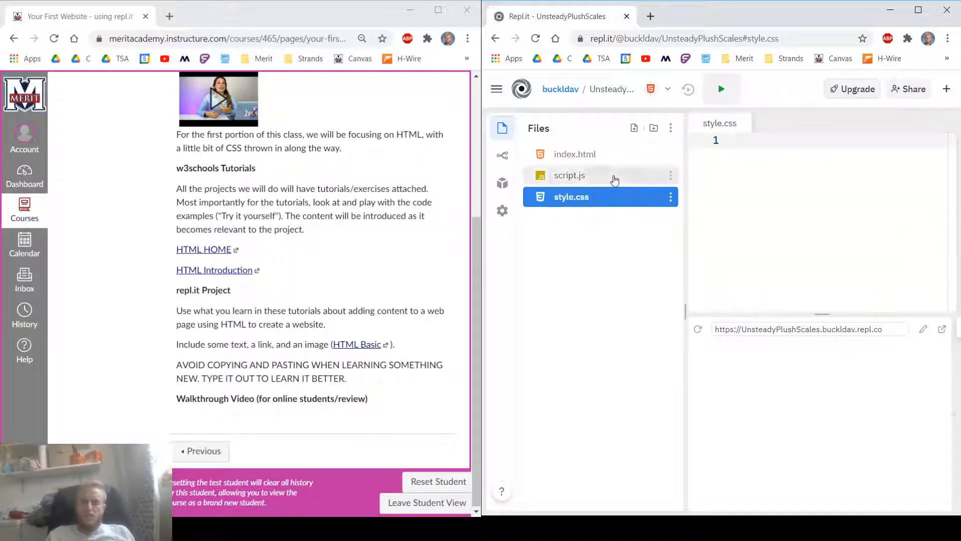
{"action": "left_click", "coordinate": [576, 154]}
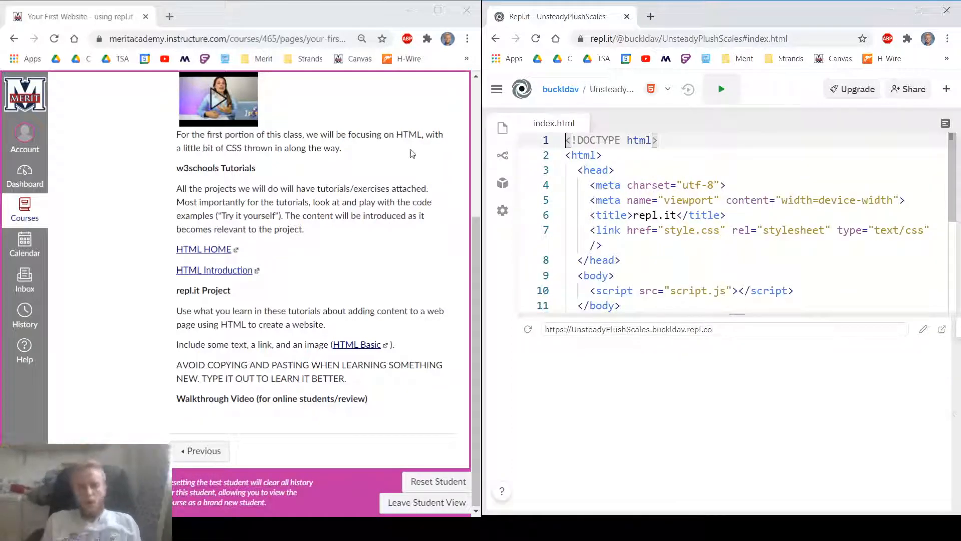
Highlight the HTML focus sentence on Canvas, then follow the HTML HOME tutorial link.
{"action": "scroll", "scroll_direction": "up", "scroll_amount": 3}
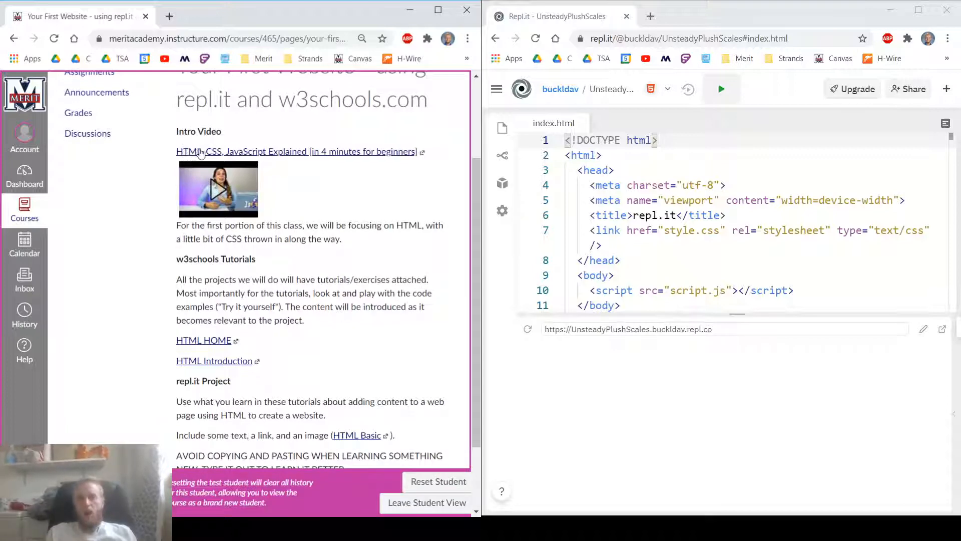
{"action": "mouse_move", "coordinate": [289, 219]}
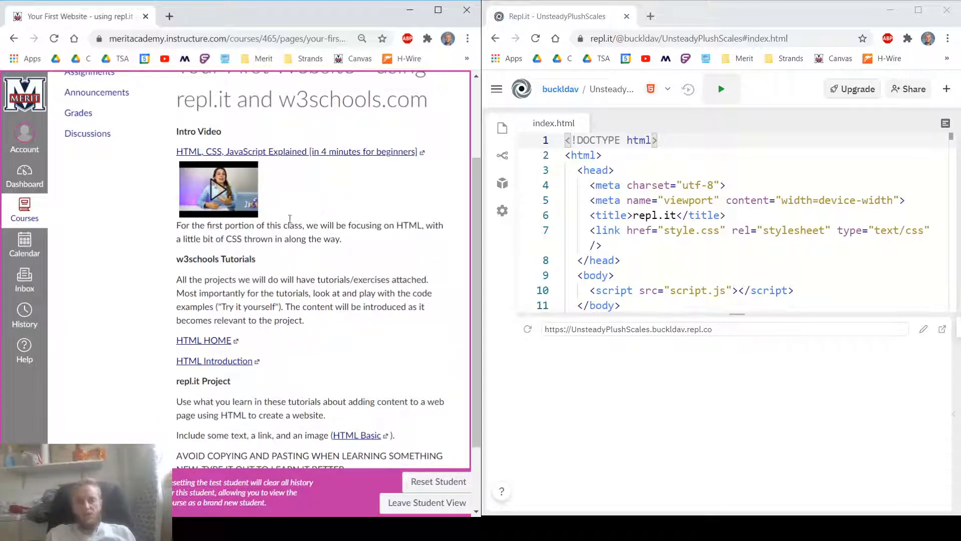
{"action": "left_click_drag", "start_coordinate": [366, 225], "coordinate": [437, 224]}
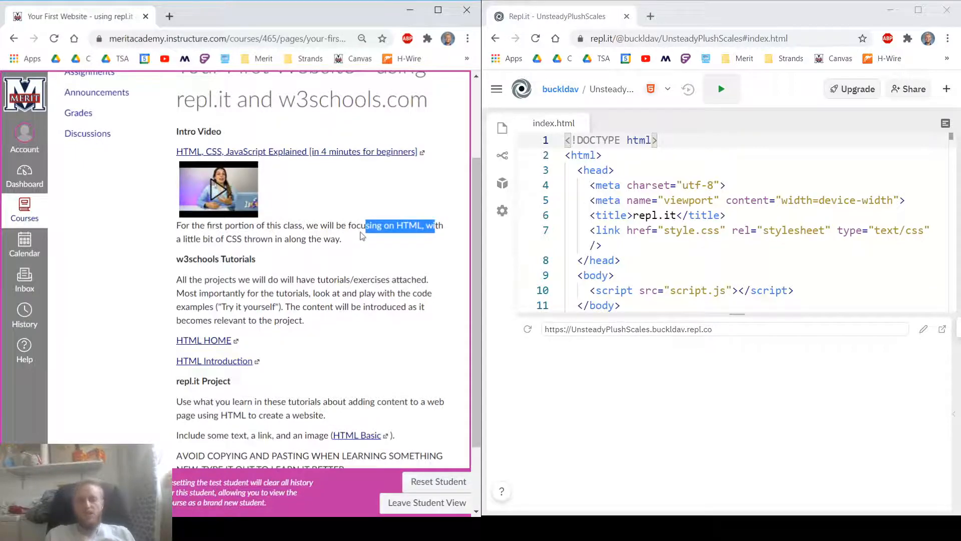
{"action": "scroll", "scroll_direction": "down", "scroll_amount": 3}
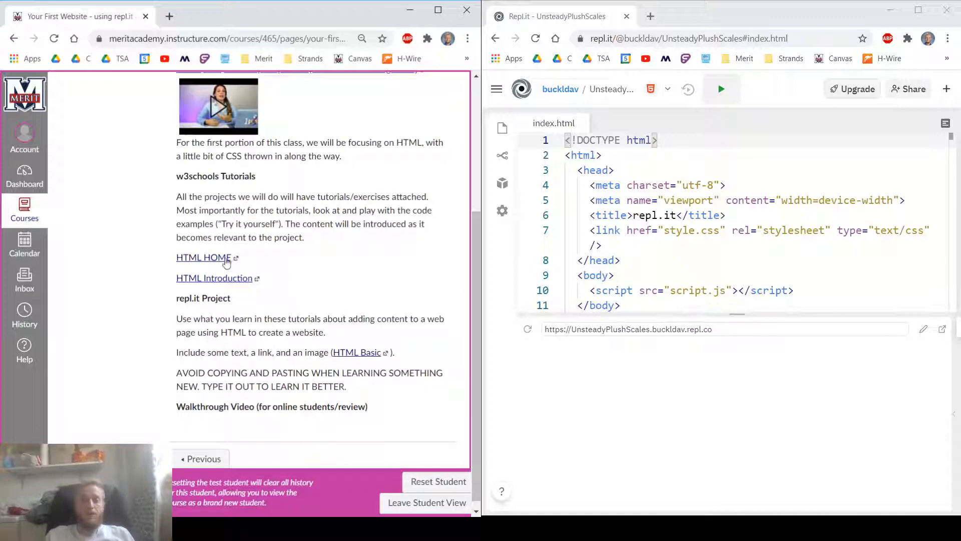
{"action": "left_click", "coordinate": [204, 257]}
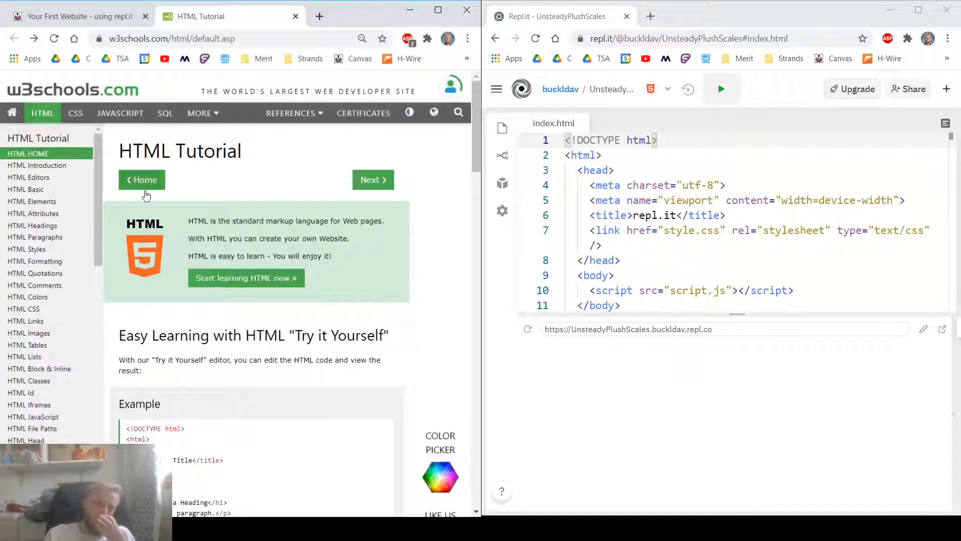
Scroll through the w3schools HTML HOME page and open the HTML Introduction lesson.
{"action": "scroll", "scroll_direction": "down", "scroll_amount": 3}
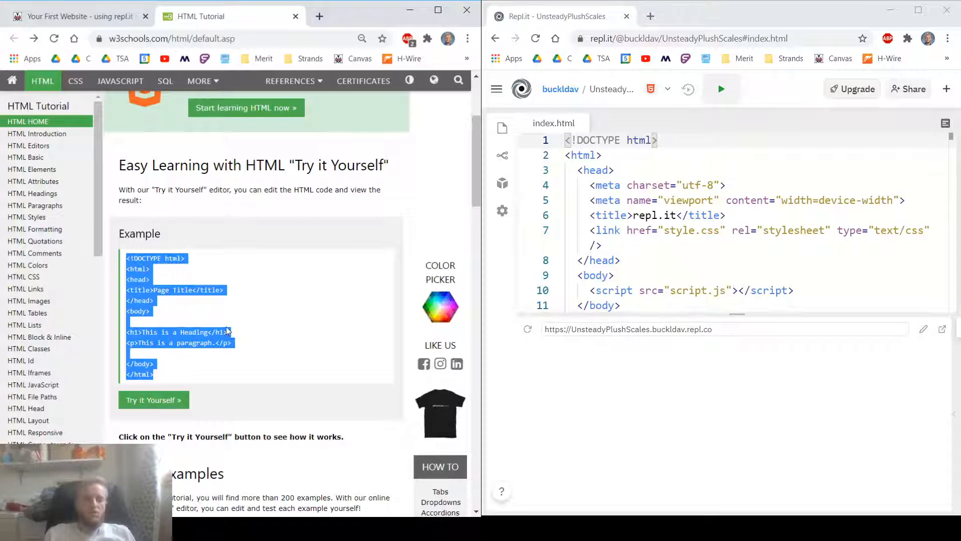
{"action": "scroll", "scroll_direction": "down", "scroll_amount": 3}
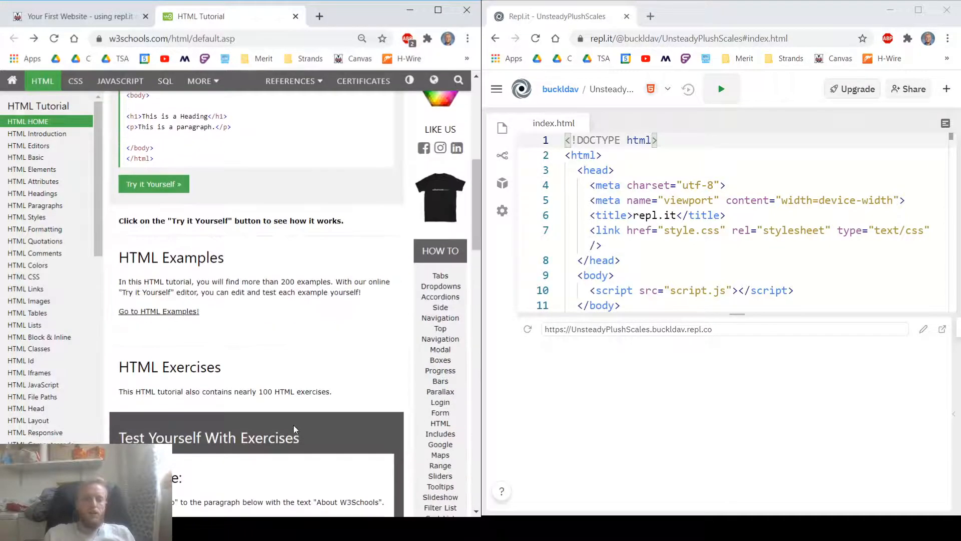
{"action": "scroll", "scroll_direction": "down", "scroll_amount": 3}
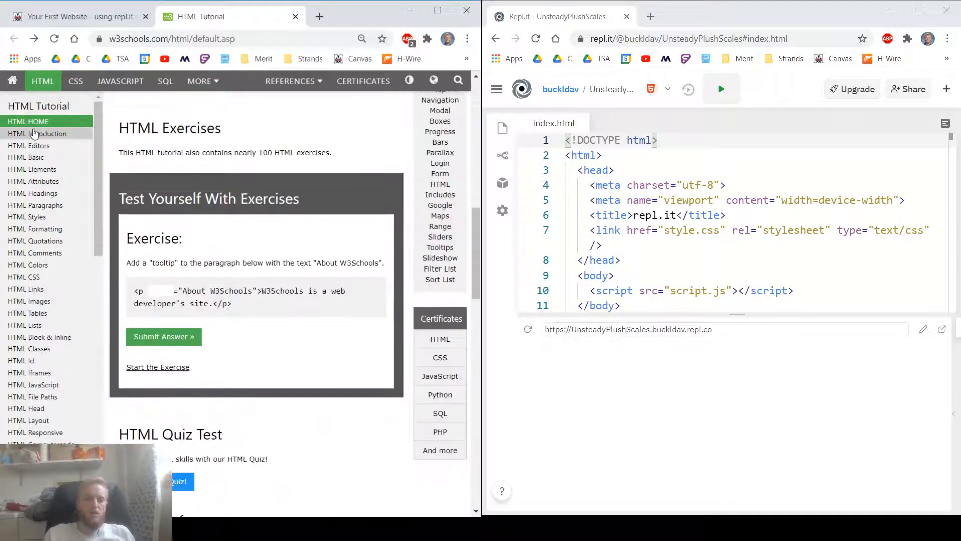
{"action": "left_click", "coordinate": [38, 133]}
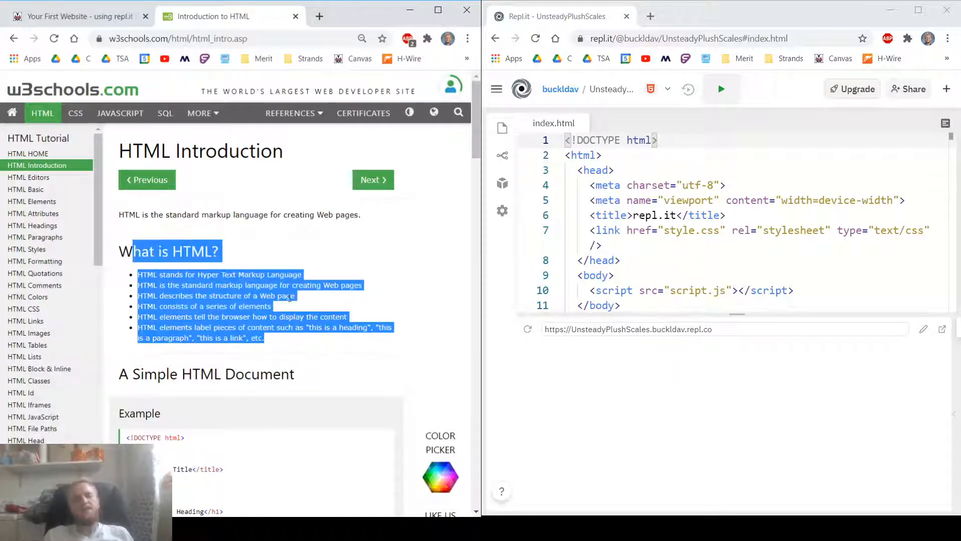
{"action": "left_click", "coordinate": [407, 387]}
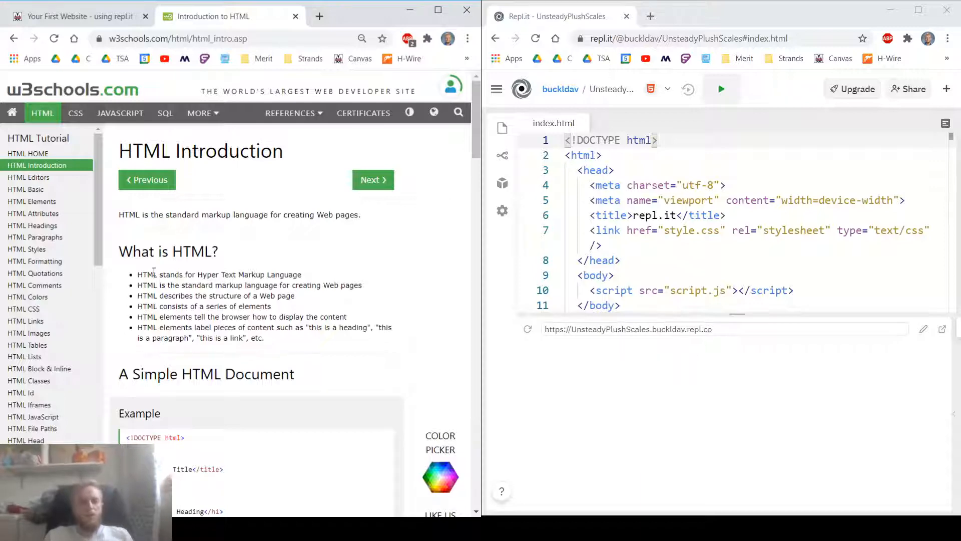
{"action": "left_click", "coordinate": [74, 16]}
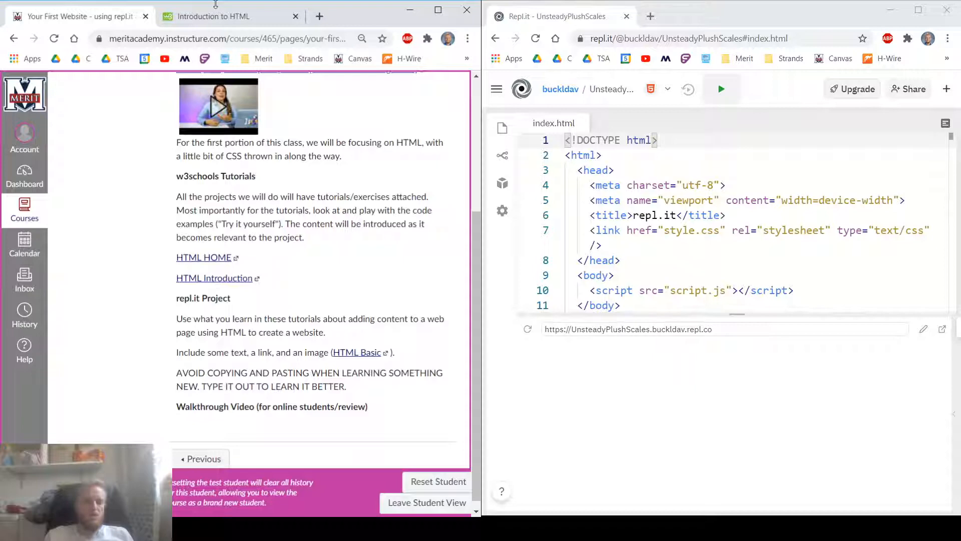
{"action": "left_click", "coordinate": [213, 278]}
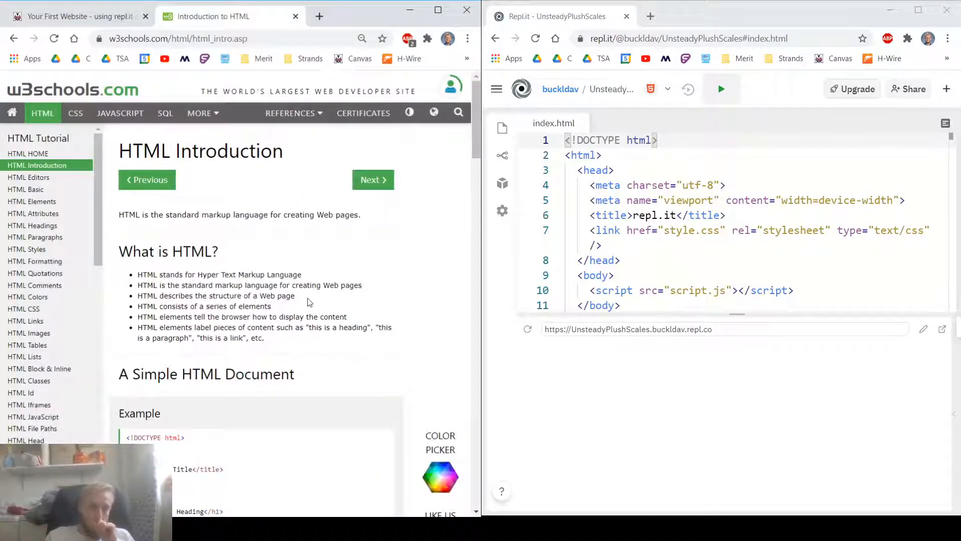
{"action": "scroll", "scroll_direction": "down", "scroll_amount": 3}
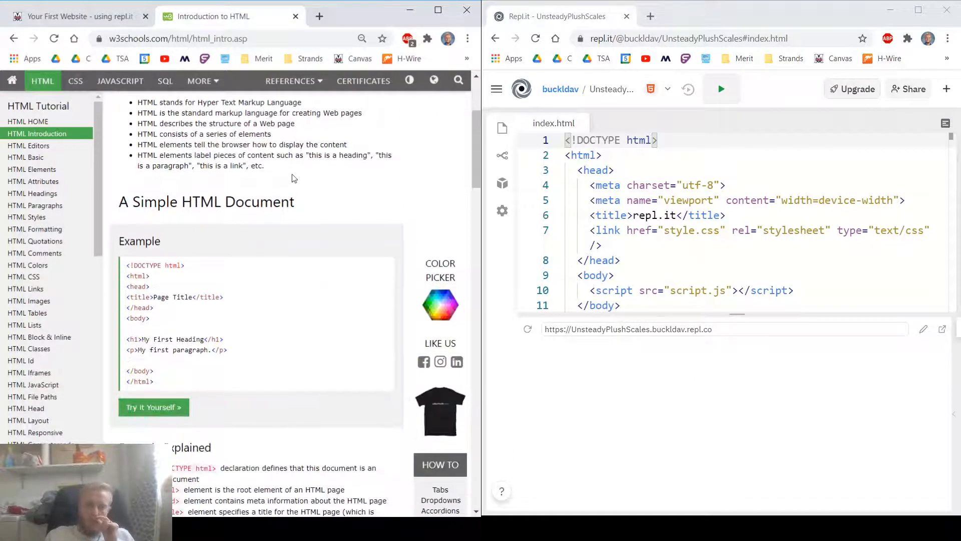
{"action": "scroll", "scroll_direction": "up", "scroll_amount": 3}
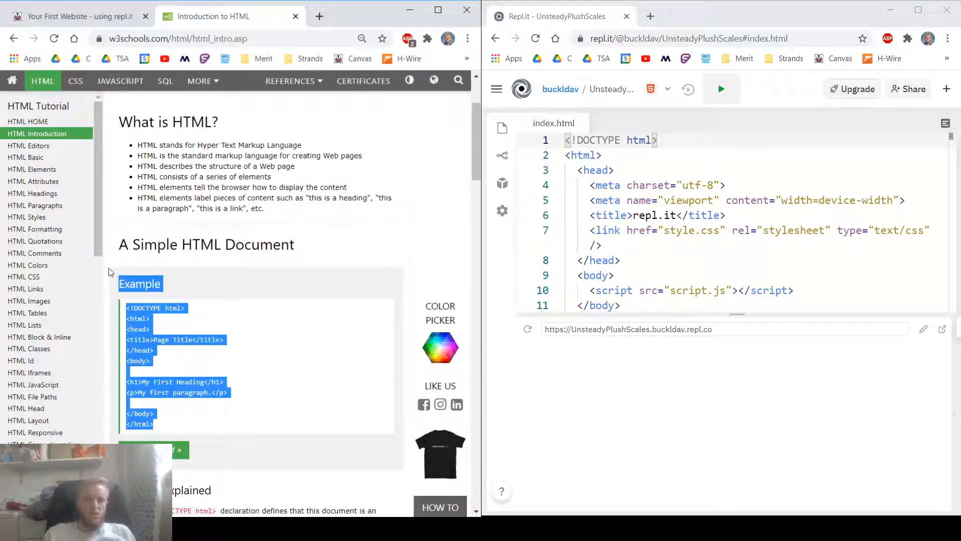
{"action": "scroll", "scroll_direction": "down", "scroll_amount": 3}
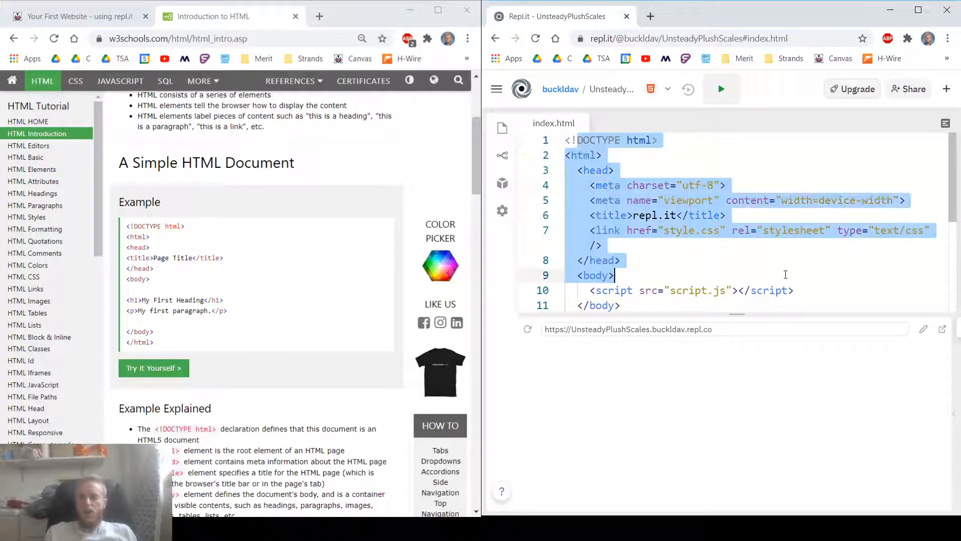
{"action": "scroll", "scroll_direction": "down", "scroll_amount": 3}
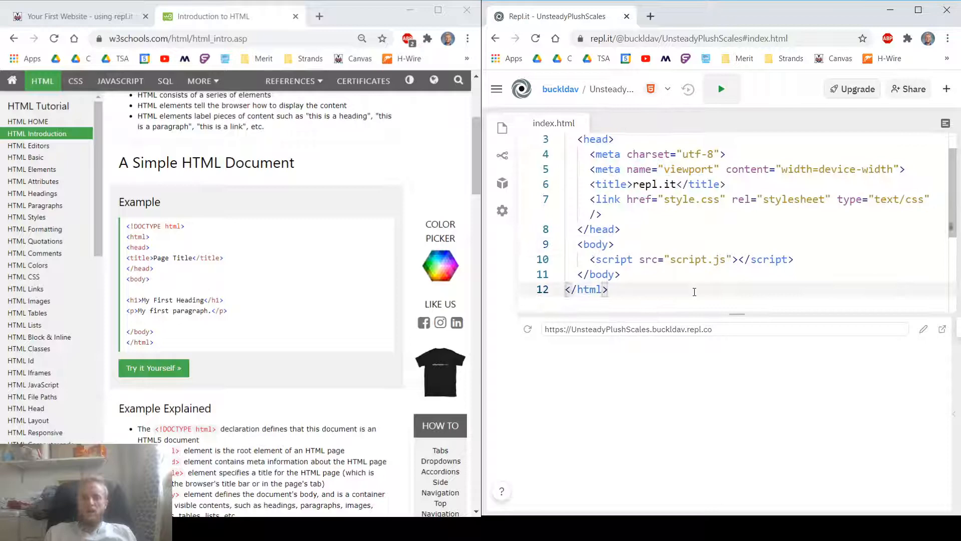
{"action": "scroll", "scroll_direction": "up", "scroll_amount": 3}
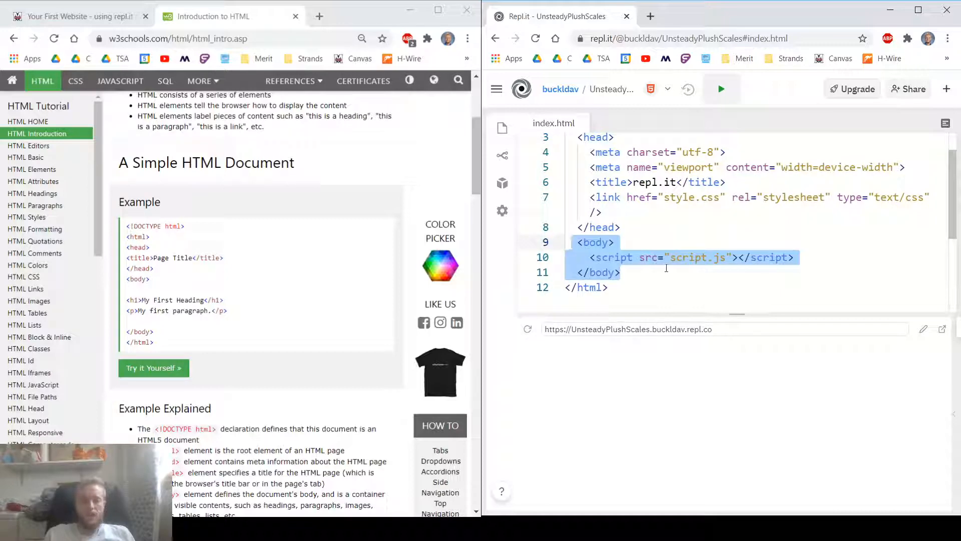
{"action": "scroll", "scroll_direction": "down", "scroll_amount": 3}
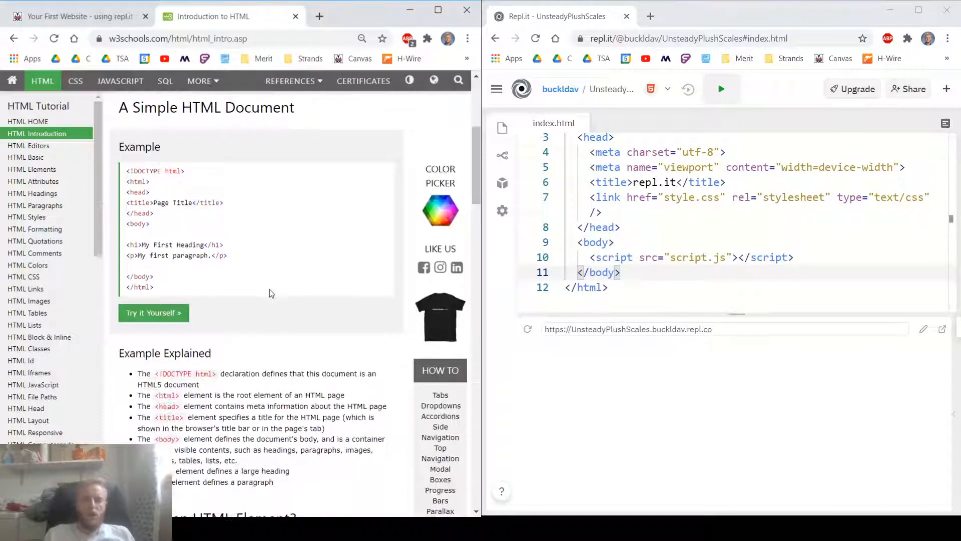
{"action": "scroll", "scroll_direction": "down", "scroll_amount": 3}
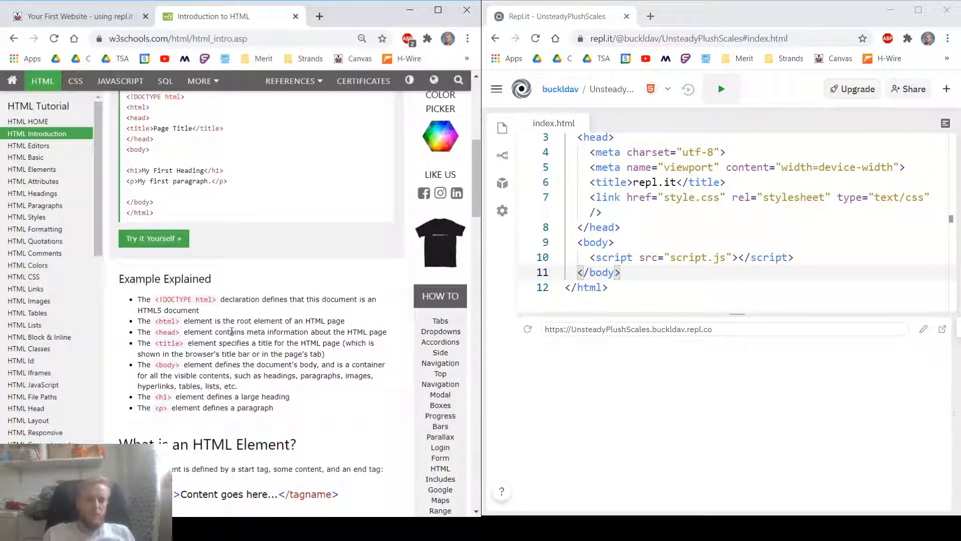
{"action": "scroll", "scroll_direction": "down", "scroll_amount": 3}
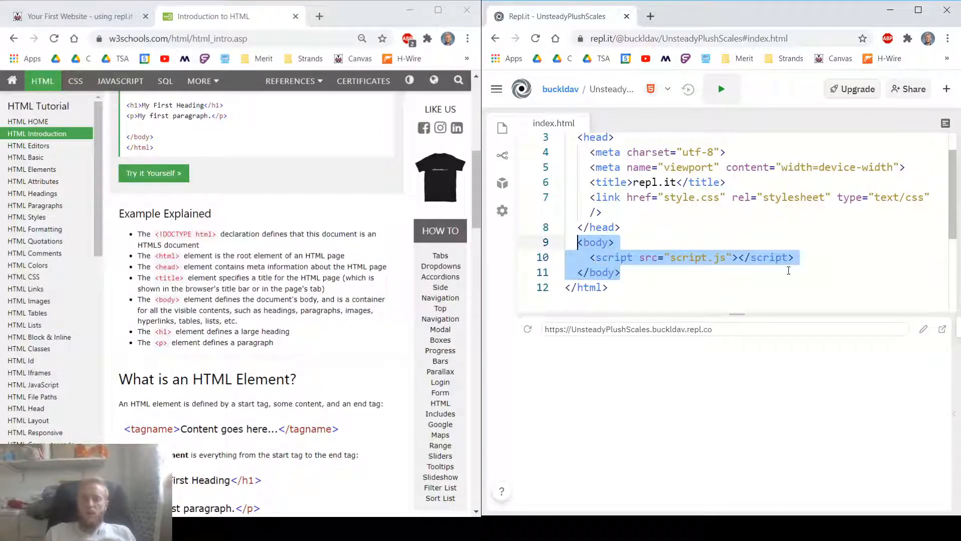
{"action": "left_click", "coordinate": [794, 257]}
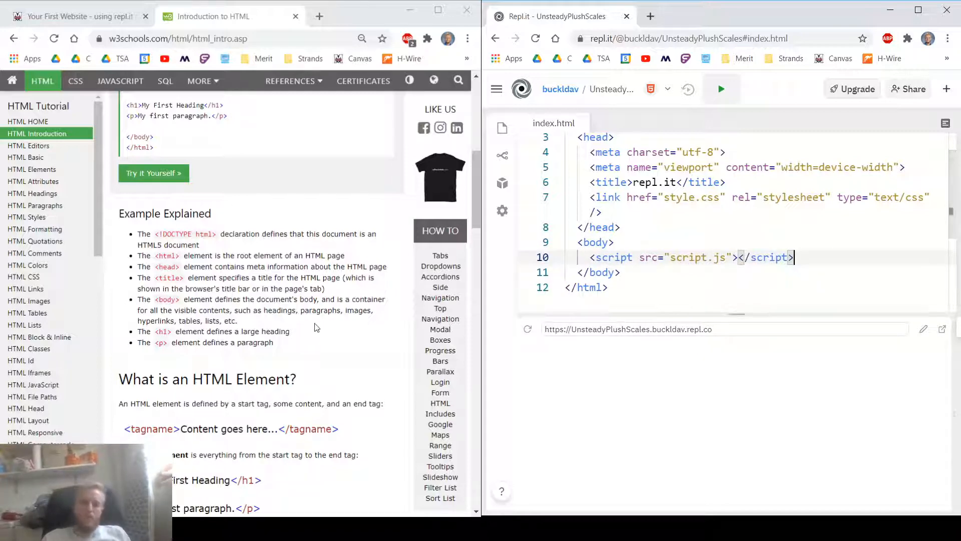
{"action": "scroll", "scroll_direction": "down", "scroll_amount": 3}
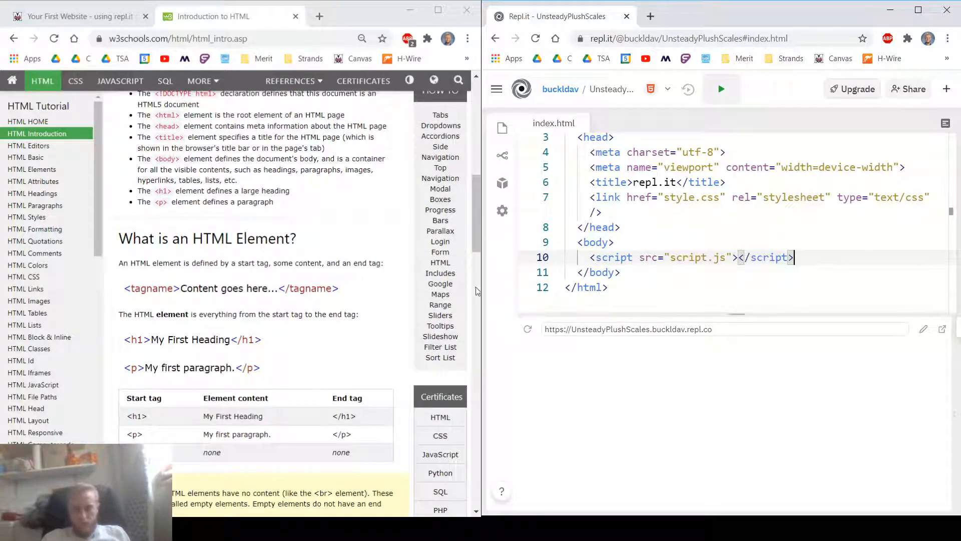
Replace the script line with <h1>Heading</h1> in the body and run the page.
{"action": "scroll", "scroll_direction": "down", "scroll_amount": 3}
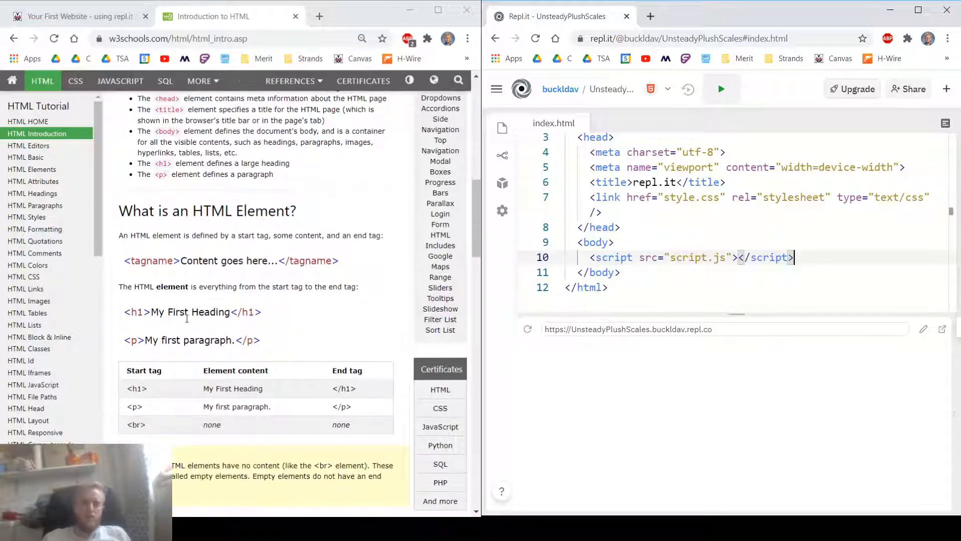
{"action": "mouse_move", "coordinate": [502, 210]}
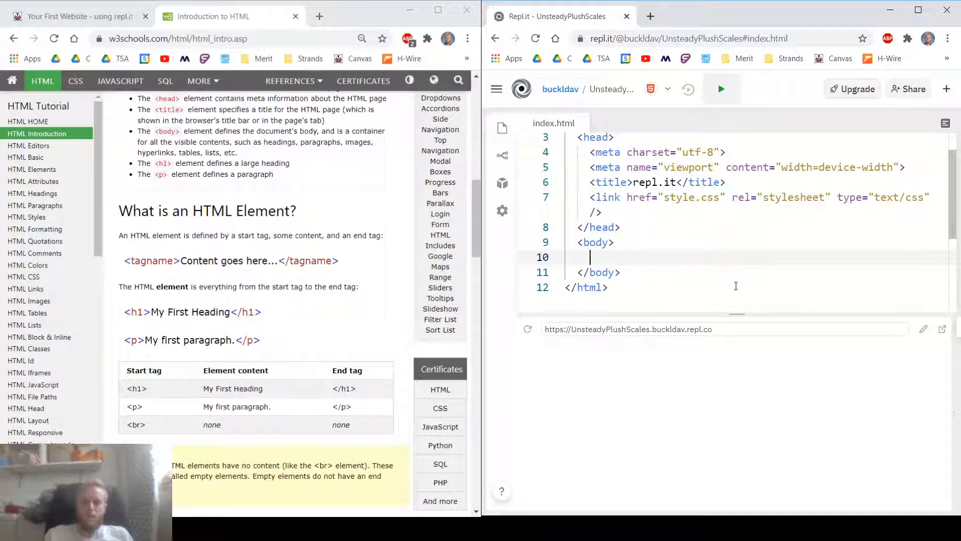
{"action": "type", "text": "<h1>"}
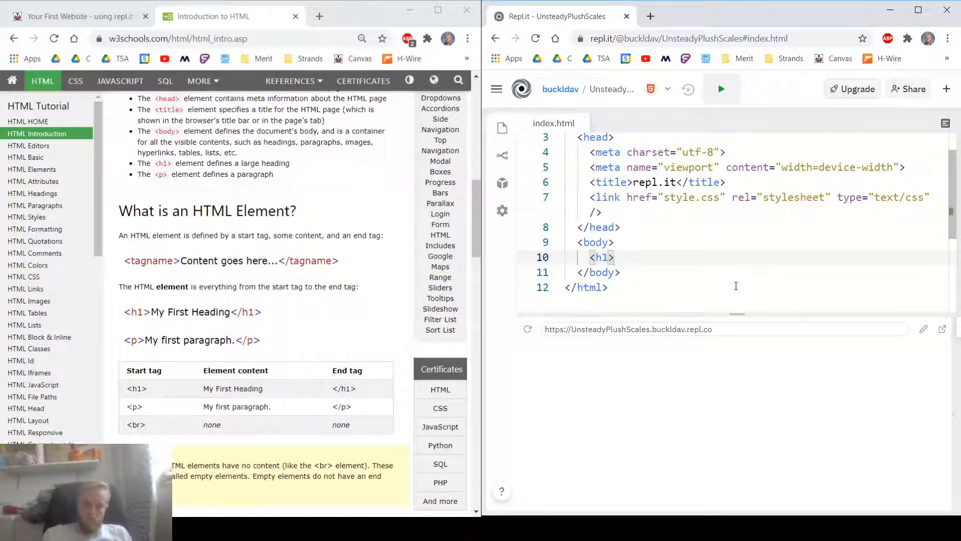
{"action": "type", "text": "Heading"}
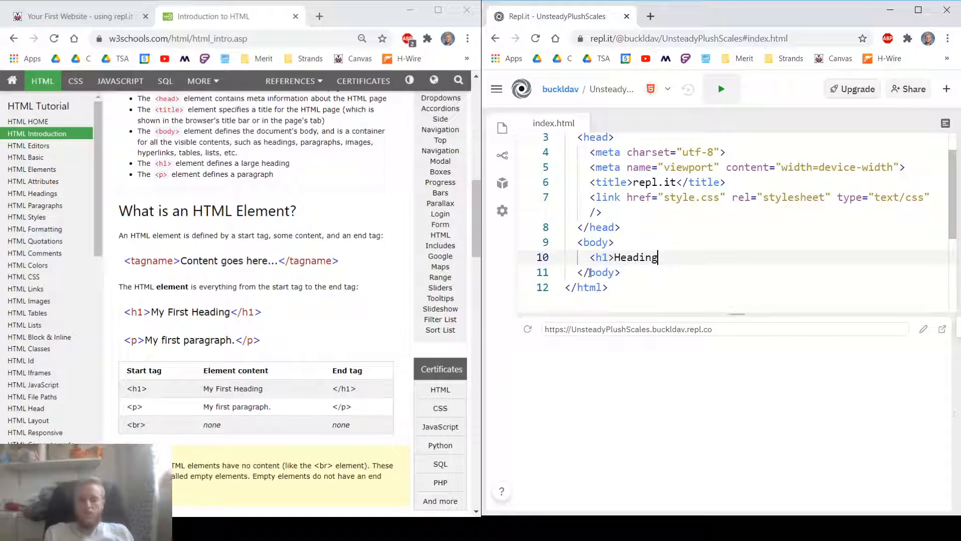
{"action": "type", "text": "</h1>"}
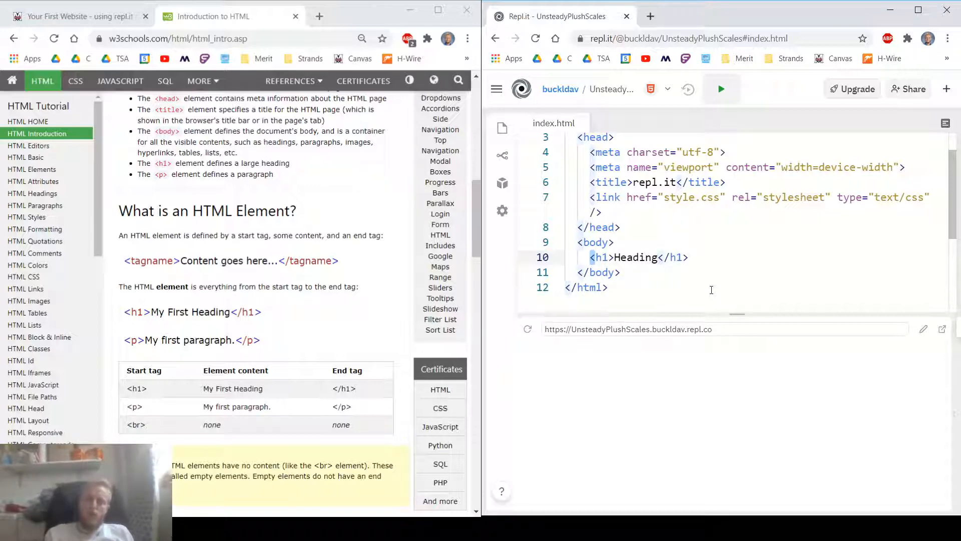
{"action": "left_click", "coordinate": [616, 257]}
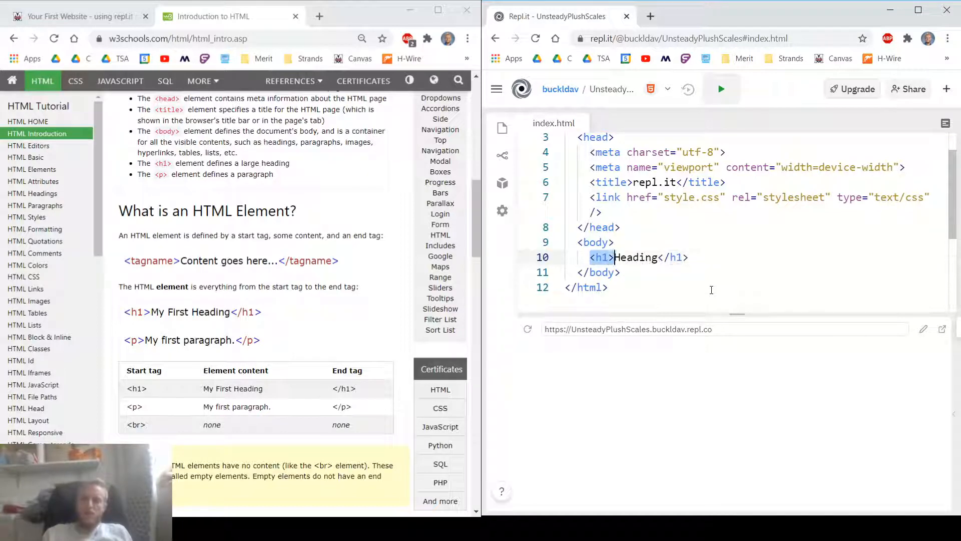
{"action": "left_click", "coordinate": [659, 257]}
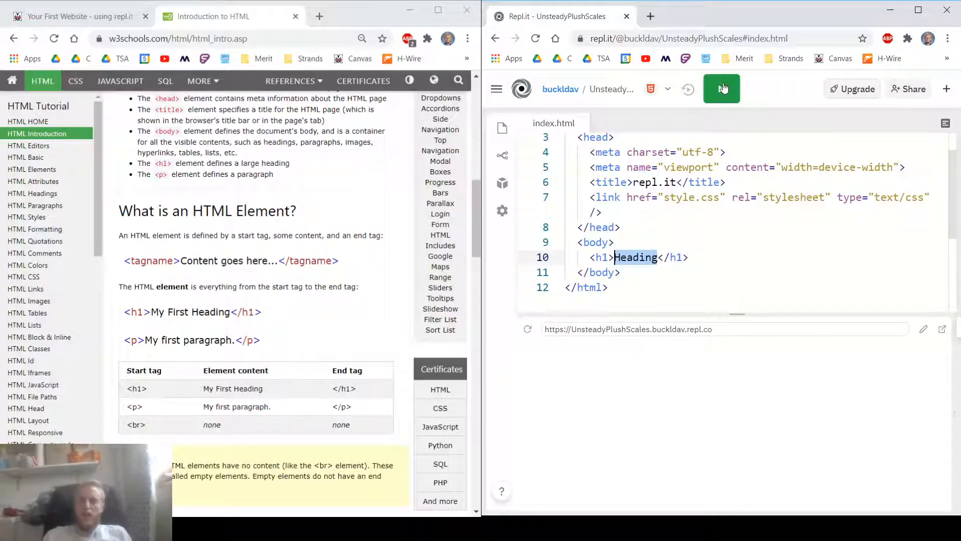
{"action": "left_click", "coordinate": [721, 89]}
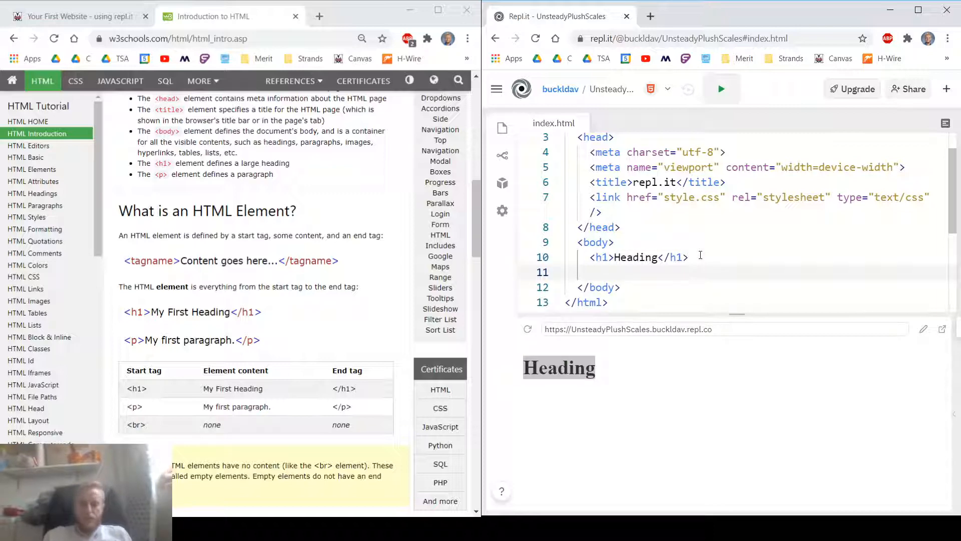
Type the paragraph <p>Here are some words I like: Guava, Chartreuse</p> under the heading.
{"action": "type", "text": "<p>"}
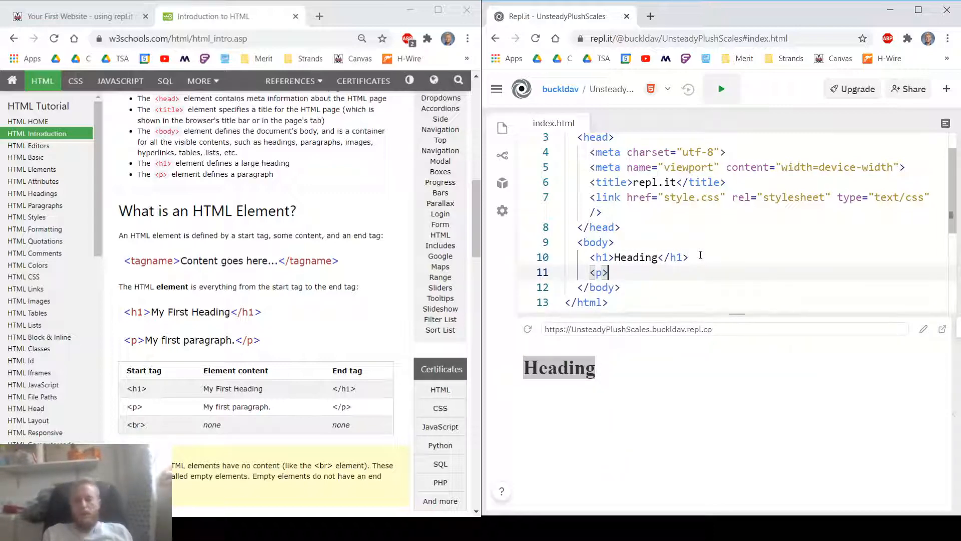
{"action": "type", "text": "Here are"}
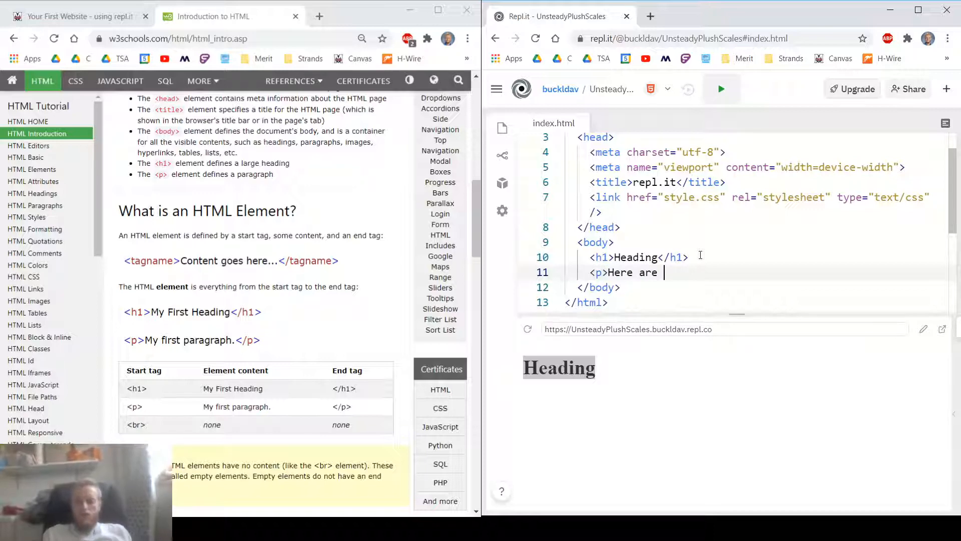
{"action": "type", "text": "some words I"}
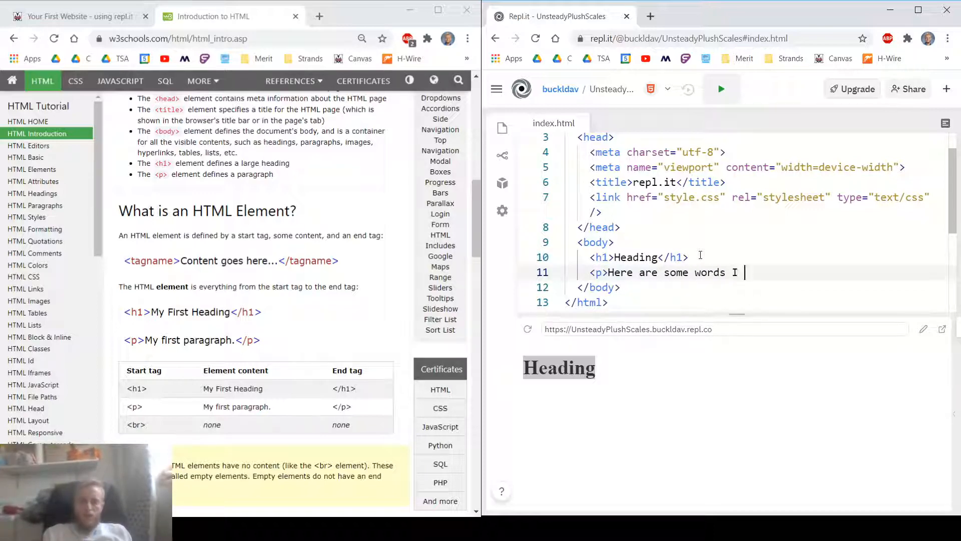
{"action": "type", "text": "like:"}
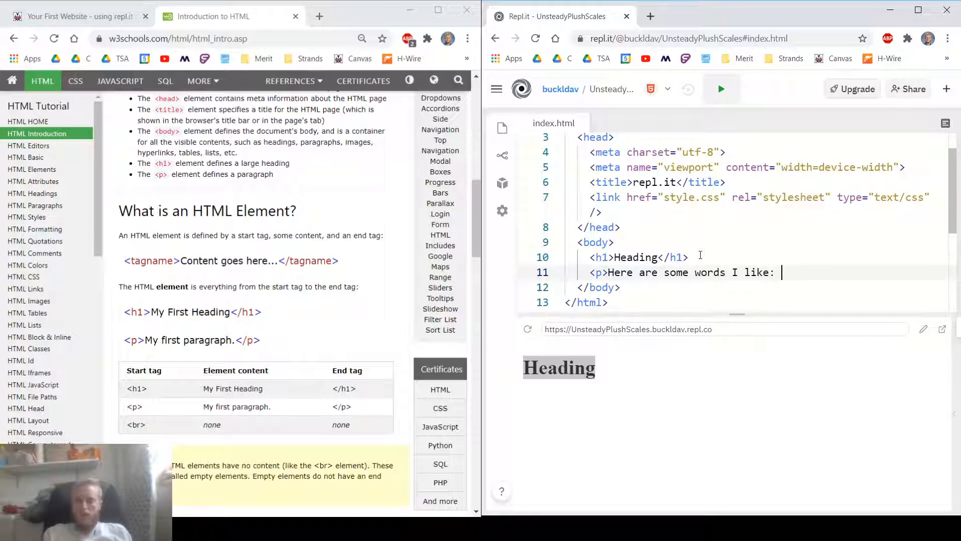
{"action": "type", "text": "Guava, Chart"}
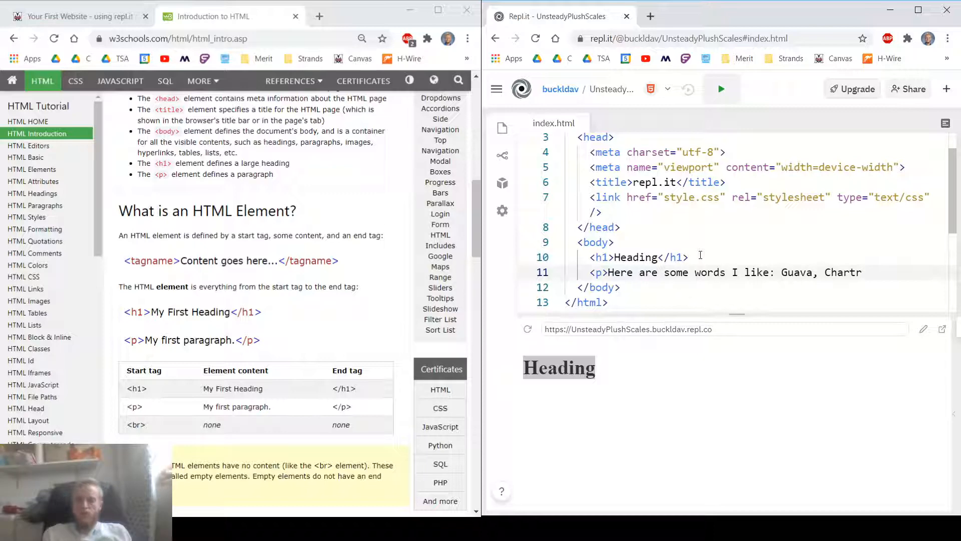
{"action": "type", "text": "reuse"}
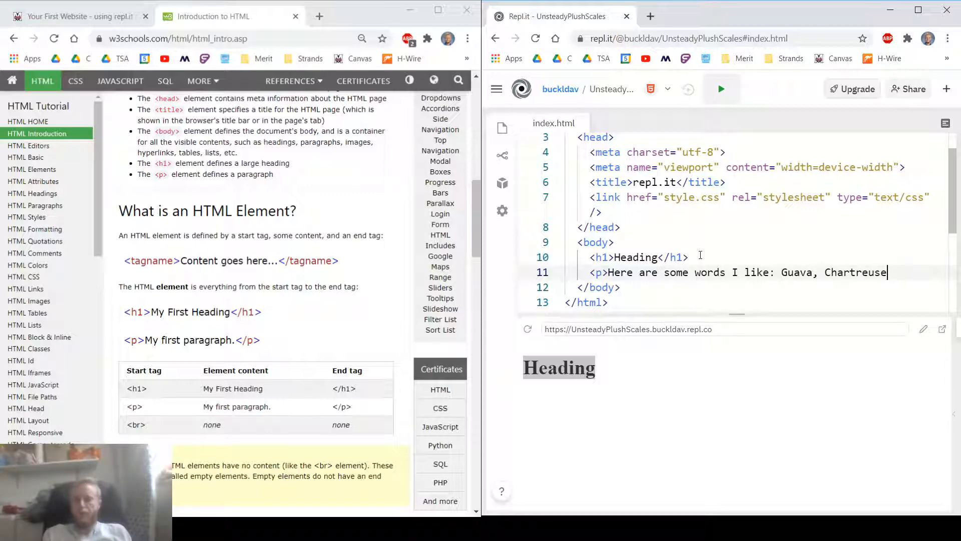
{"action": "type", "text": "</p>"}
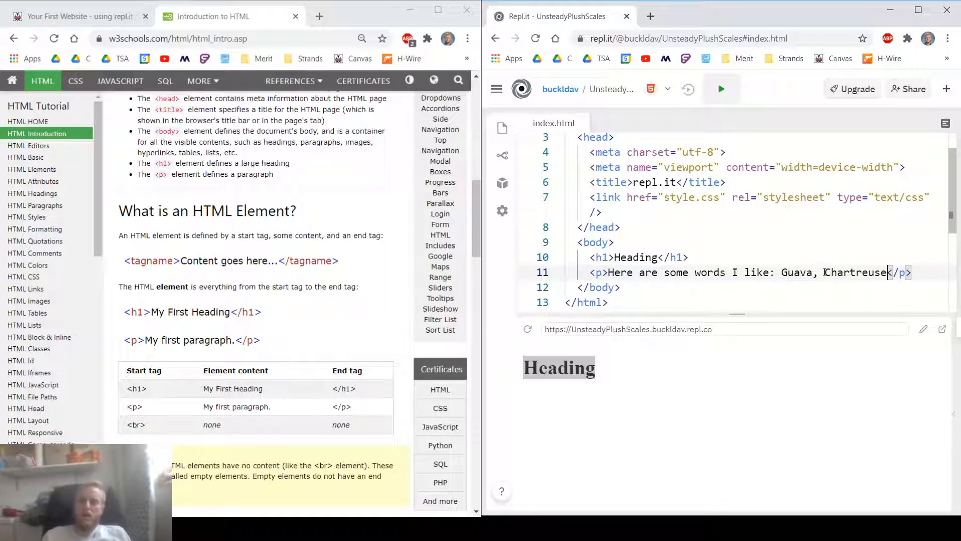
Look up the word Chartreuse in a new tab, then add a blank line below the paragraph.
{"action": "double_click", "coordinate": [853, 273]}
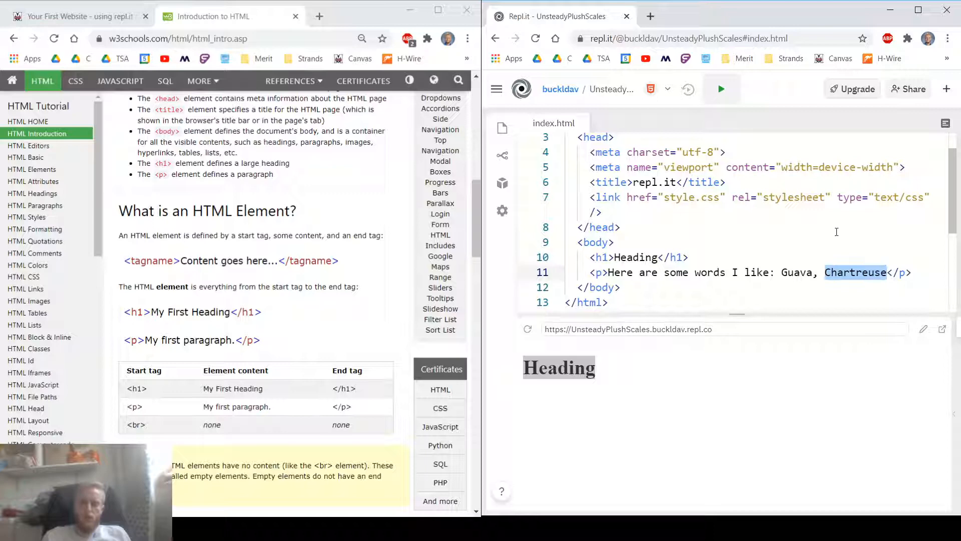
{"action": "left_click", "coordinate": [800, 16]}
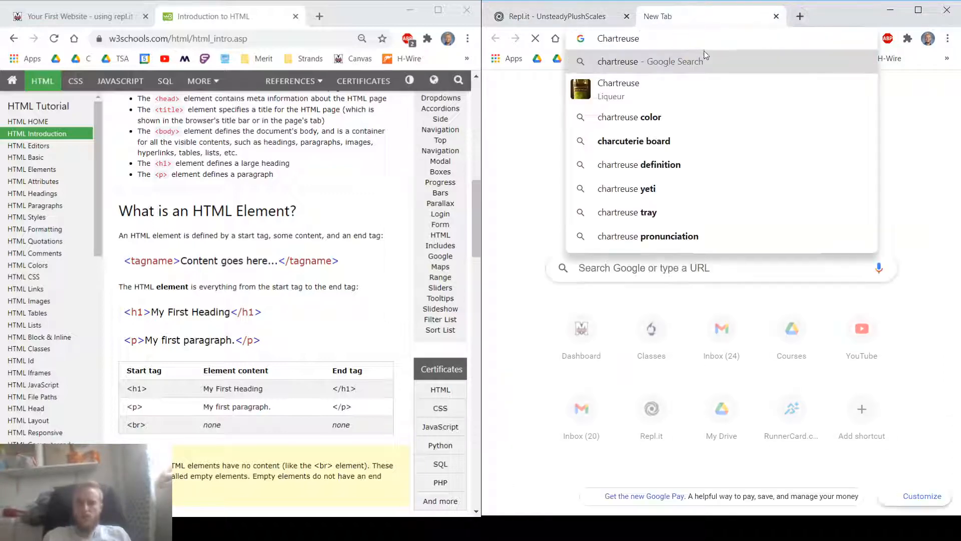
{"action": "mouse_move", "coordinate": [678, 90]}
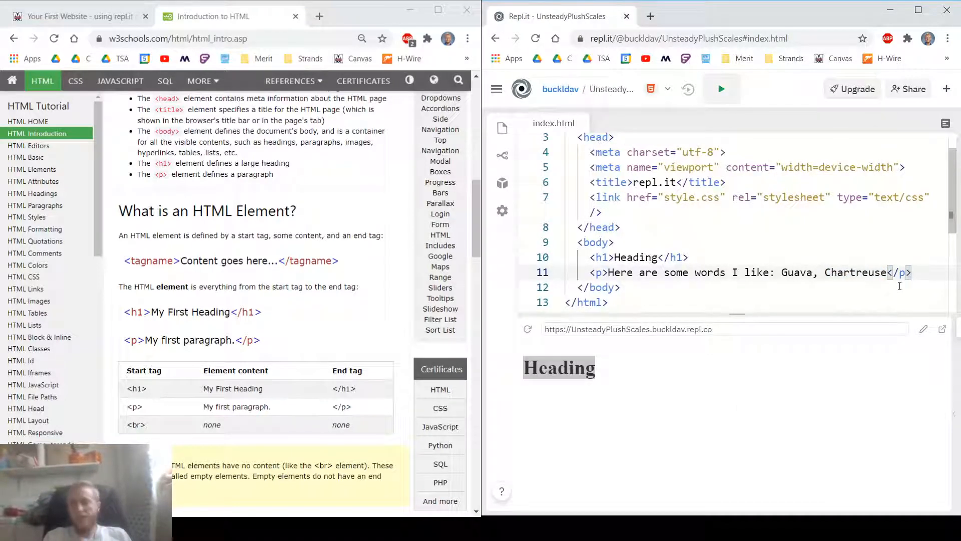
{"action": "key", "text": "Return"}
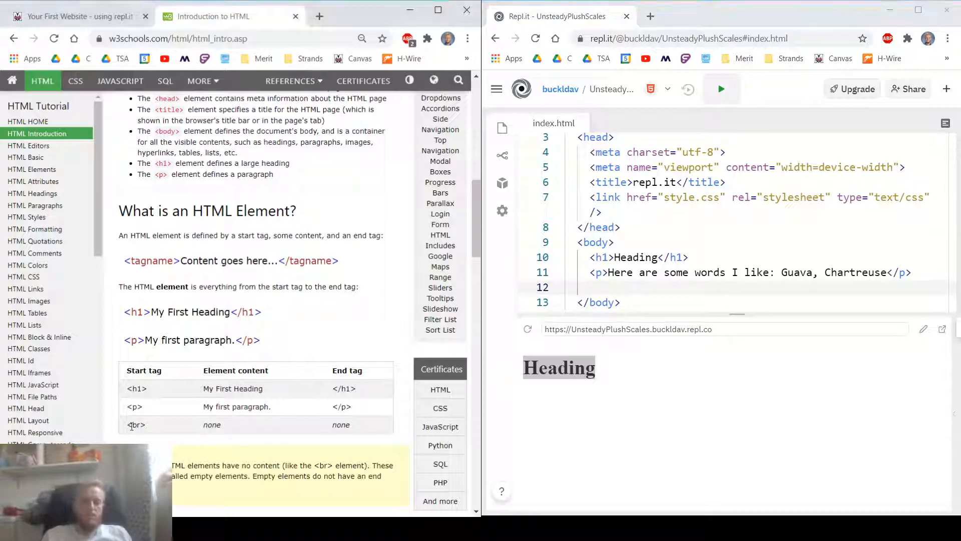
Run the preview, try a <br> after the h1 and rerun, then remove it.
{"action": "scroll", "scroll_direction": "down", "scroll_amount": 3}
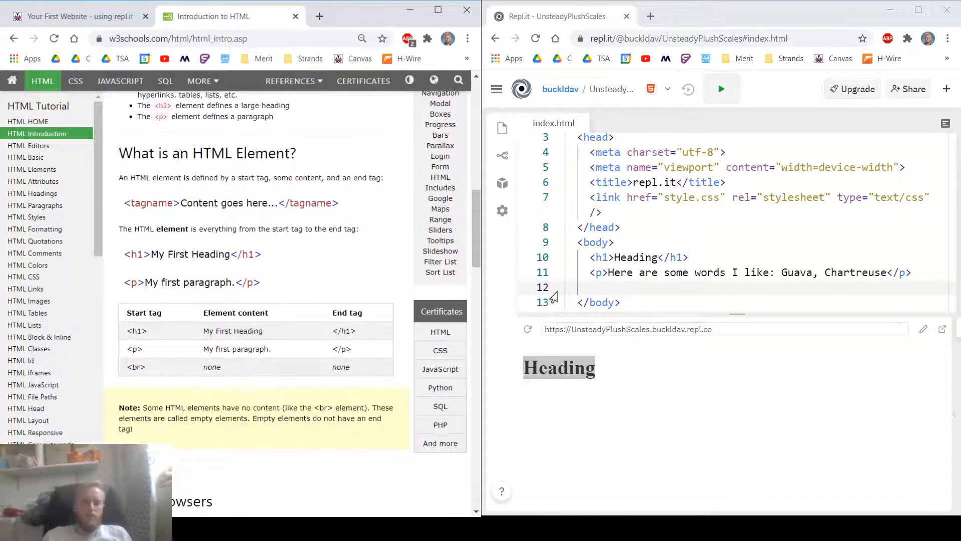
{"action": "left_click", "coordinate": [721, 89]}
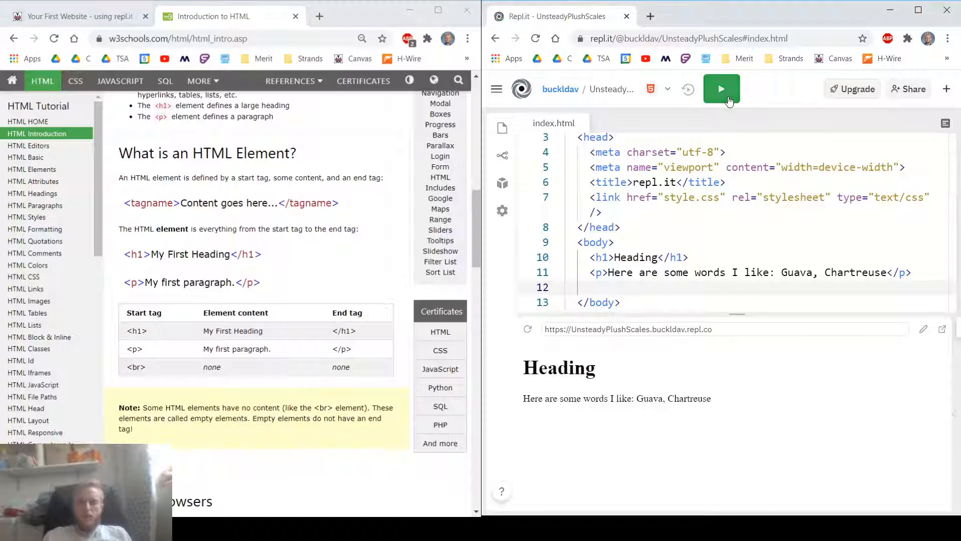
{"action": "type", "text": "<br>"}
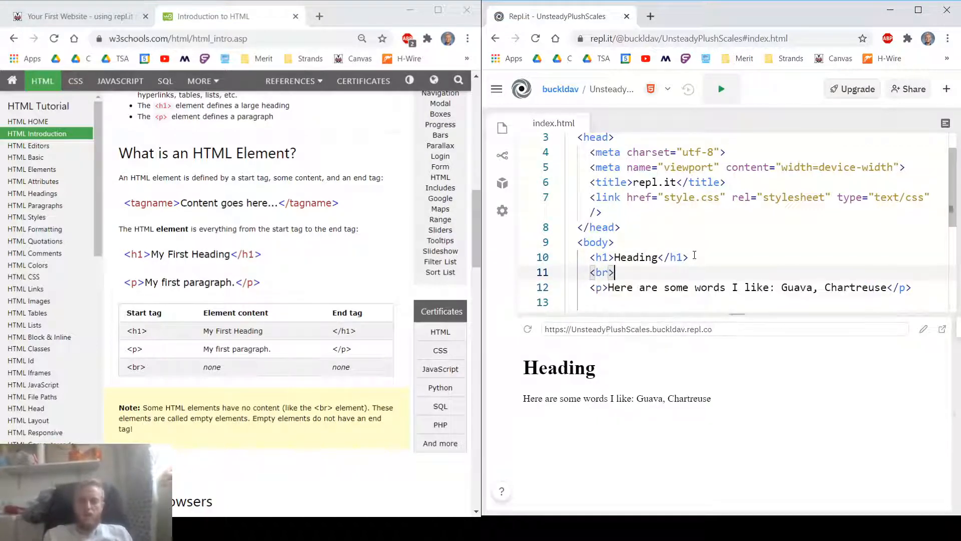
{"action": "left_click", "coordinate": [721, 89]}
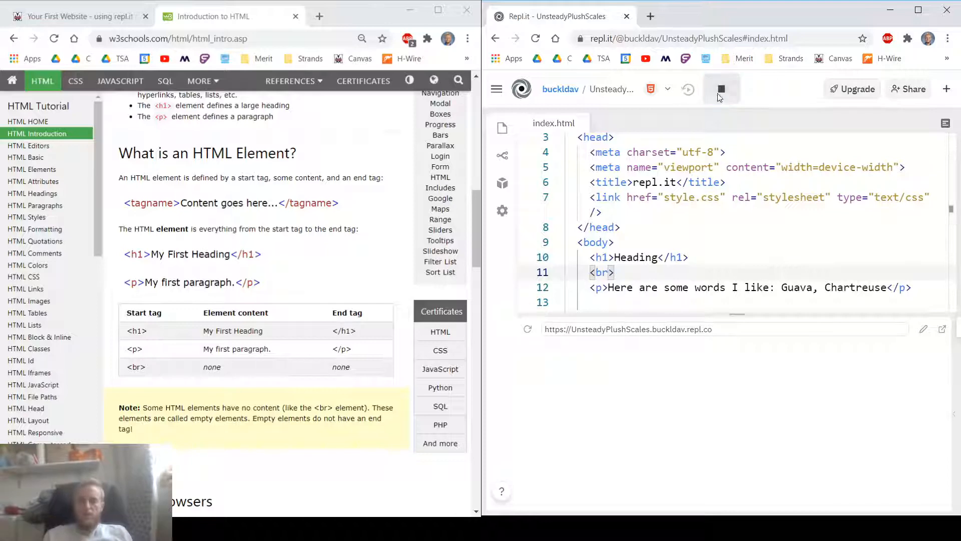
{"action": "left_click", "coordinate": [721, 89]}
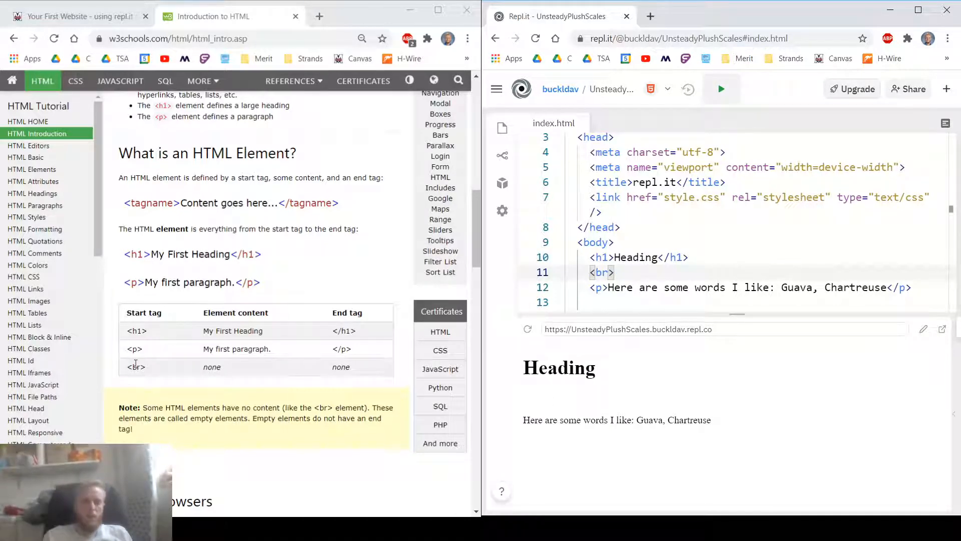
{"action": "scroll", "scroll_direction": "down", "scroll_amount": 3}
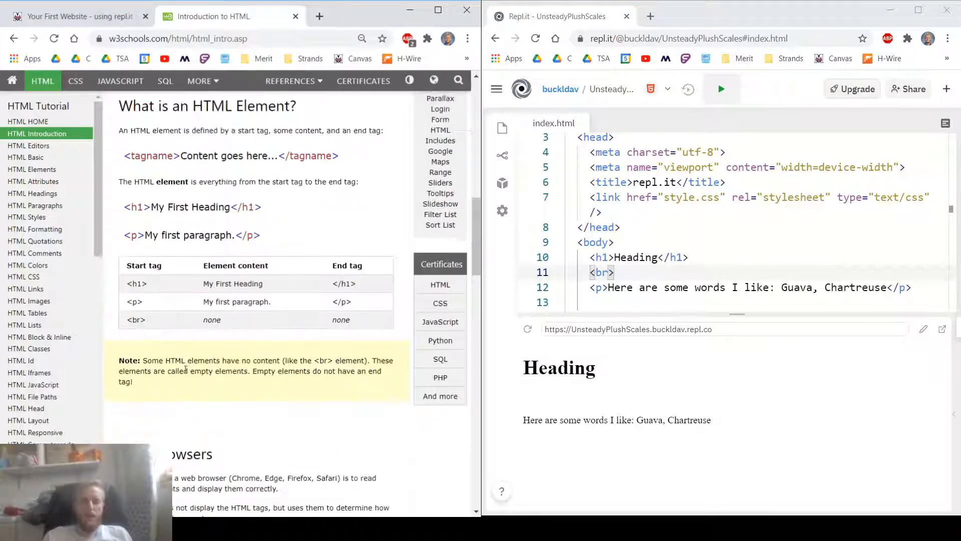
{"action": "scroll", "scroll_direction": "up", "scroll_amount": 3}
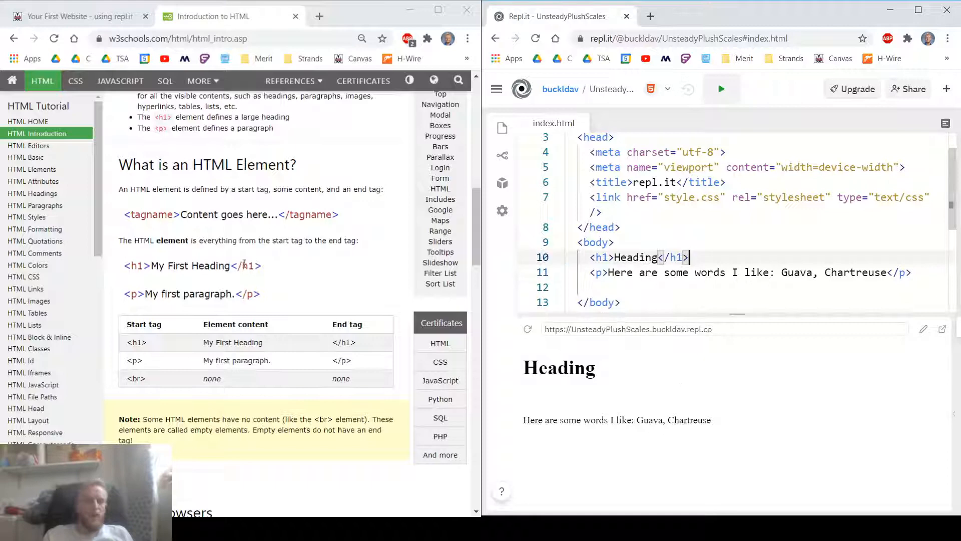
{"action": "scroll", "scroll_direction": "up", "scroll_amount": 3}
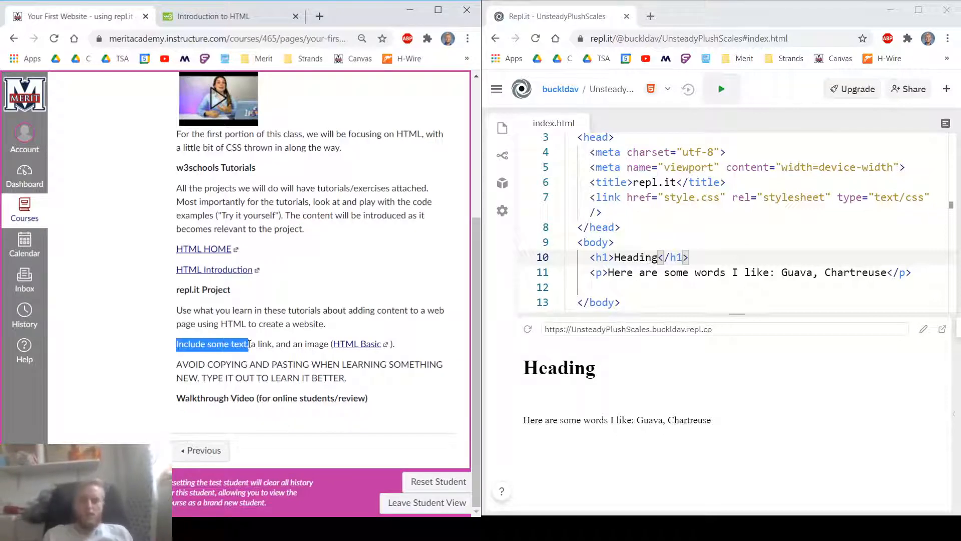
Open the HTML Basic tutorial from Canvas and close the HTML Introduction tab.
{"action": "left_click", "coordinate": [311, 344]}
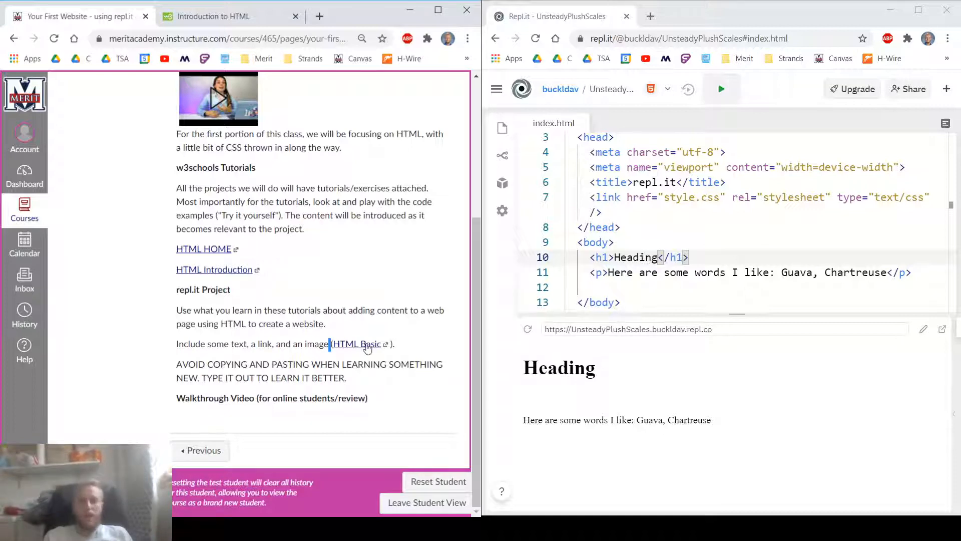
{"action": "left_click", "coordinate": [357, 343]}
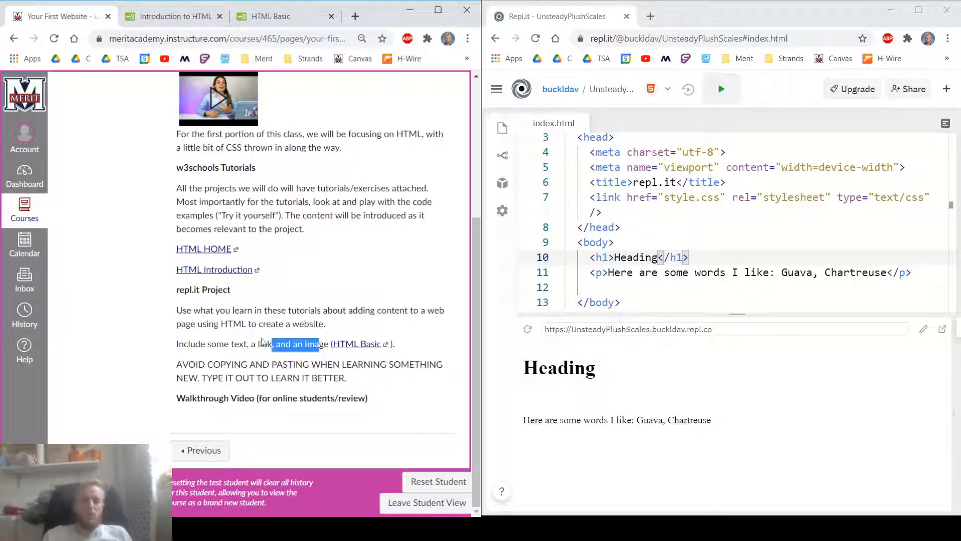
{"action": "left_click", "coordinate": [276, 16]}
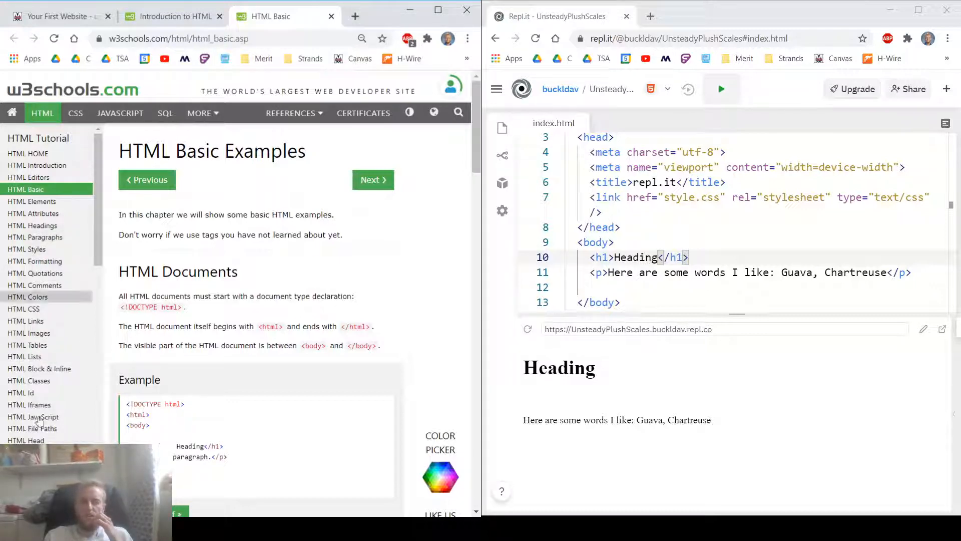
{"action": "mouse_move", "coordinate": [307, 179]}
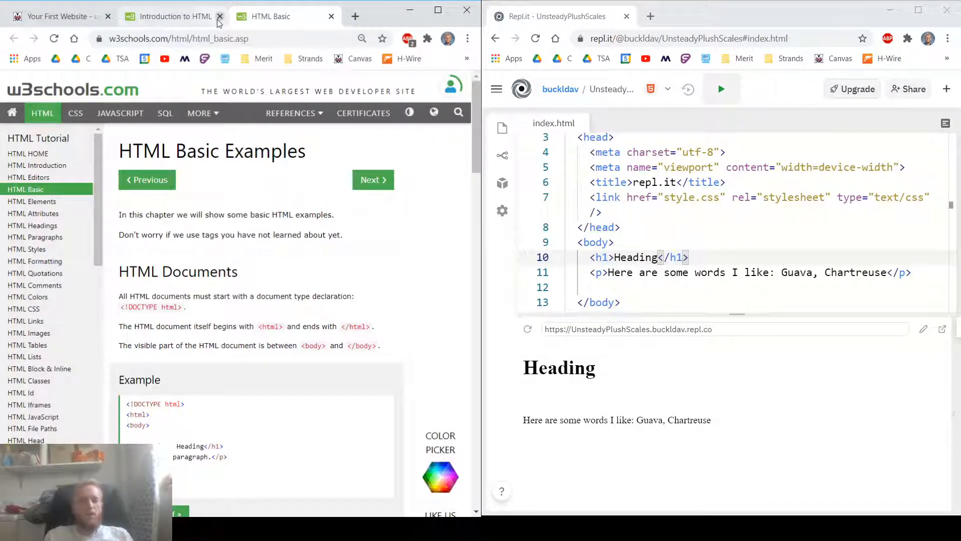
{"action": "left_click", "coordinate": [219, 16]}
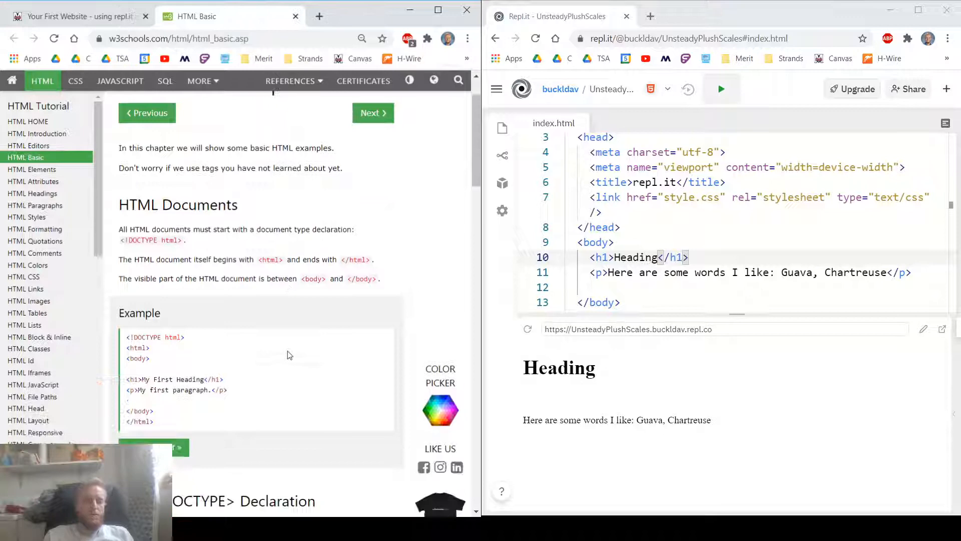
Read the W3Schools page down to the HTML Links example, then return to the line after the paragraph.
{"action": "scroll", "scroll_direction": "down", "scroll_amount": 3}
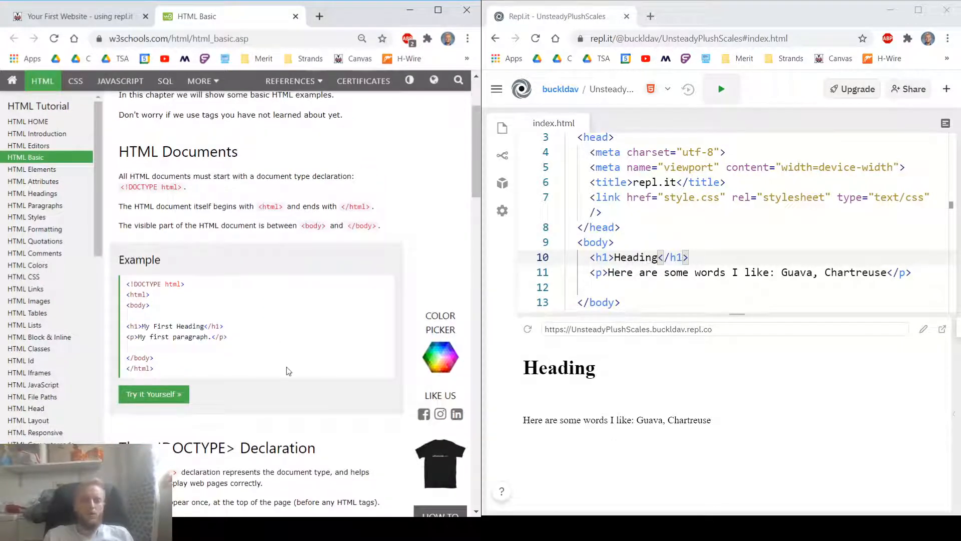
{"action": "scroll", "scroll_direction": "down", "scroll_amount": 3}
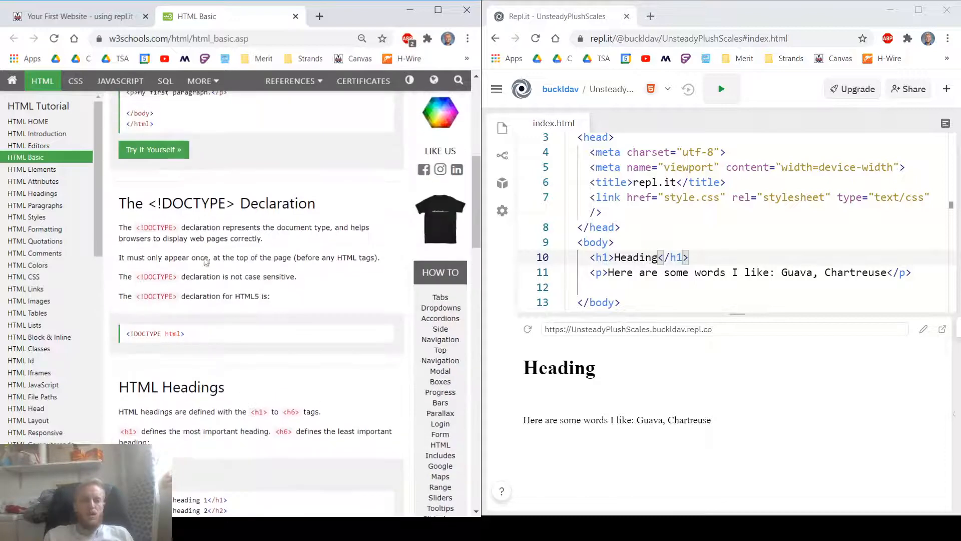
{"action": "scroll", "scroll_direction": "down", "scroll_amount": 3}
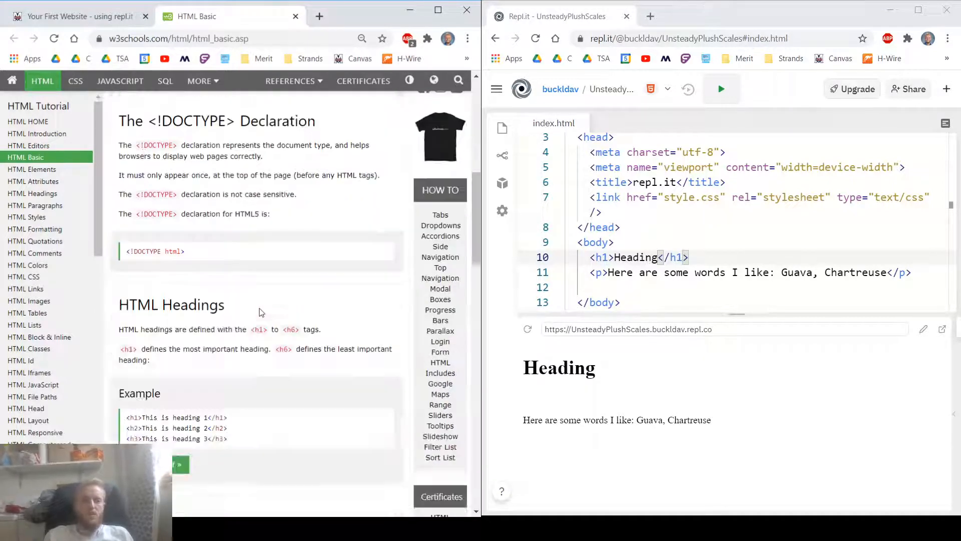
{"action": "scroll", "scroll_direction": "down", "scroll_amount": 3}
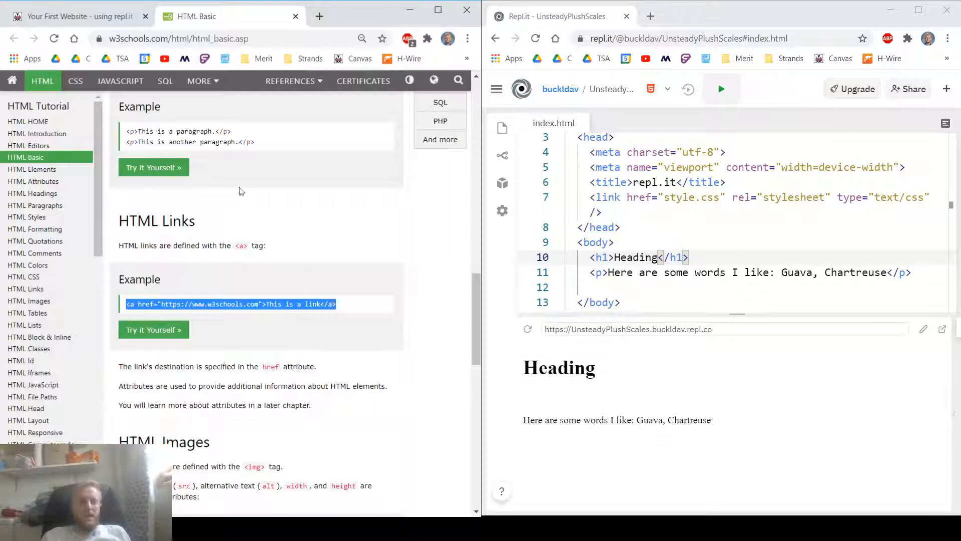
{"action": "left_click", "coordinate": [68, 16]}
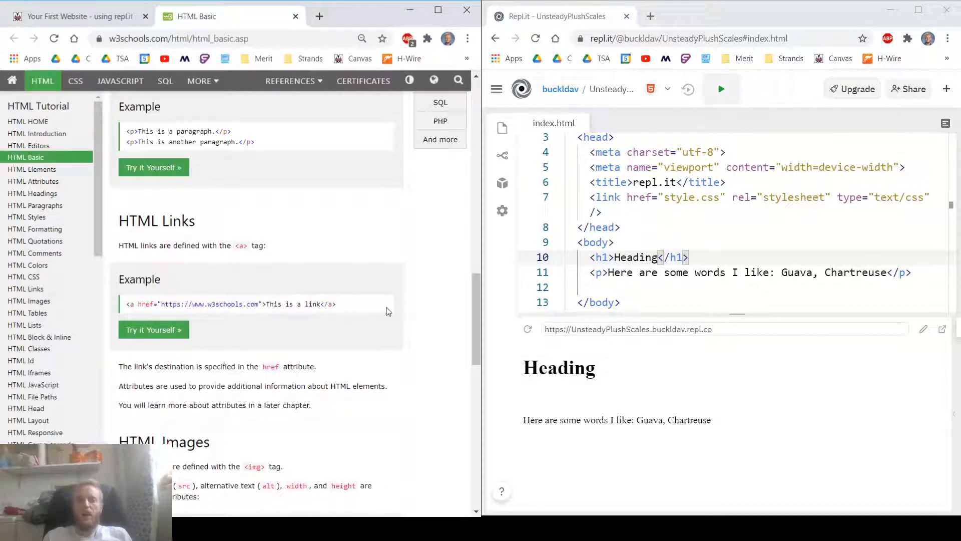
{"action": "left_click", "coordinate": [663, 287]}
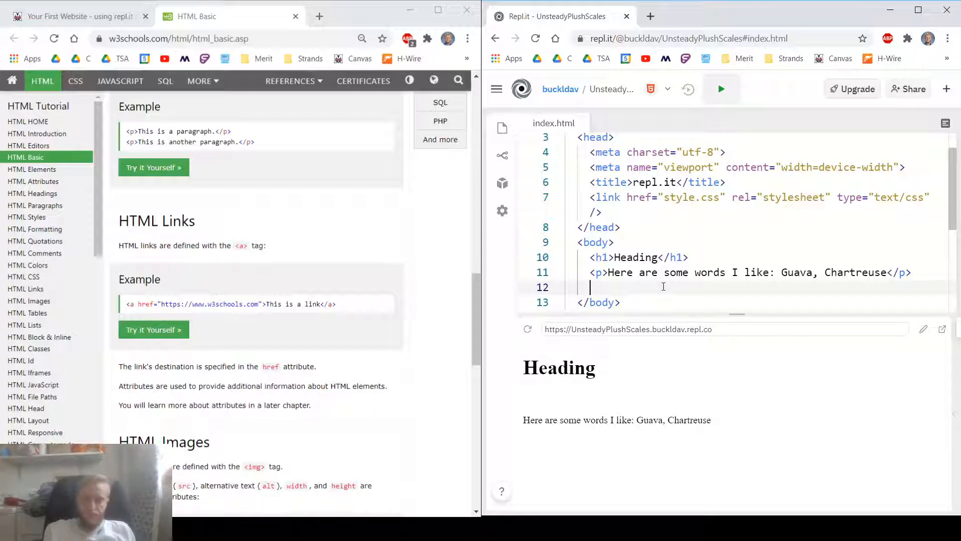
{"action": "type", "text": "<"}
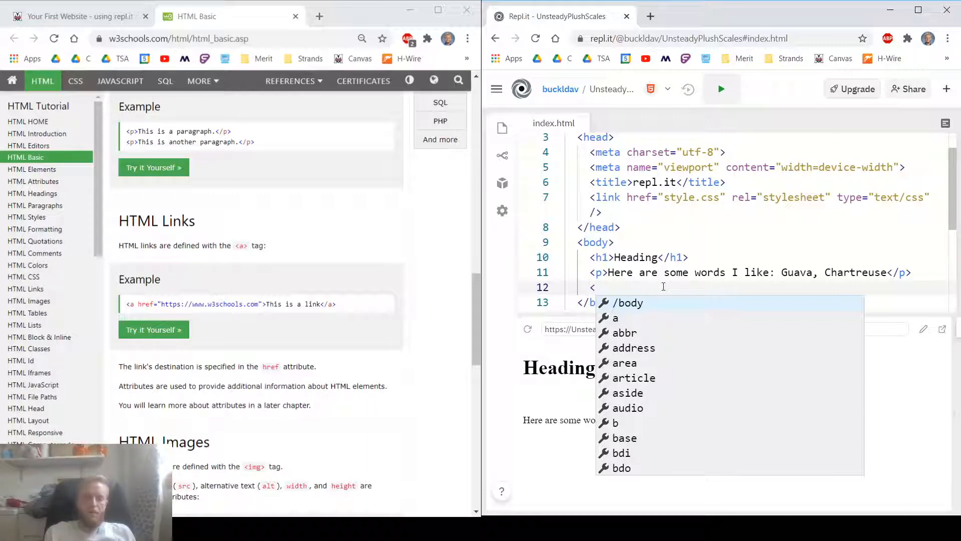
{"action": "type", "text": "a"}
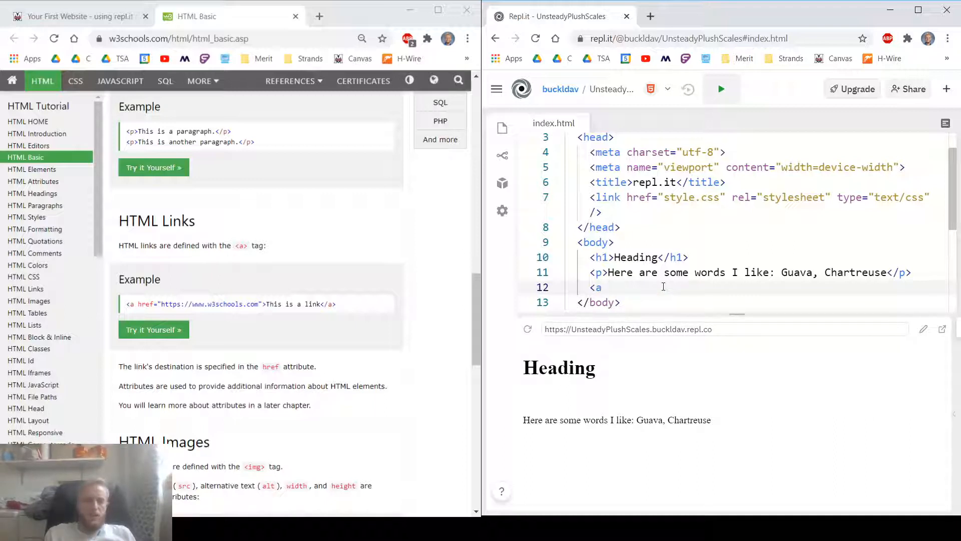
{"action": "mouse_move", "coordinate": [317, 364]}
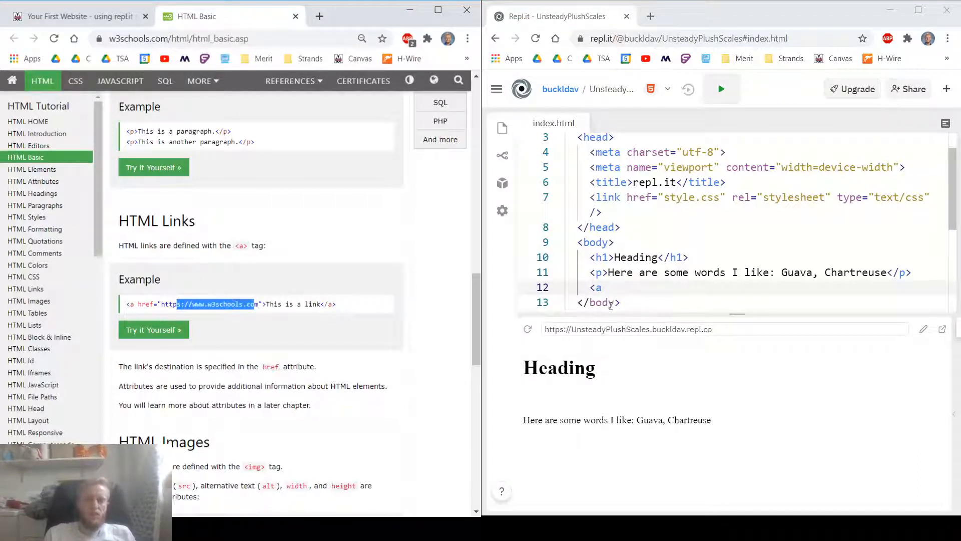
{"action": "type", "text": "href=\""}
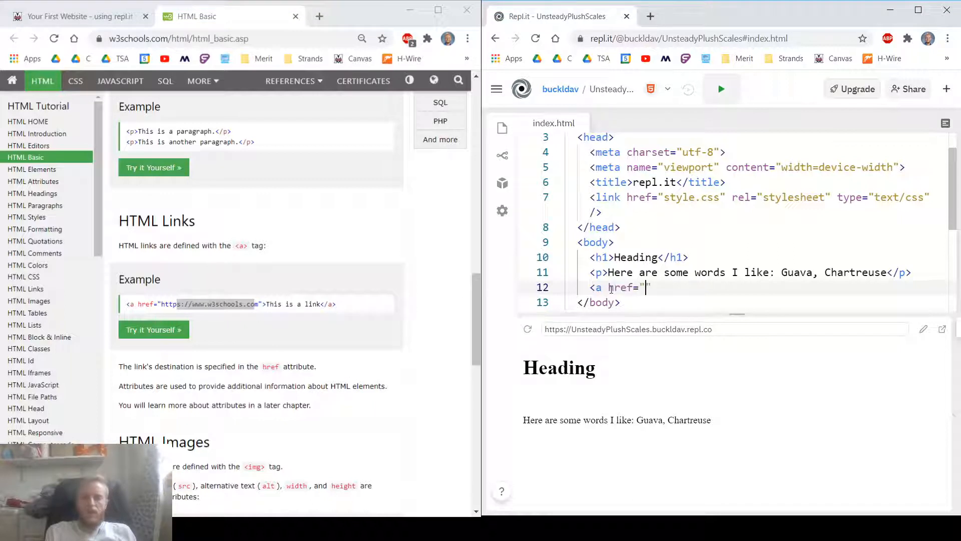
{"action": "type", "text": "https://"}
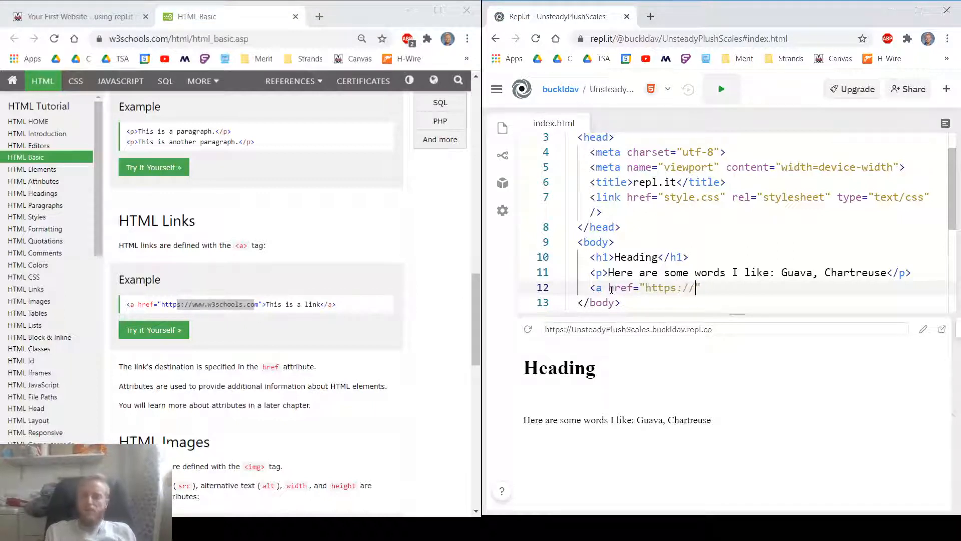
{"action": "type", "text": "espn.com\""}
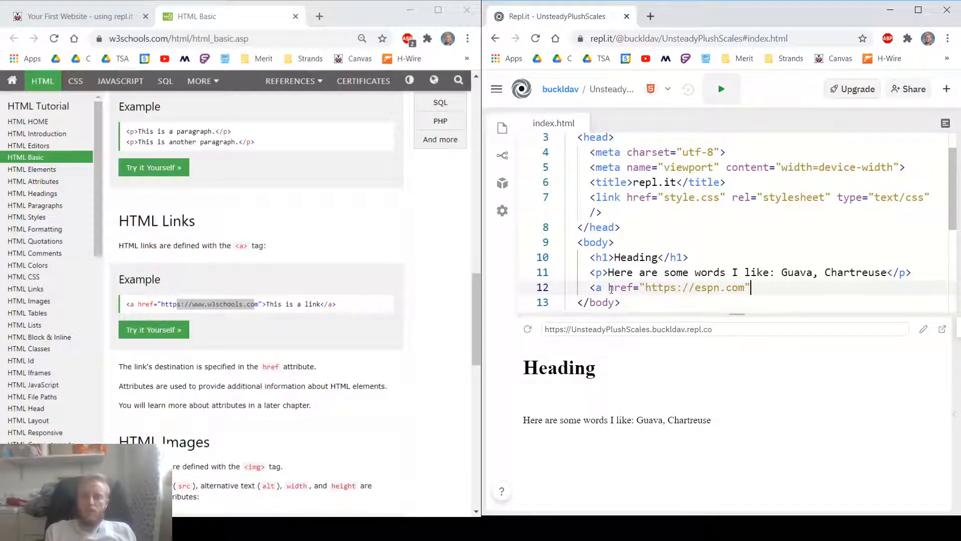
{"action": "type", "text": ">"}
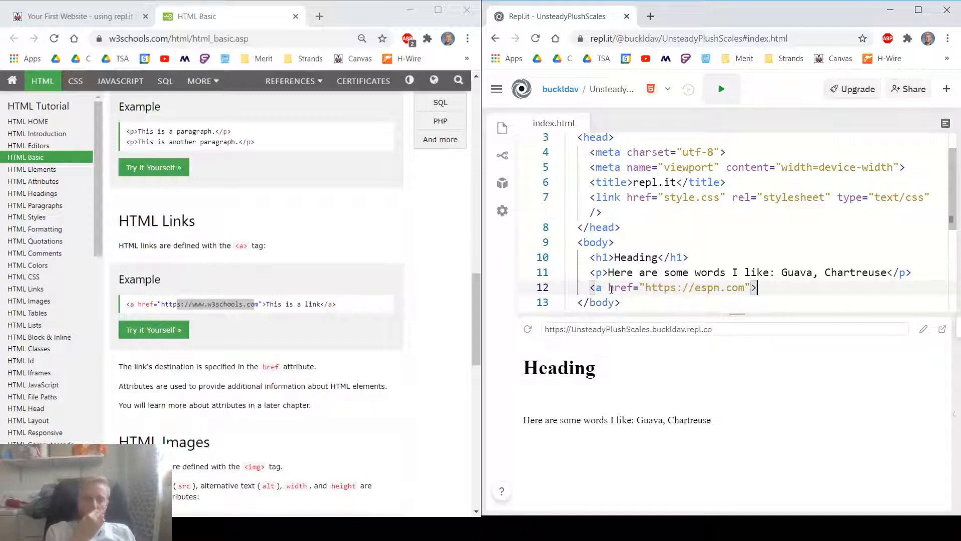
{"action": "type", "text": "ESPN</a>"}
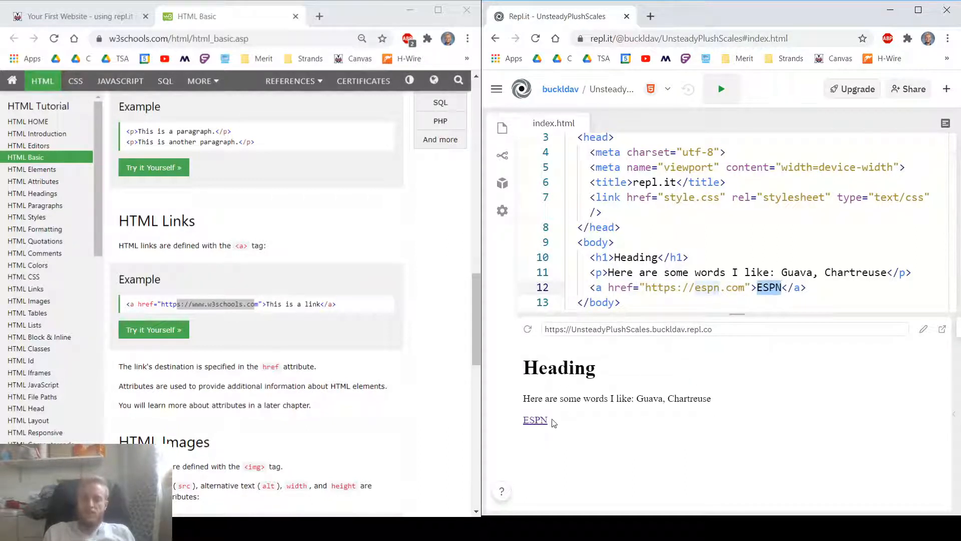
Test the ESPN link in the preview, then return to Replit and start a new line.
{"action": "left_click", "coordinate": [534, 420]}
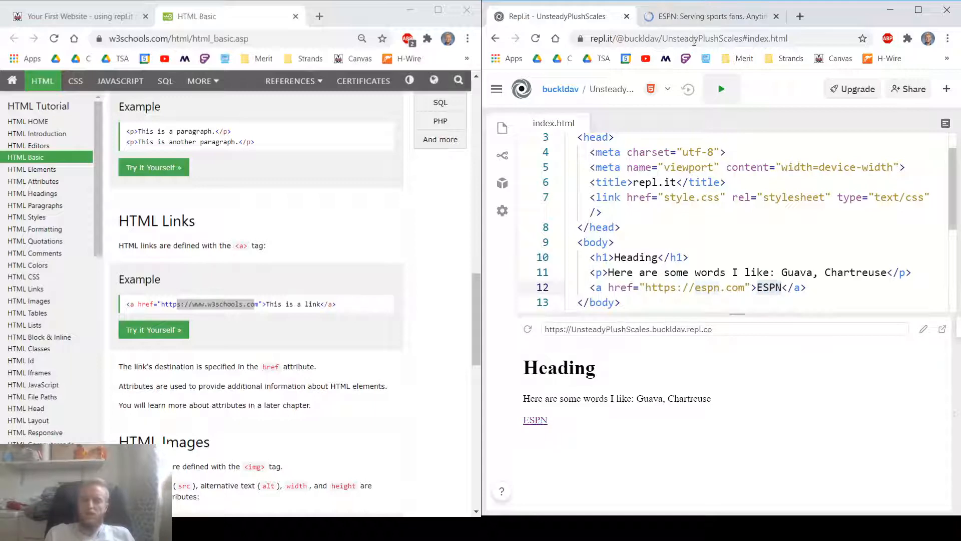
{"action": "left_click", "coordinate": [776, 16]}
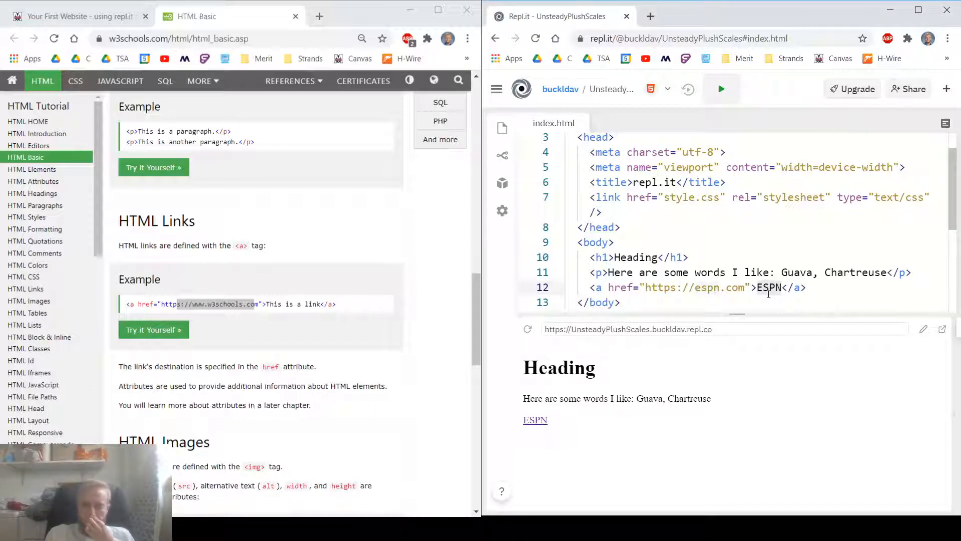
{"action": "key", "text": "Enter"}
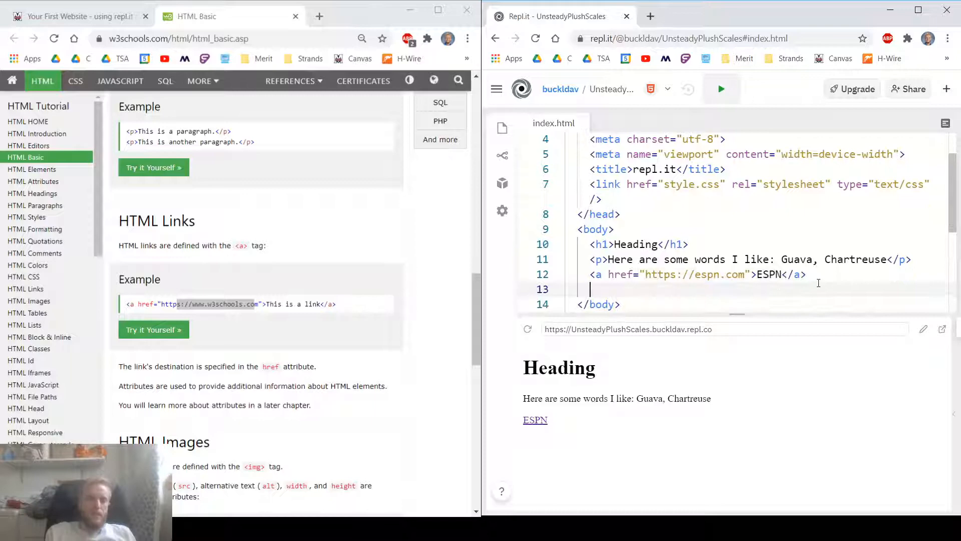
Type <img src="" on line 13 and check the W3Schools image example's file name.
{"action": "scroll", "scroll_direction": "down", "scroll_amount": 3}
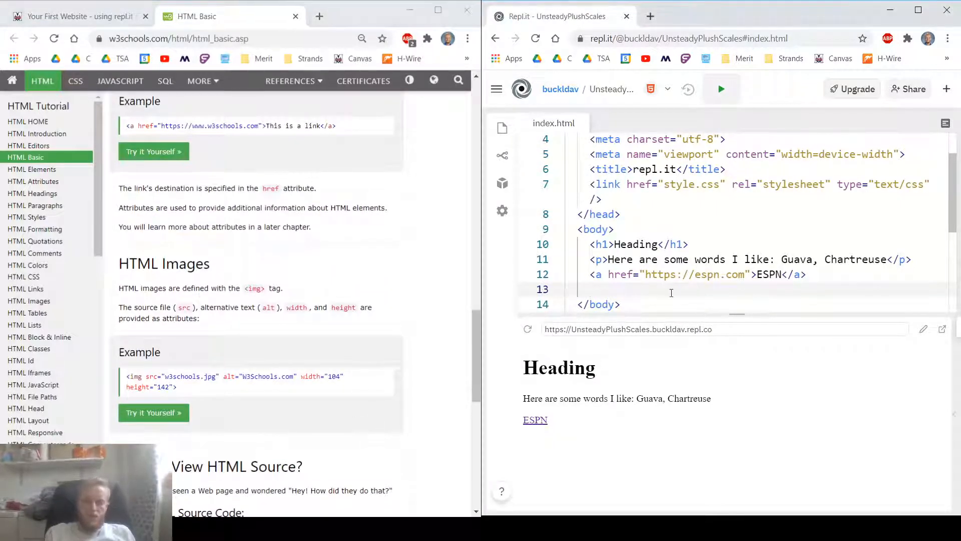
{"action": "type", "text": "<img"}
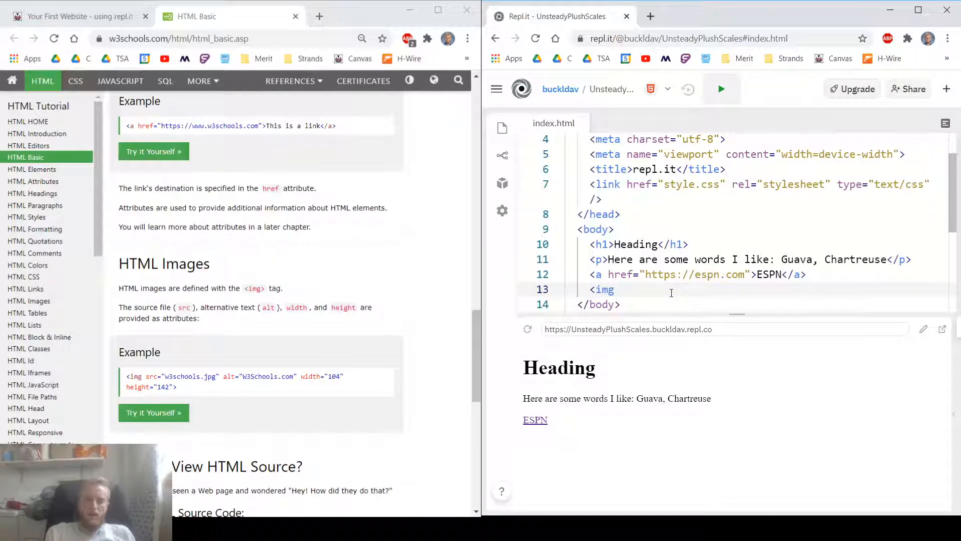
{"action": "type", "text": "src="}
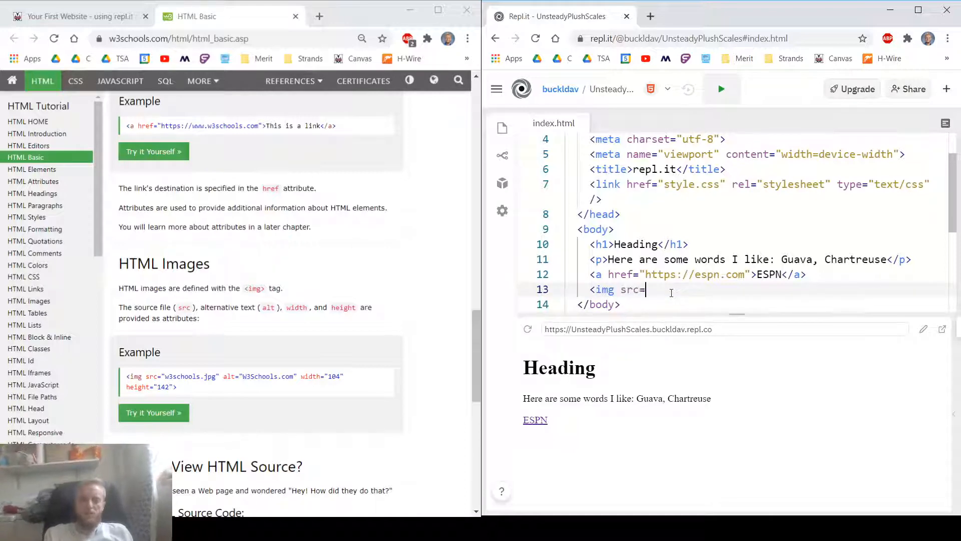
{"action": "type", "text": "\"\""}
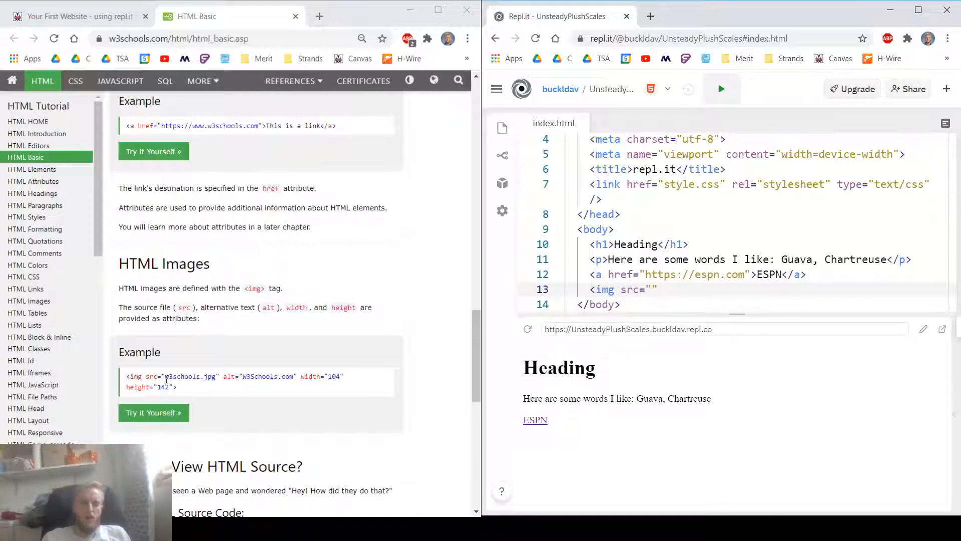
{"action": "double_click", "coordinate": [189, 376]}
{"action": "type", "text": "images.google"}
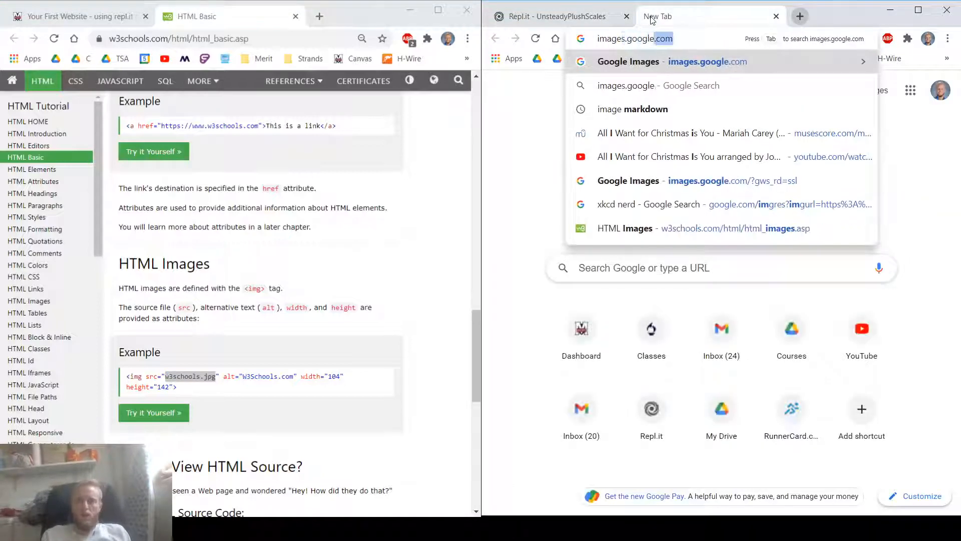
Search Google Images for 'utah jazz', open the Wikipedia logo's options, and return to Replit.
{"action": "left_click", "coordinate": [708, 180]}
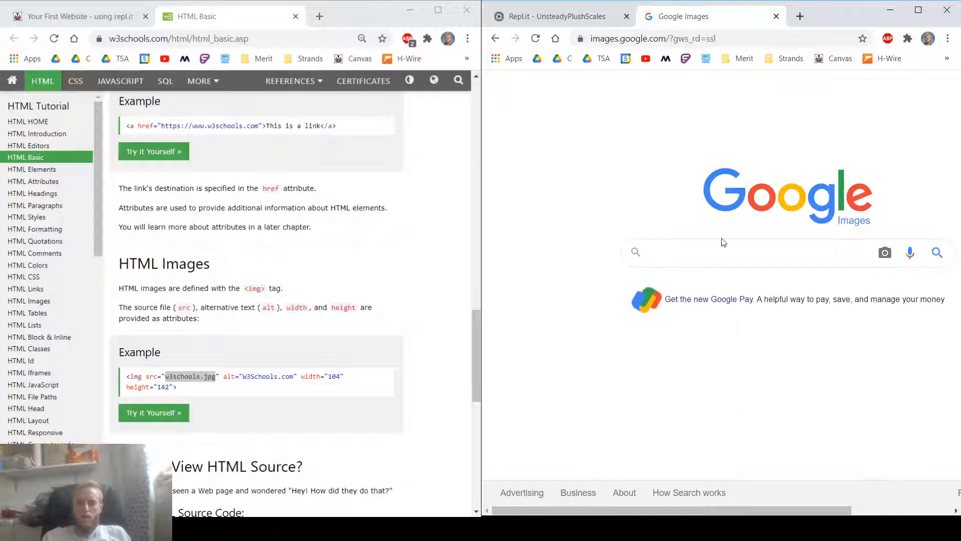
{"action": "type", "text": "utah jazz"}
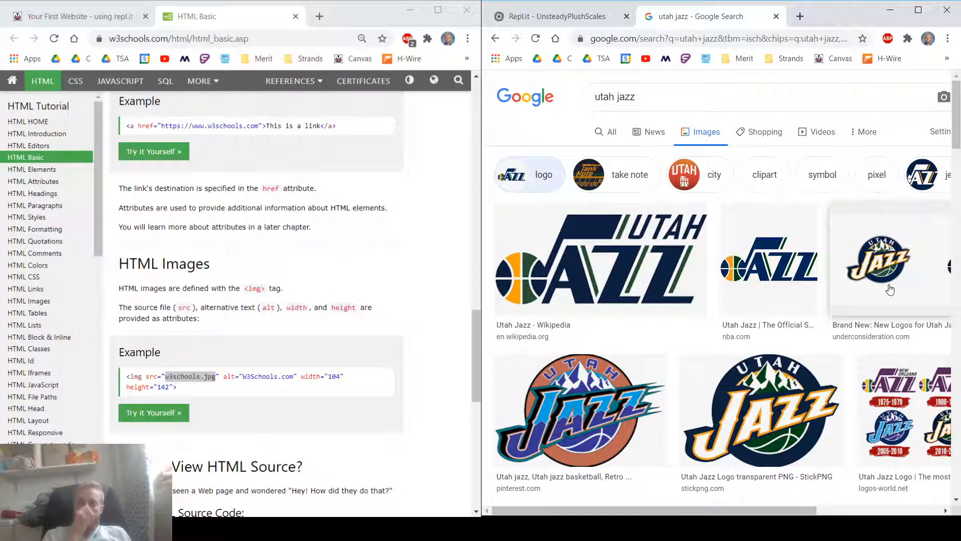
{"action": "mouse_move", "coordinate": [663, 259]}
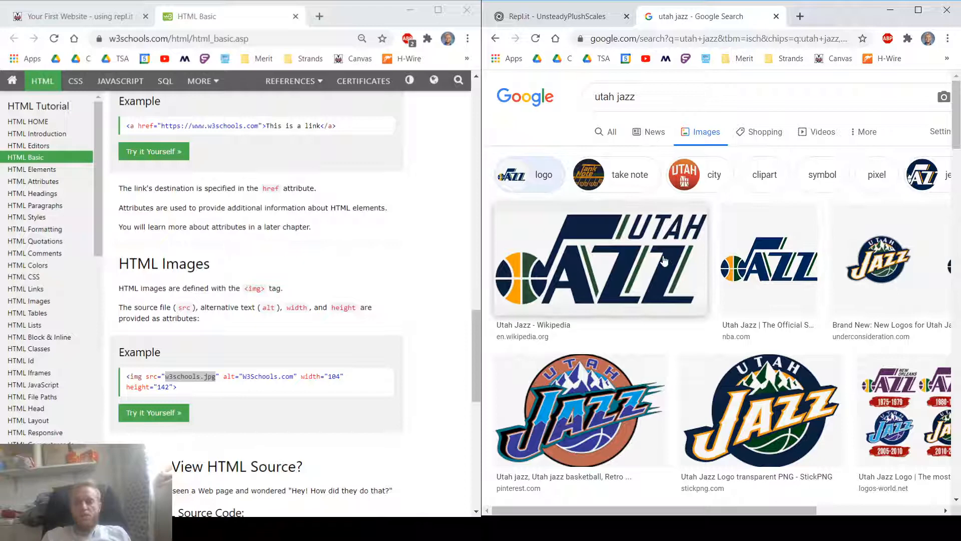
{"action": "left_click", "coordinate": [600, 259]}
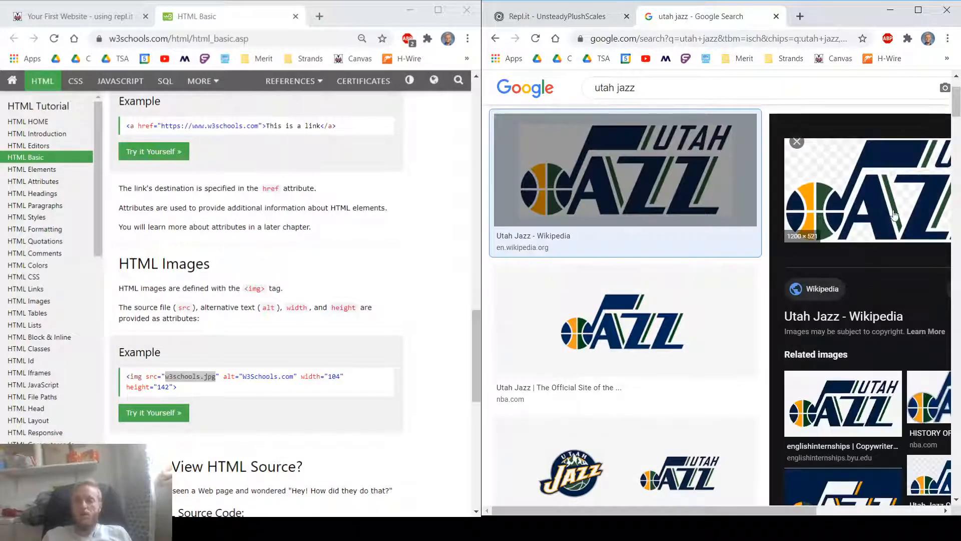
{"action": "mouse_move", "coordinate": [626, 238]}
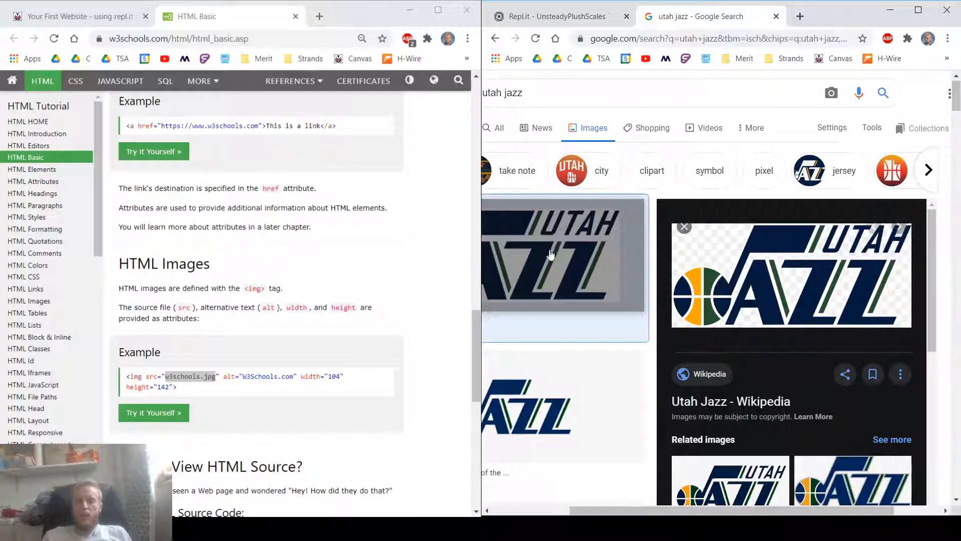
{"action": "mouse_move", "coordinate": [796, 283]}
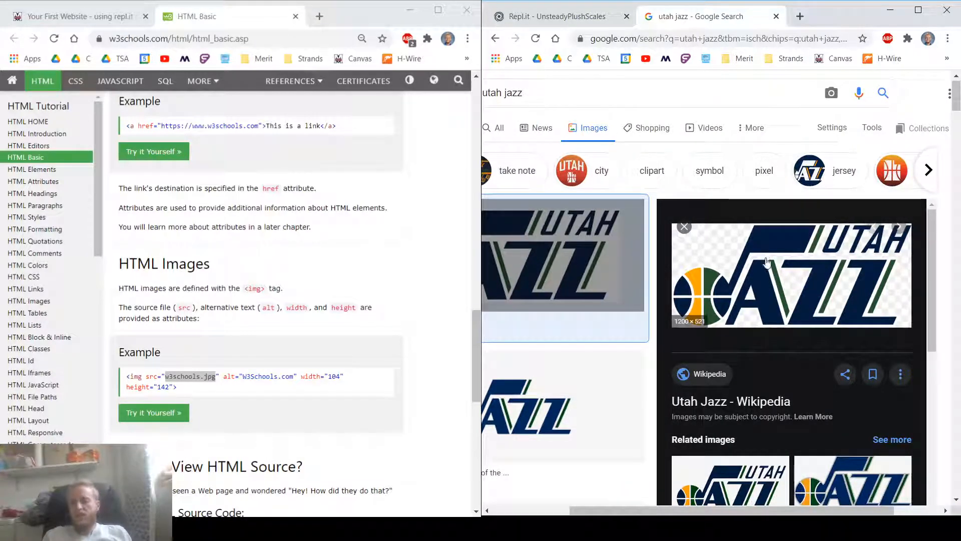
{"action": "mouse_move", "coordinate": [791, 373]}
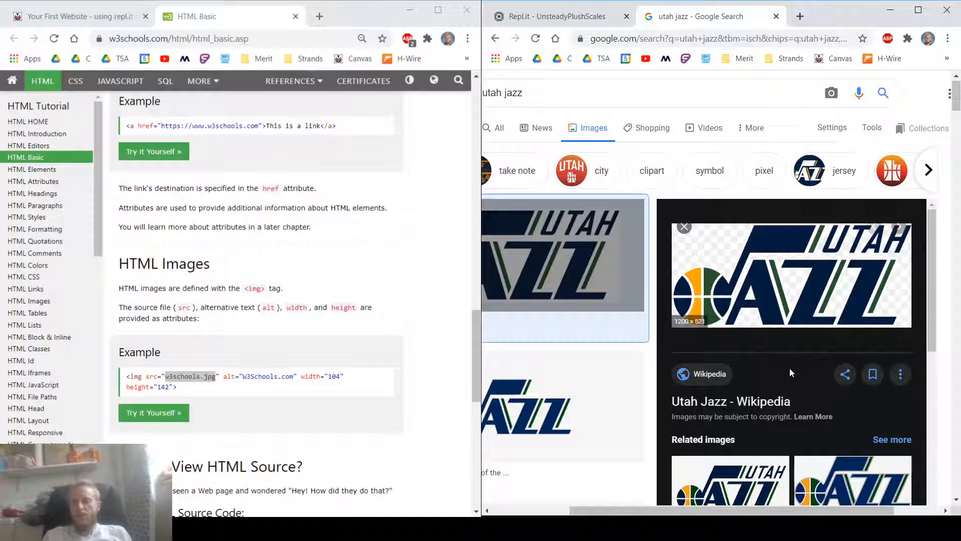
{"action": "mouse_move", "coordinate": [809, 382]}
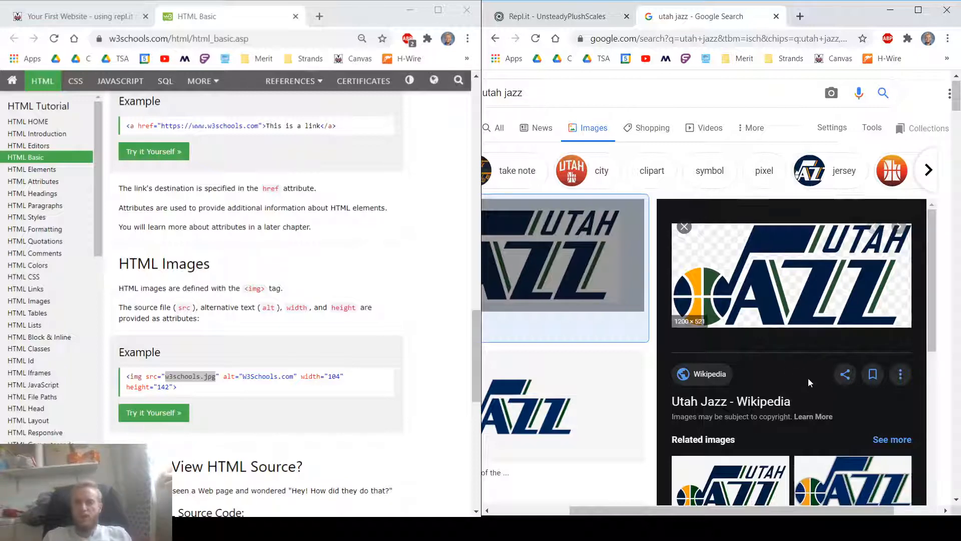
{"action": "mouse_move", "coordinate": [827, 387]}
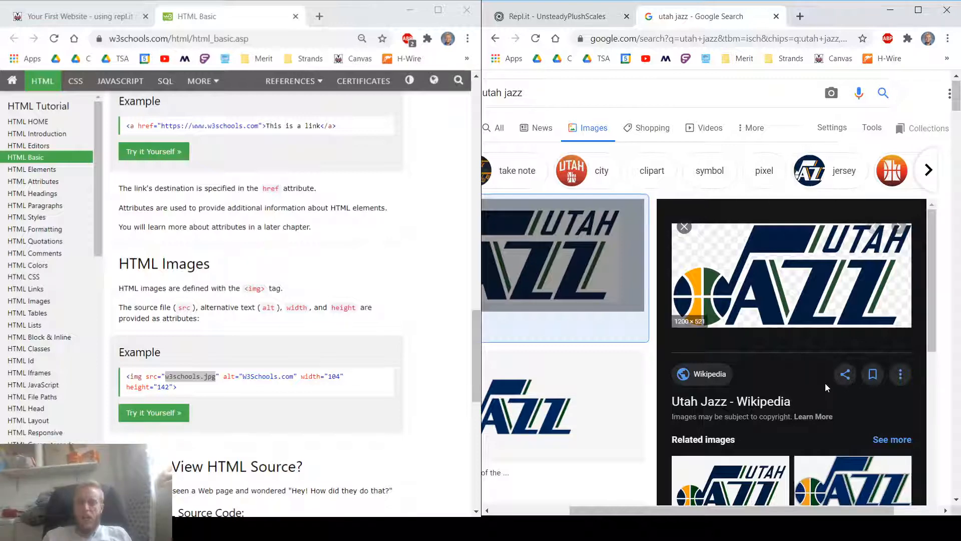
{"action": "mouse_move", "coordinate": [805, 270]}
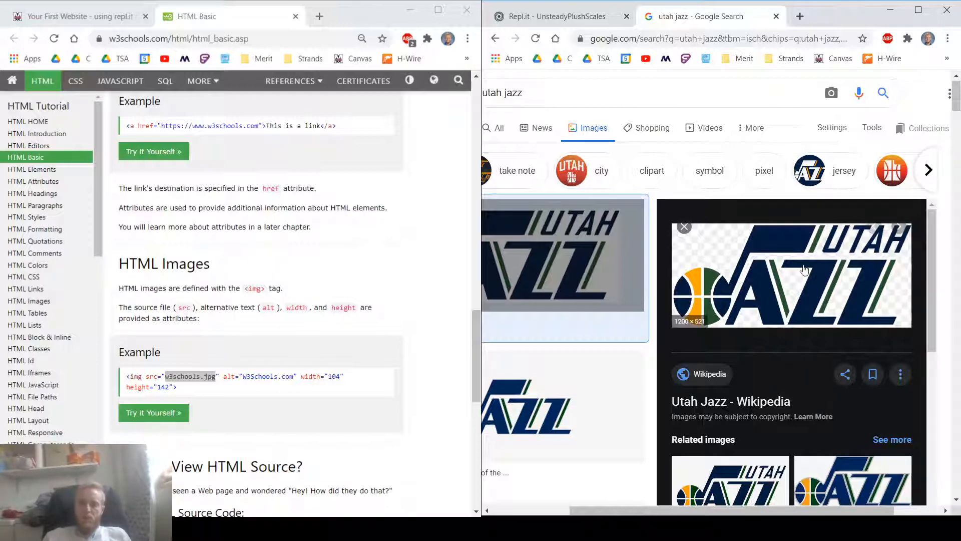
{"action": "left_click", "coordinate": [900, 375]}
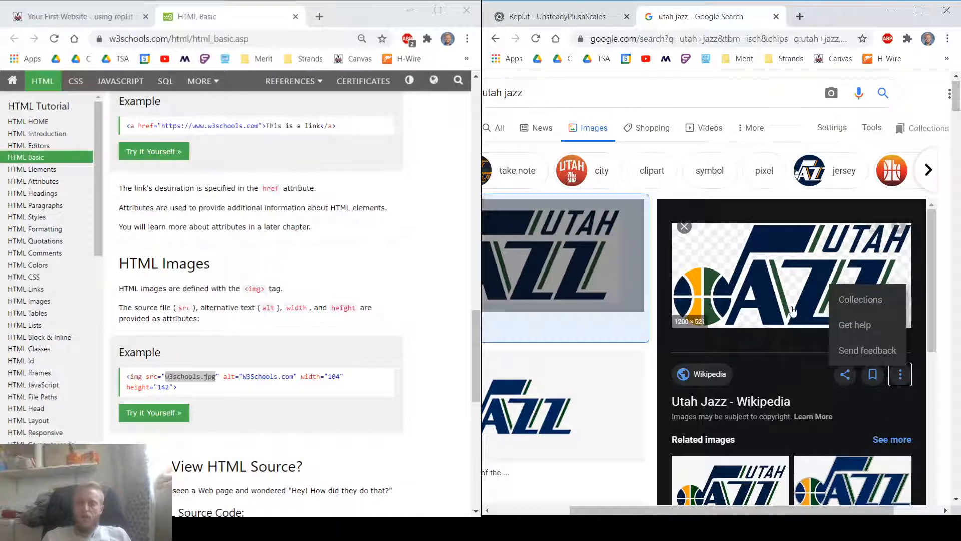
{"action": "left_click", "coordinate": [558, 16]}
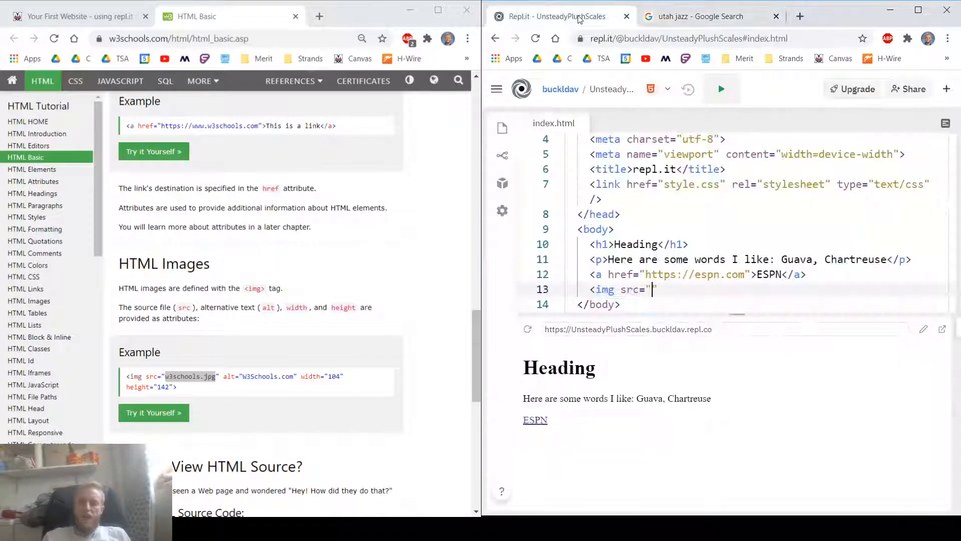
Paste the Wikipedia Utah Jazz logo URL as src, then add alt="Utah Jazz" and width="200px".
{"action": "type", "text": "https://upload.wikimedia.org/wikipedia/en/thumb/0/04/Utah_Jazz_logo_%282016%29.svg/1200px-Utah_Jazz_logo_%282016%29.svg.png"}
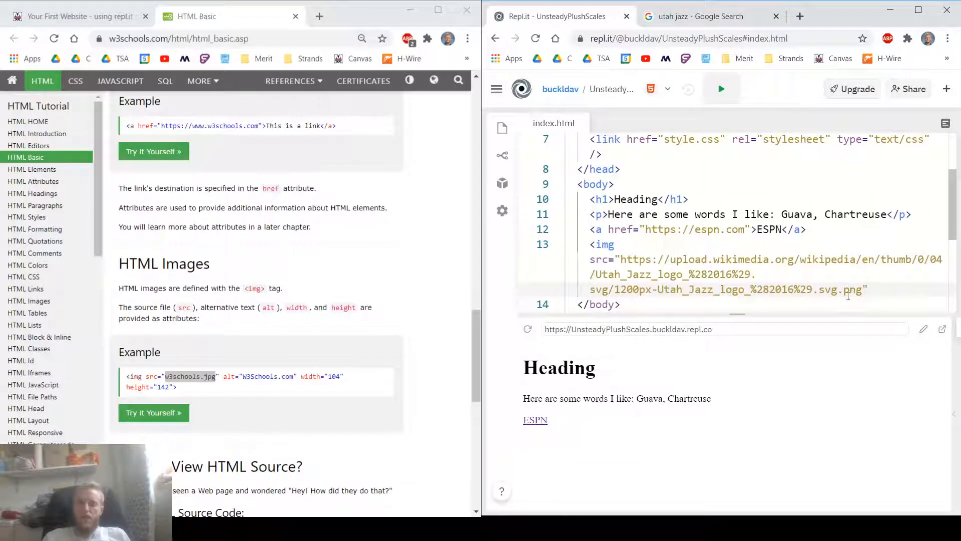
{"action": "double_click", "coordinate": [849, 290]}
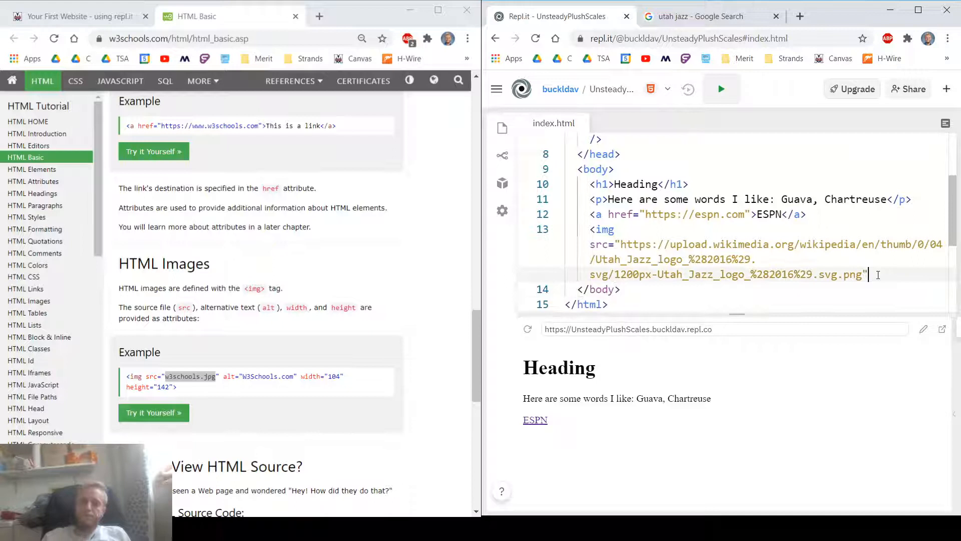
{"action": "mouse_move", "coordinate": [253, 386]}
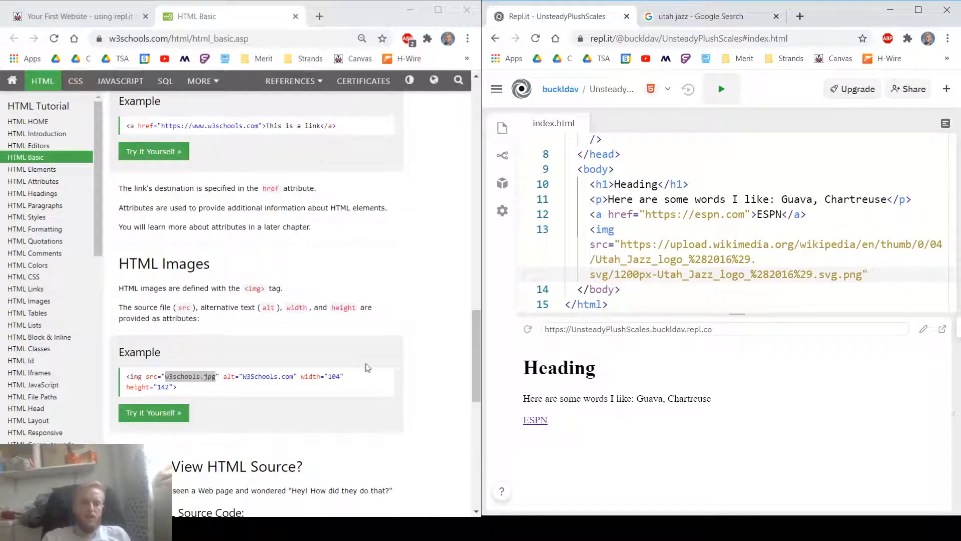
{"action": "type", "text": "alt=\""}
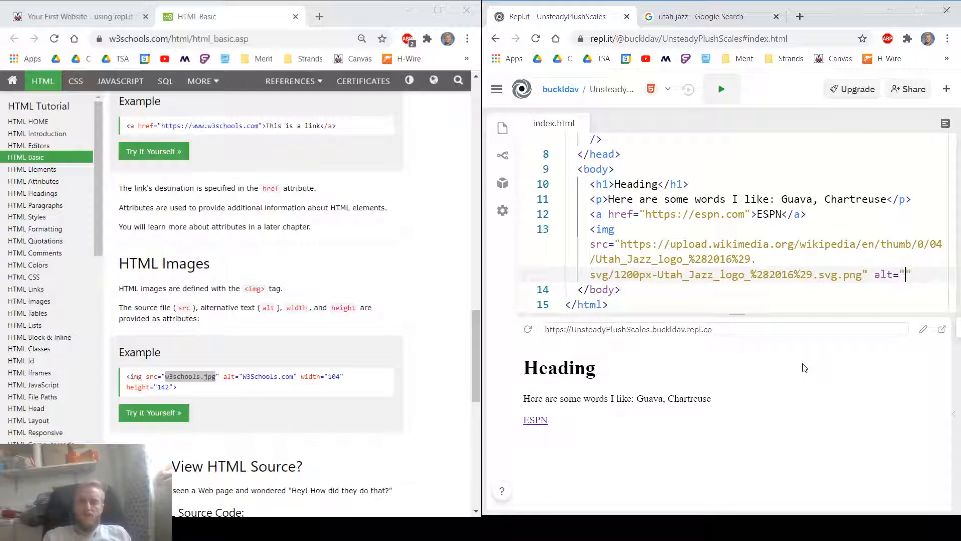
{"action": "type", "text": "U"}
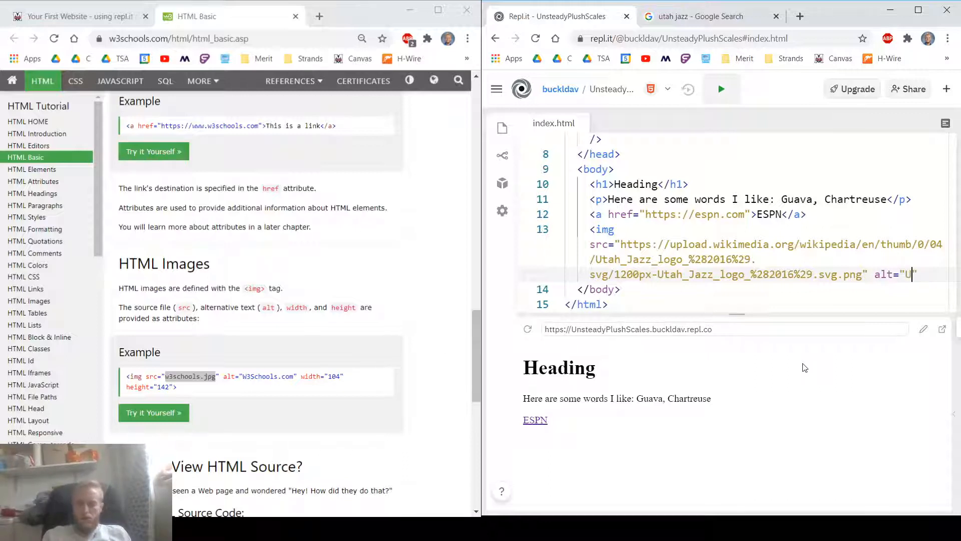
{"action": "type", "text": "tah Jazz"}
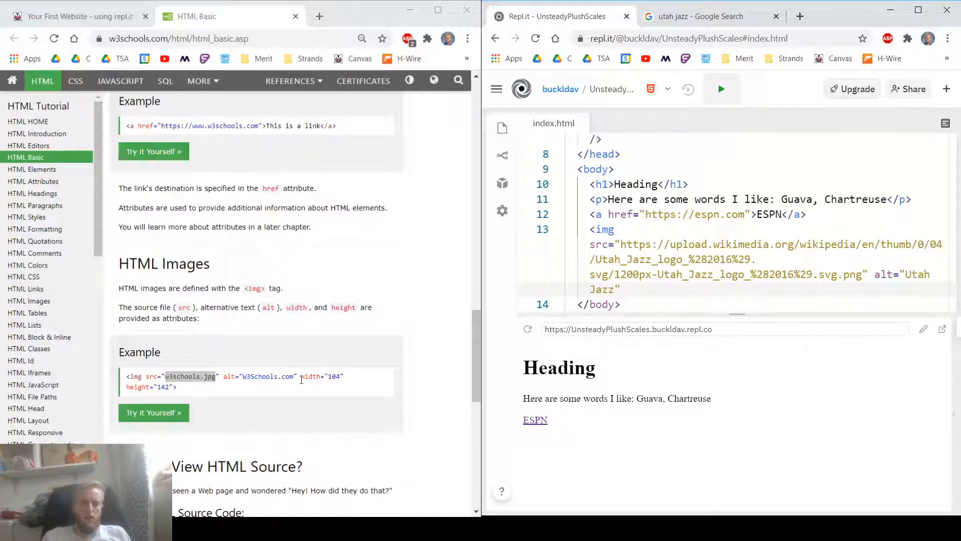
{"action": "type", "text": "width"}
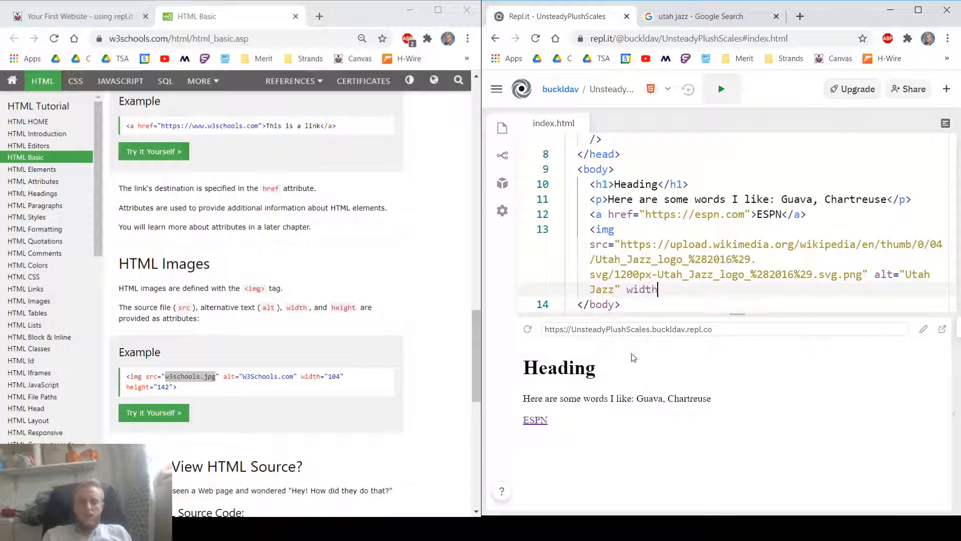
{"action": "type", "text": "=\"200[\""}
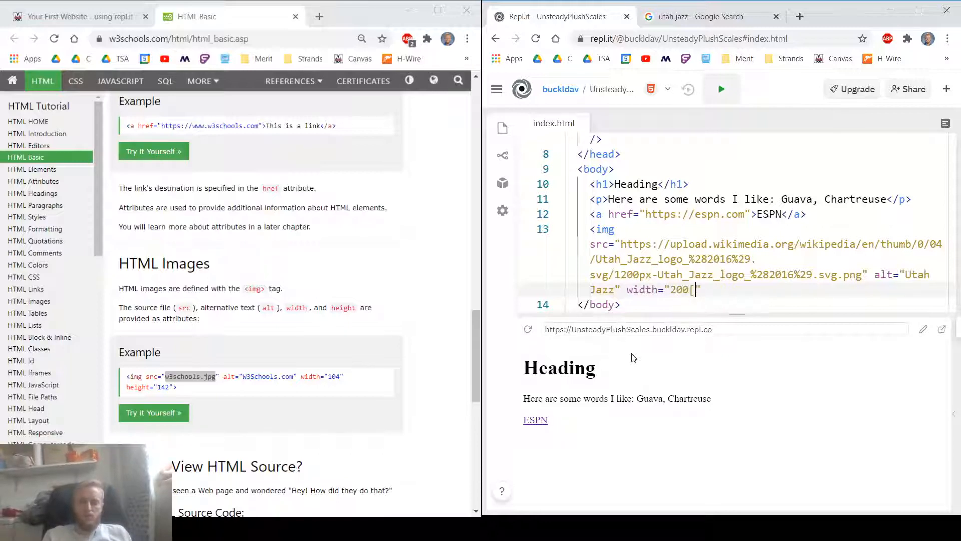
{"action": "type", "text": "px"}
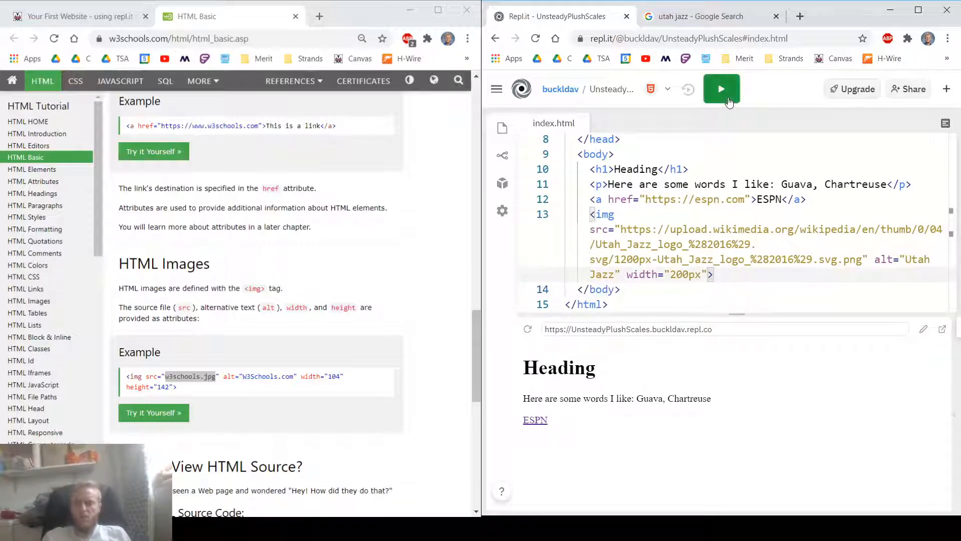
Add a period after Chartreuse and rerun until the preview shows the Utah Jazz logo.
{"action": "left_click", "coordinate": [721, 90]}
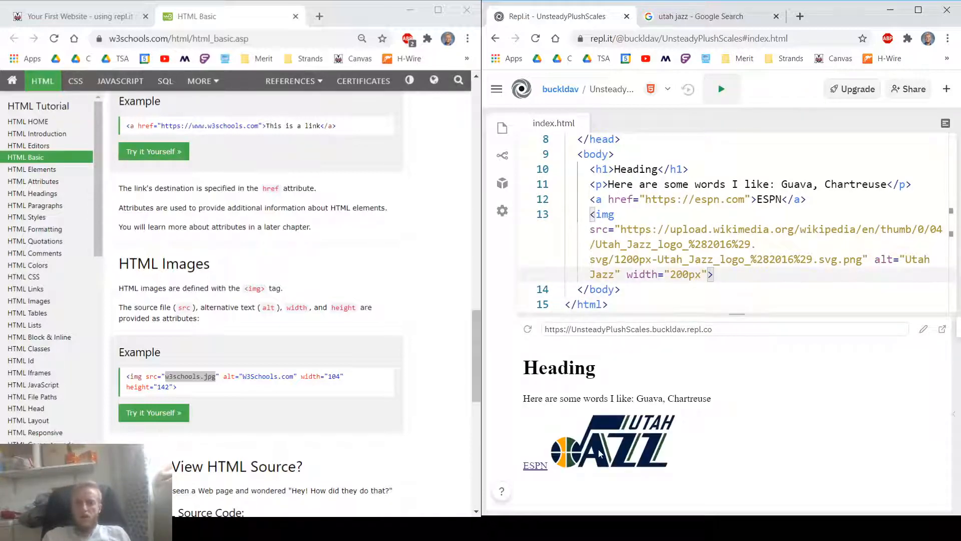
{"action": "mouse_move", "coordinate": [600, 434]}
{"action": "type", "text": "."}
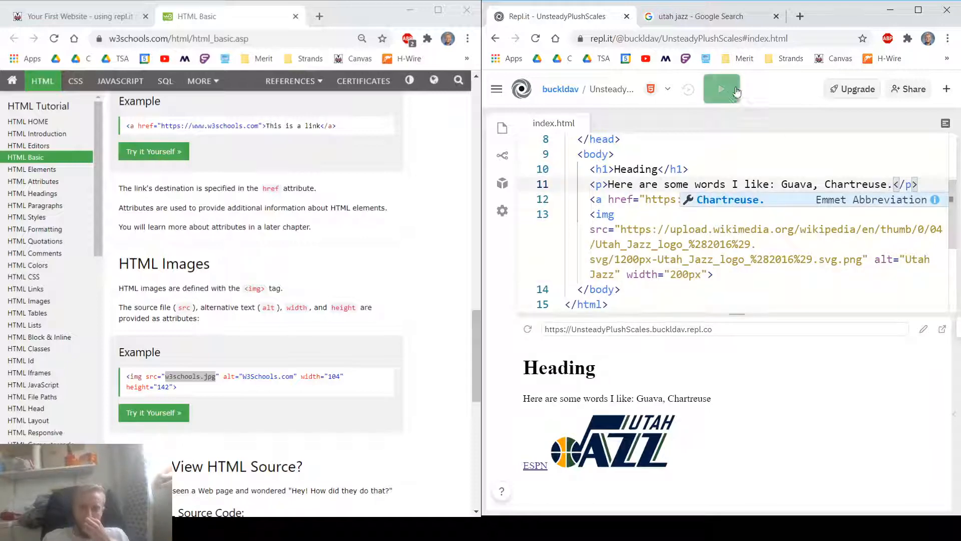
{"action": "left_click", "coordinate": [722, 90]}
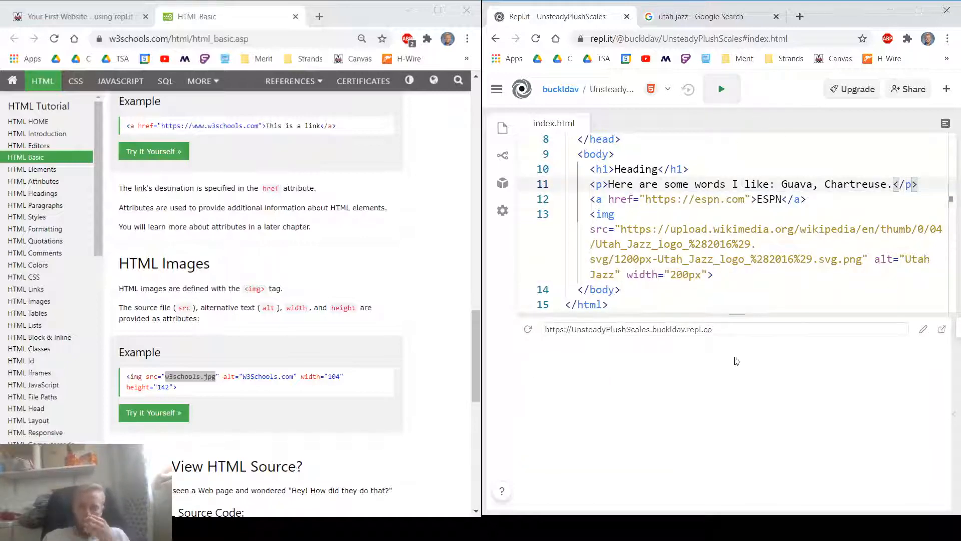
{"action": "left_click", "coordinate": [721, 88]}
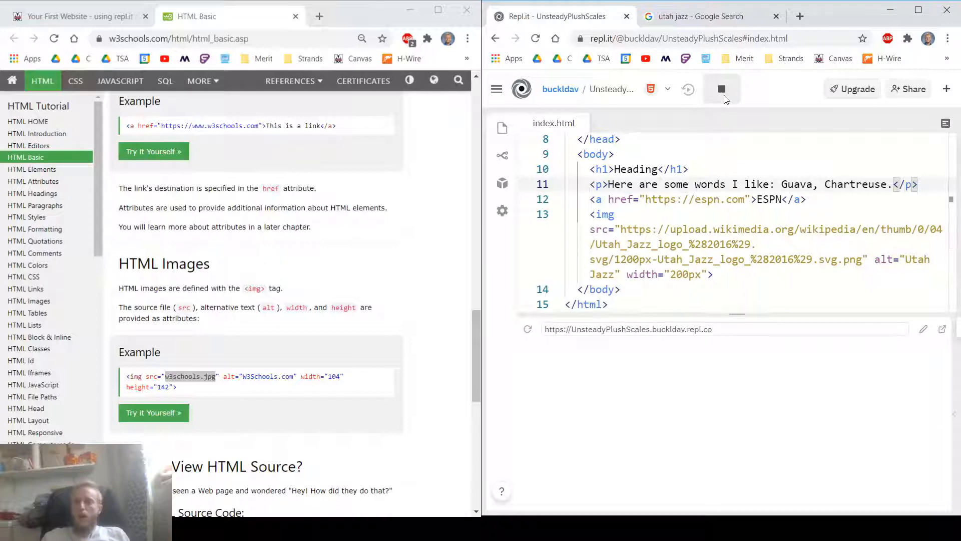
{"action": "left_click", "coordinate": [721, 89]}
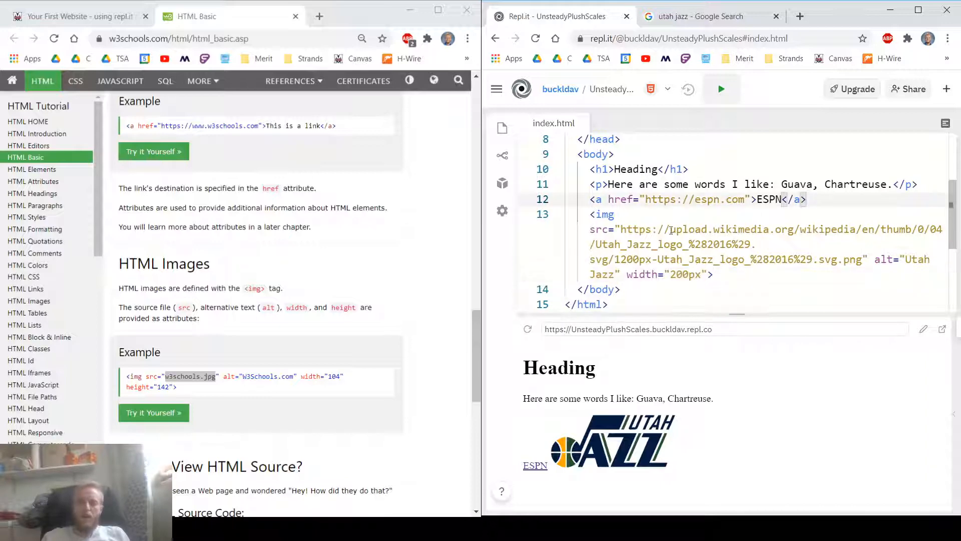
Insert <br> between the ESPN link and the img tag.
{"action": "scroll", "scroll_direction": "up", "scroll_amount": 3}
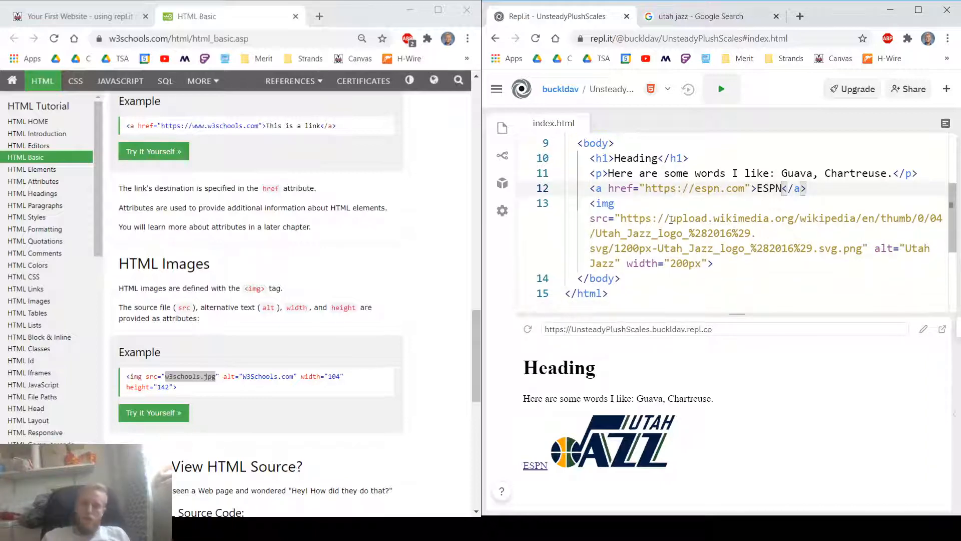
{"action": "type", "text": "<br>"}
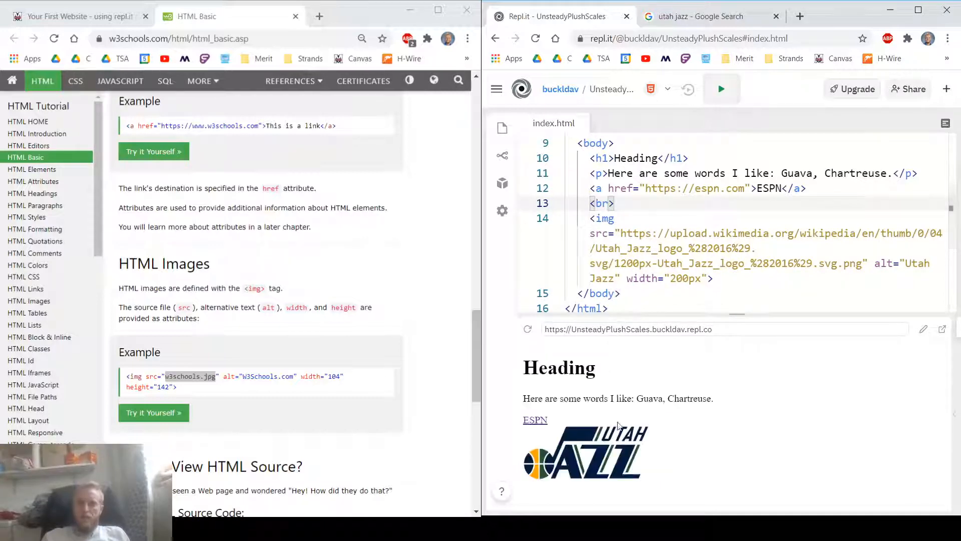
{"action": "mouse_move", "coordinate": [679, 432]}
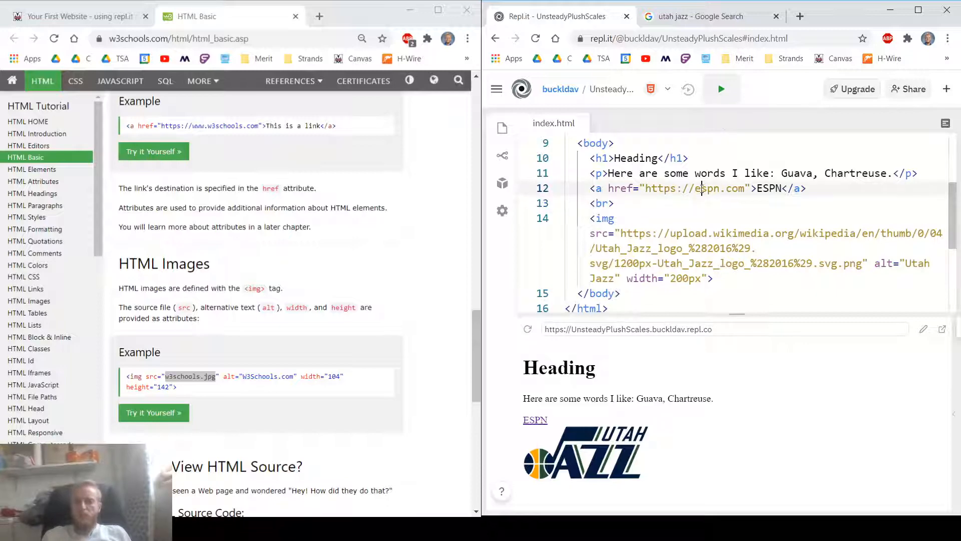
{"action": "left_click", "coordinate": [713, 278]}
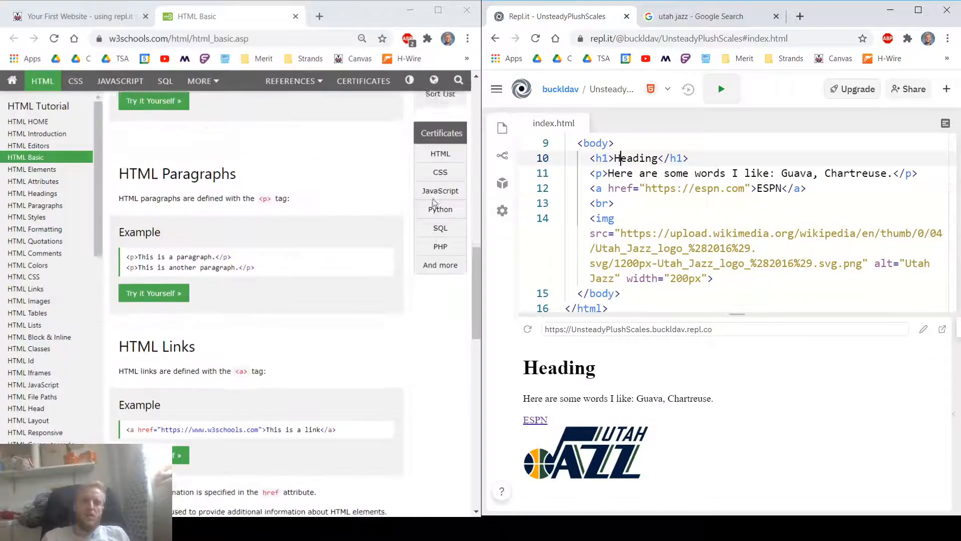
Scroll W3Schools back up to HTML Headings, then switch to the Canvas tab.
{"action": "scroll", "scroll_direction": "up", "scroll_amount": 3}
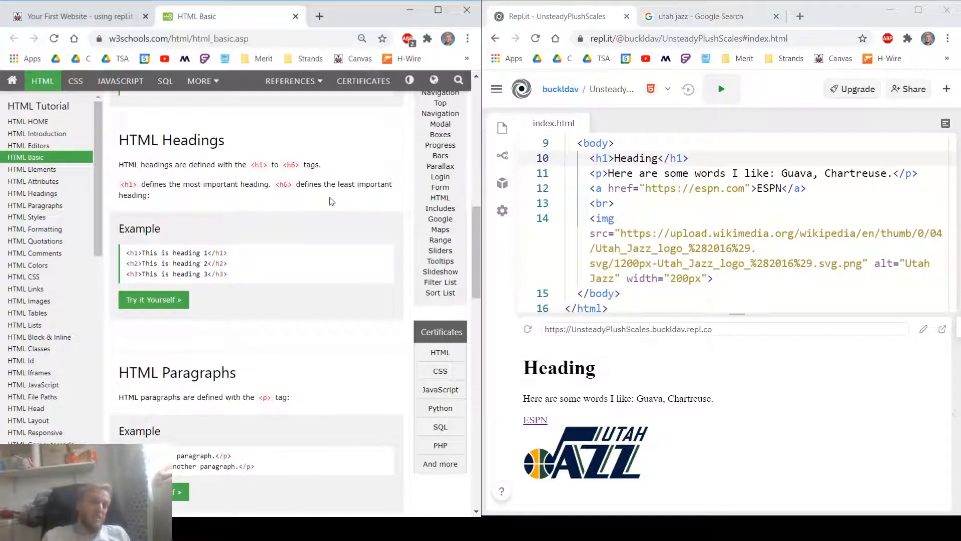
{"action": "mouse_move", "coordinate": [630, 102]}
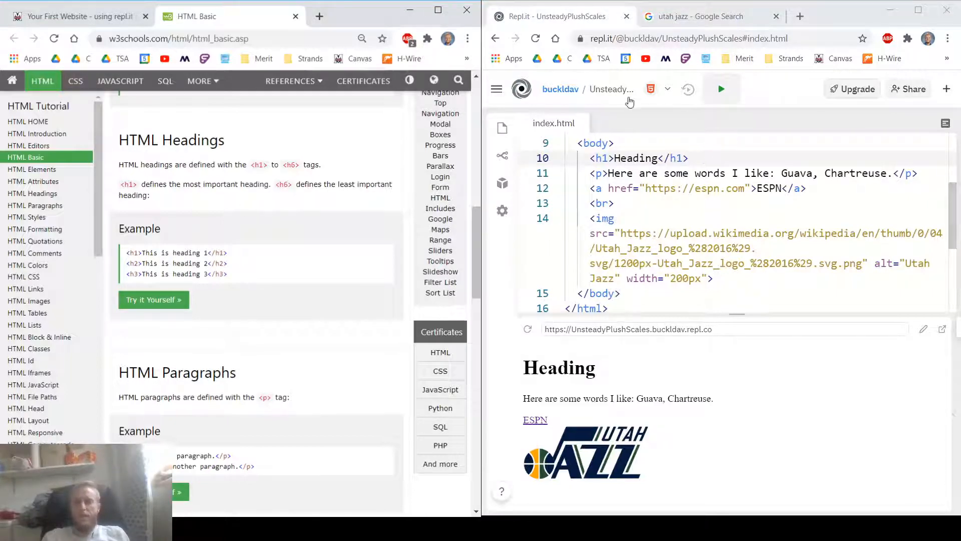
{"action": "mouse_move", "coordinate": [721, 89]}
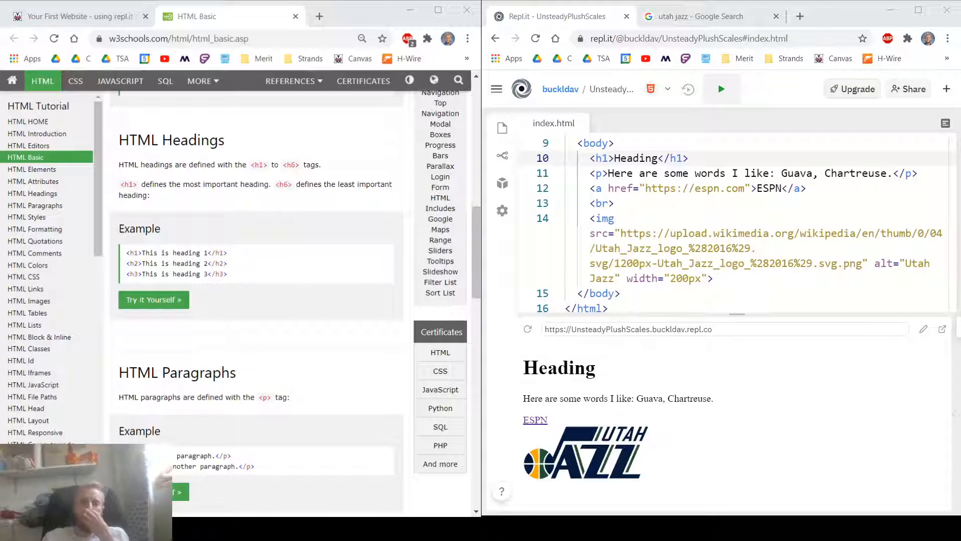
{"action": "left_click", "coordinate": [73, 16]}
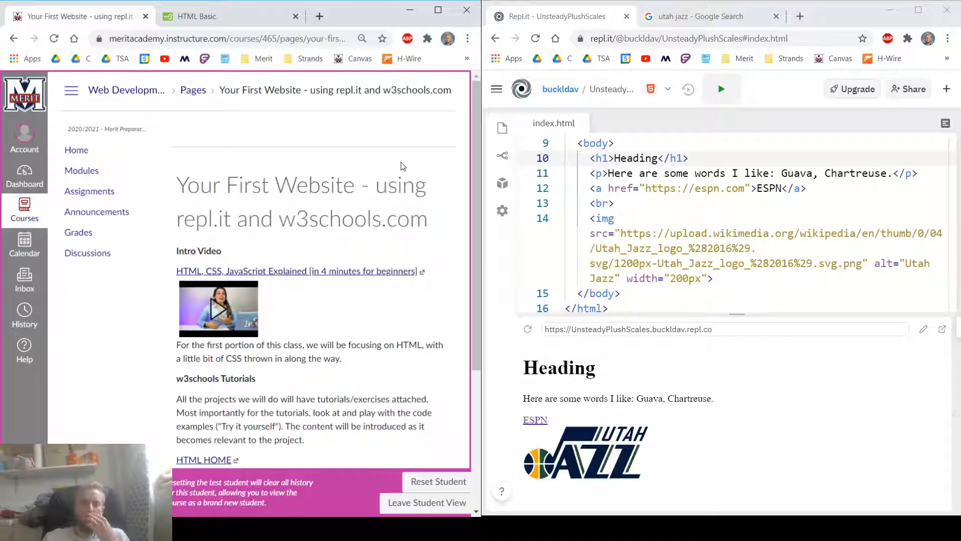
{"action": "mouse_move", "coordinate": [412, 170]}
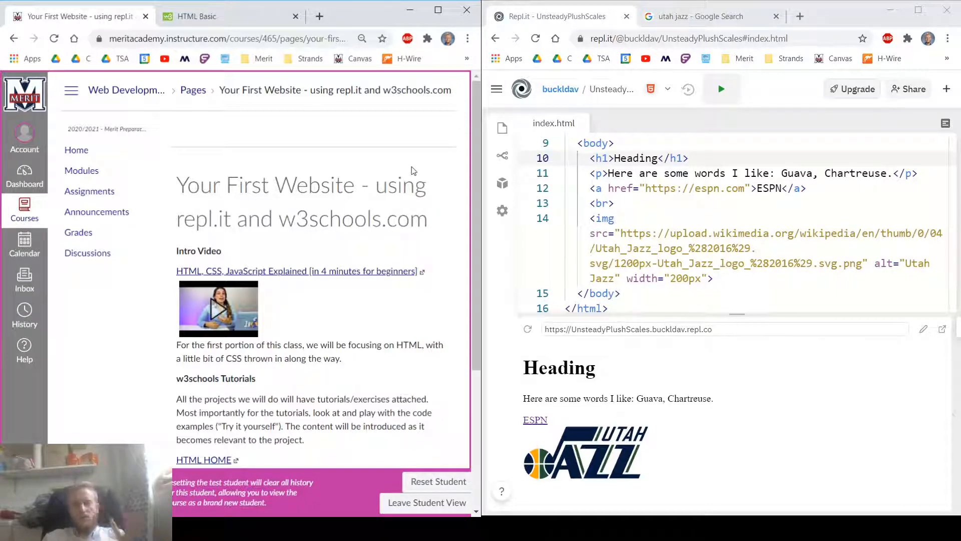
{"action": "mouse_move", "coordinate": [460, 420]}
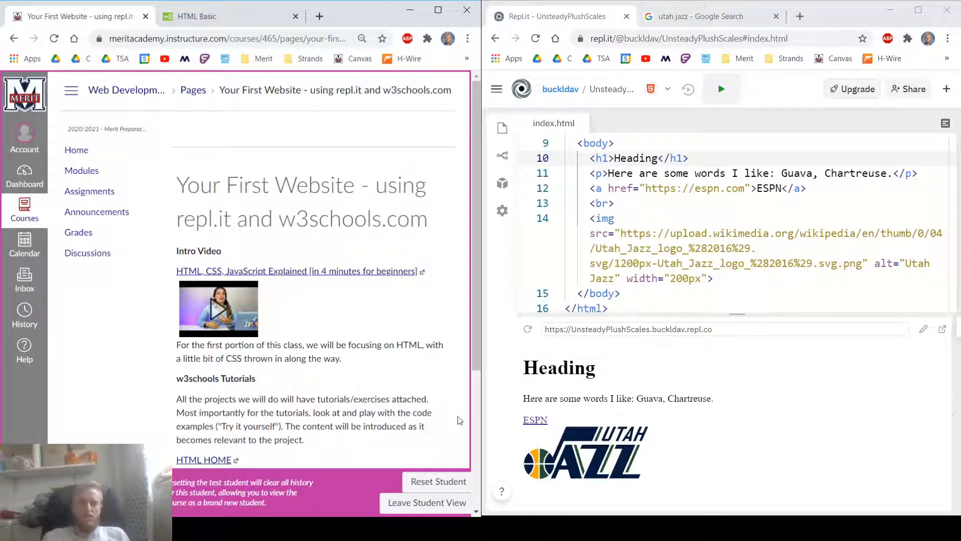